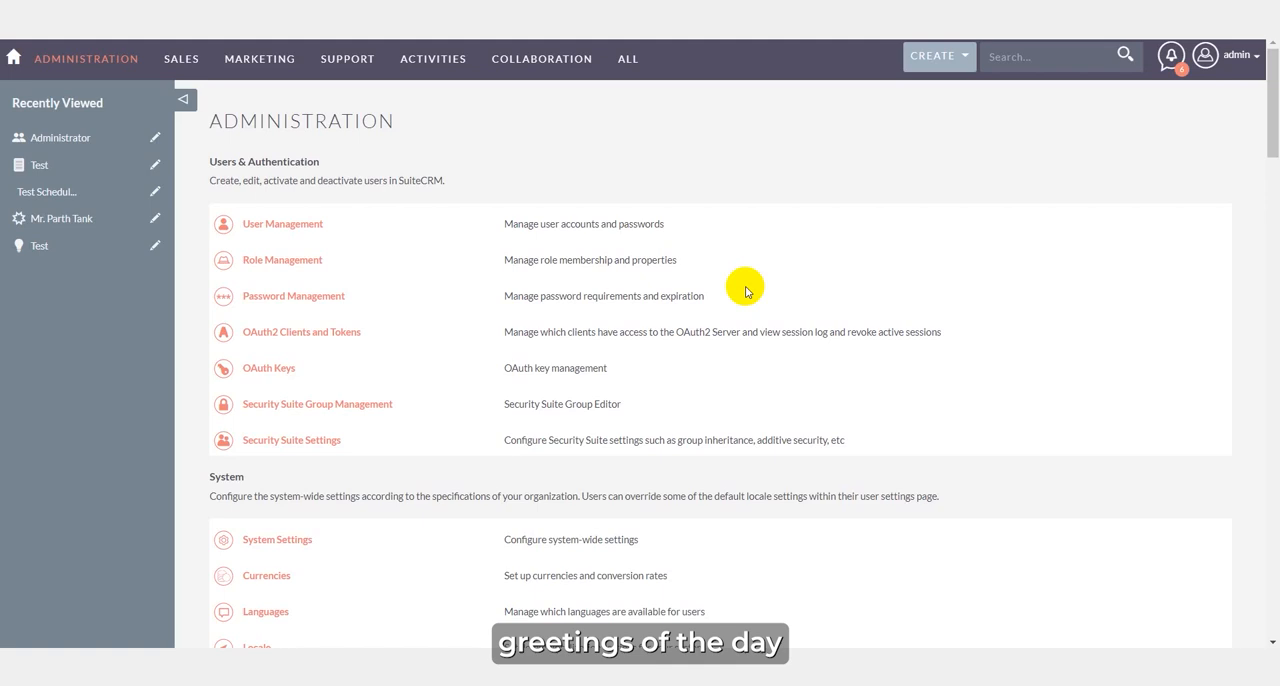
mouse_move(772, 288)
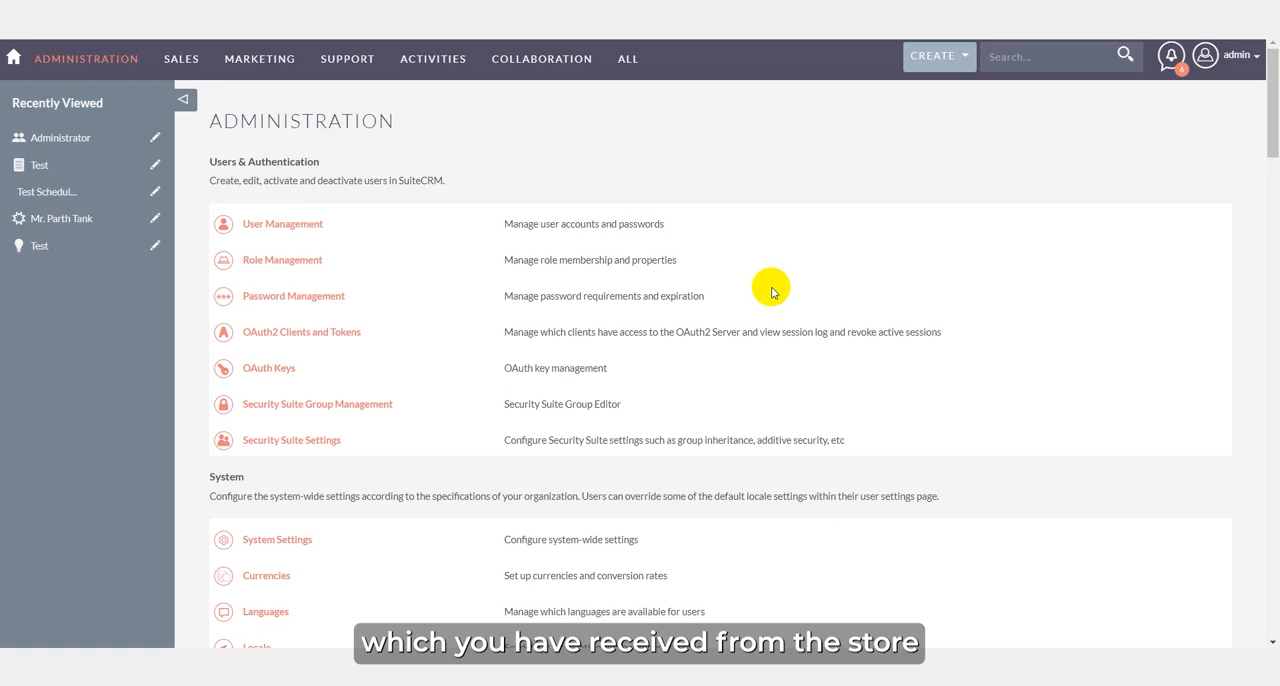
mouse_move(1238, 84)
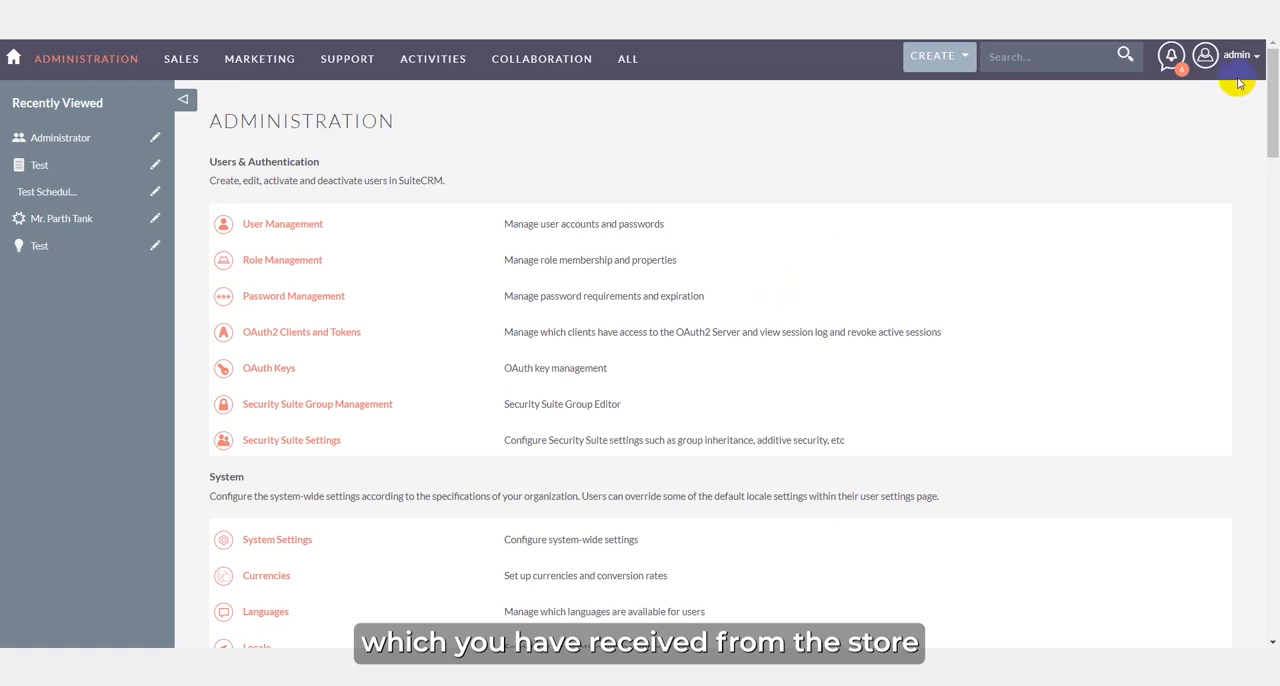
- Upload the reportTweaks17may.zip package through the Module Loader
key(ctrl+f)
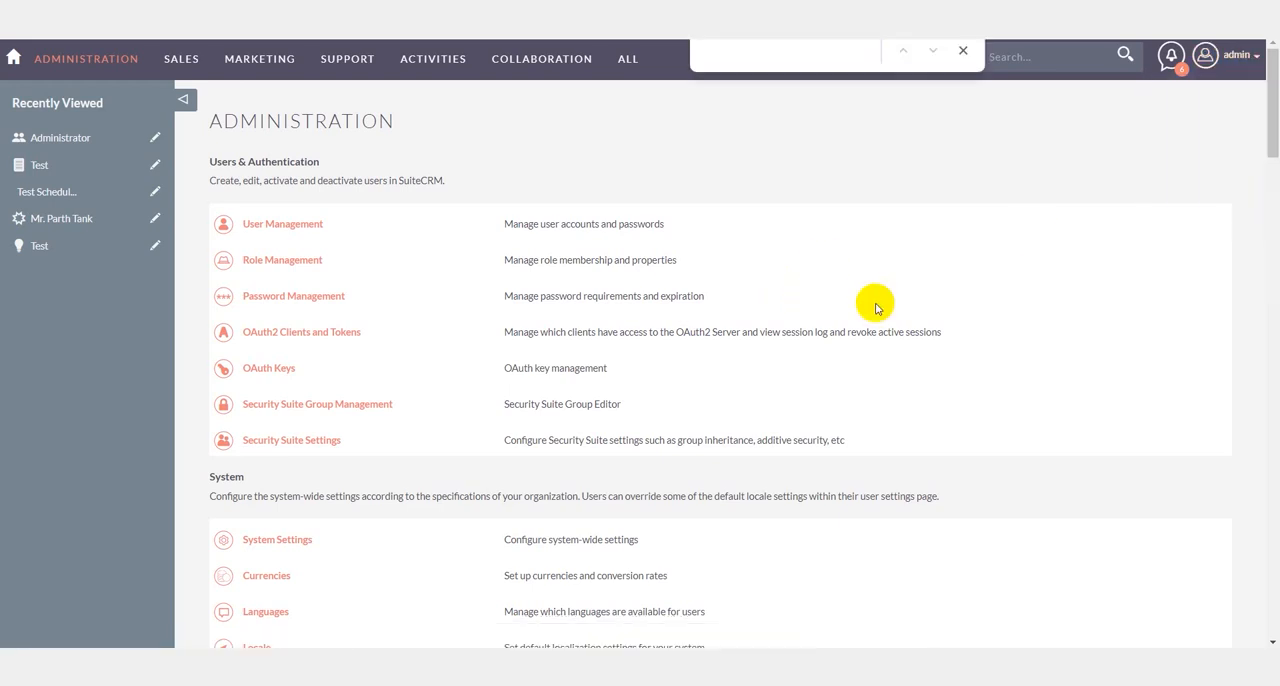
text(module lo)
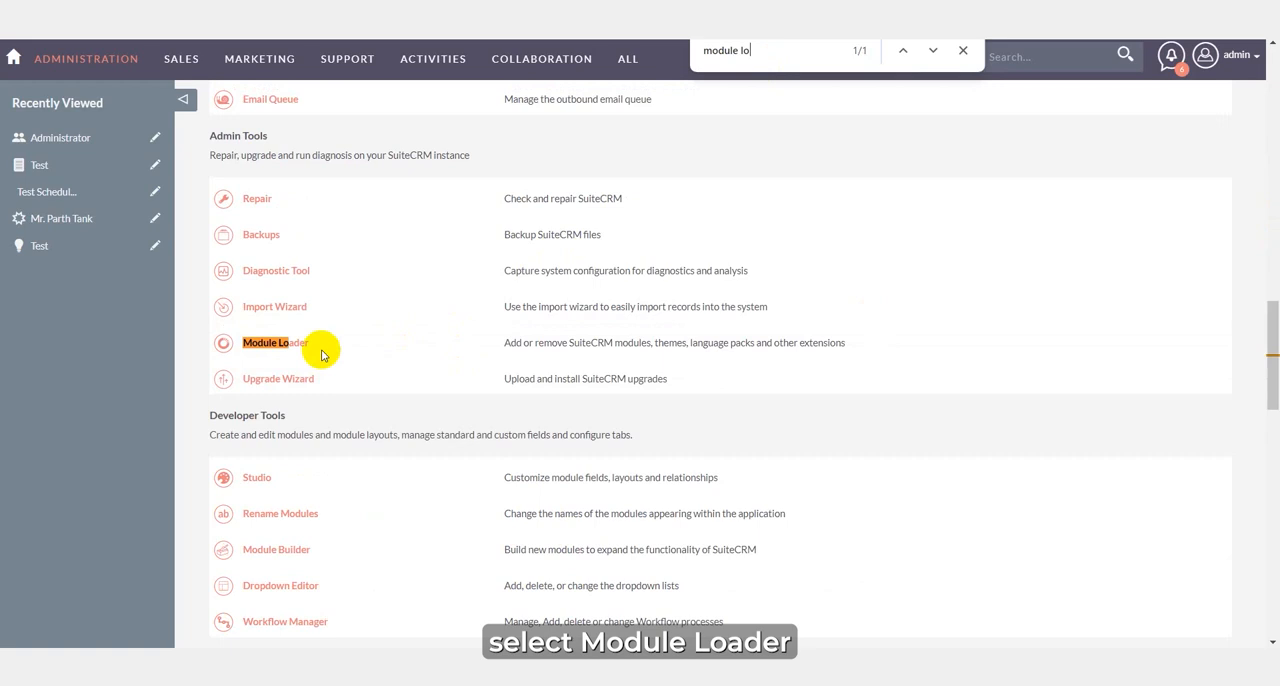
click(266, 342)
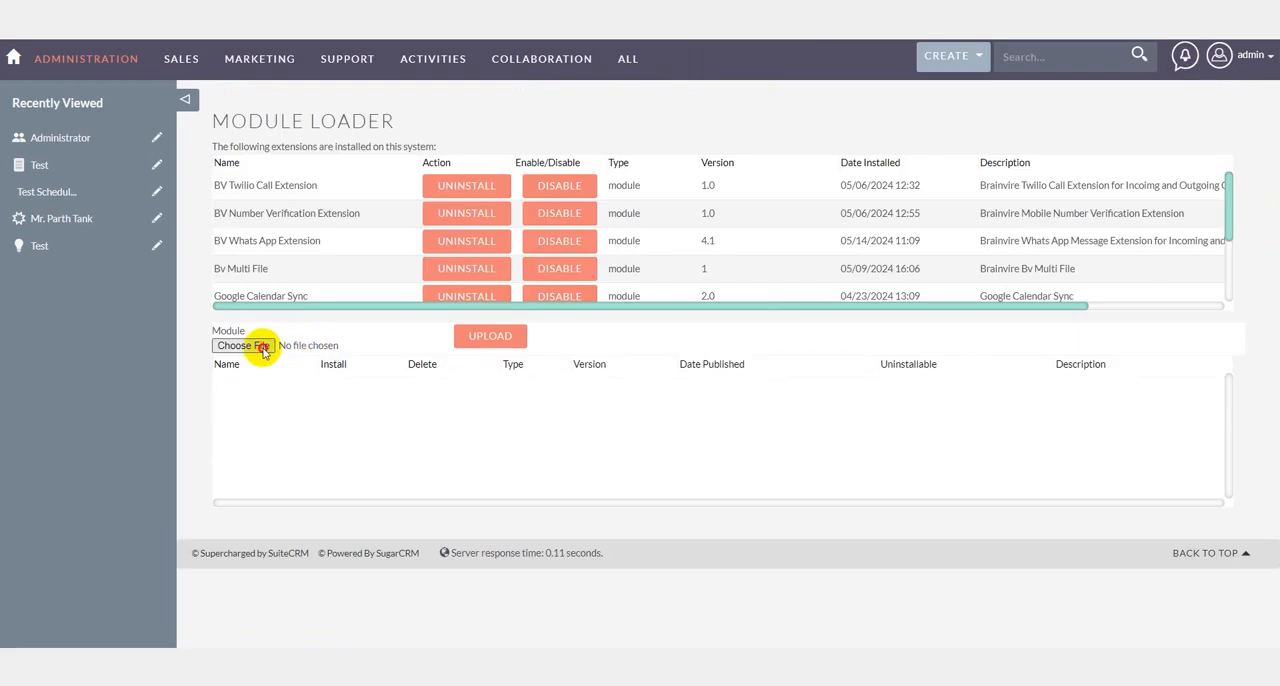
click(244, 344)
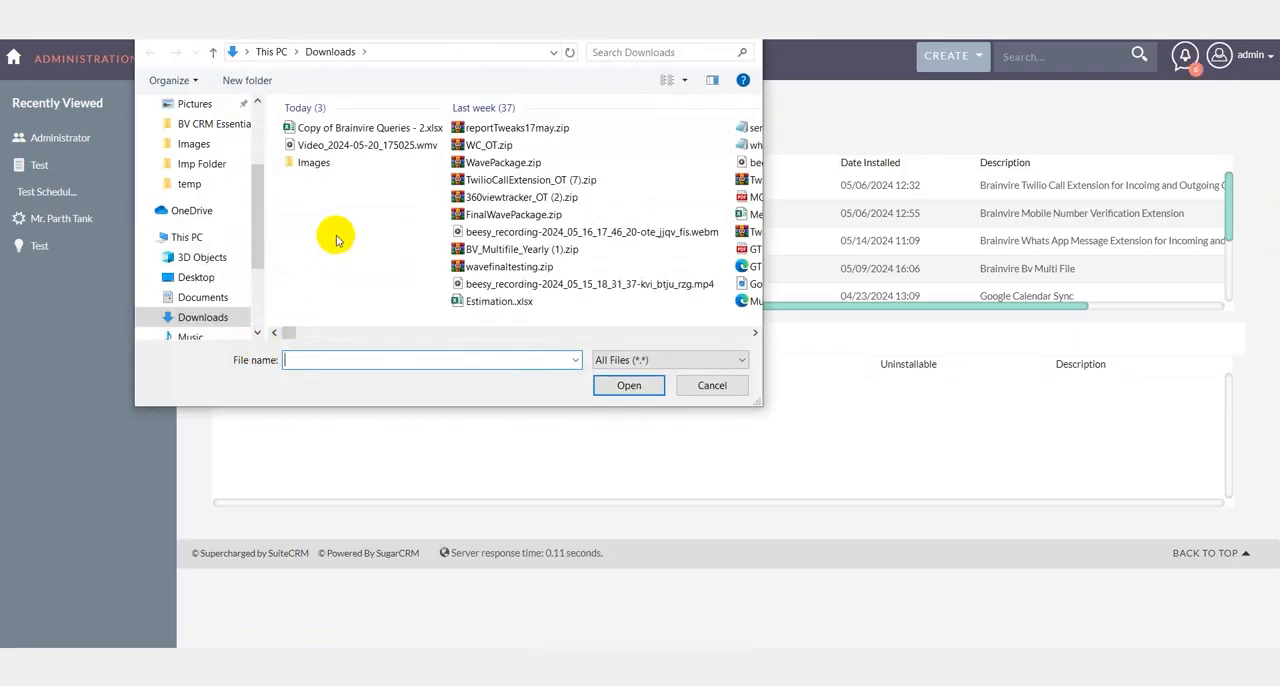
click(516, 128)
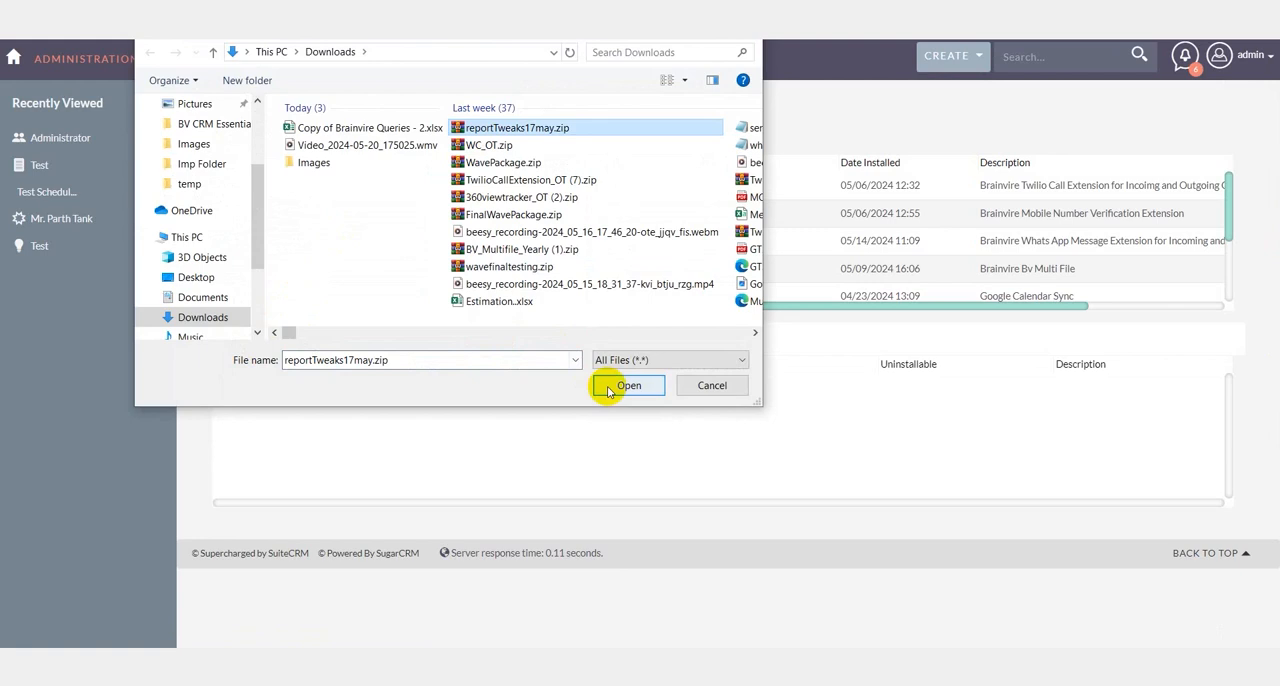
click(628, 384)
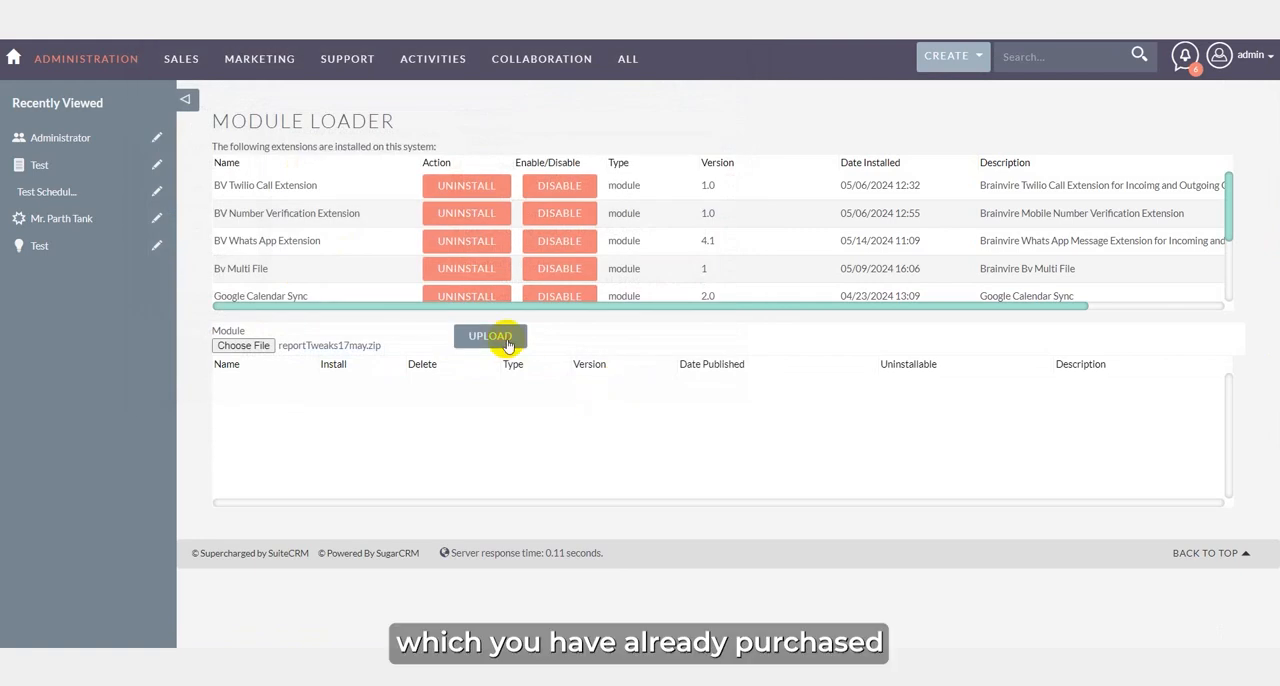
click(490, 336)
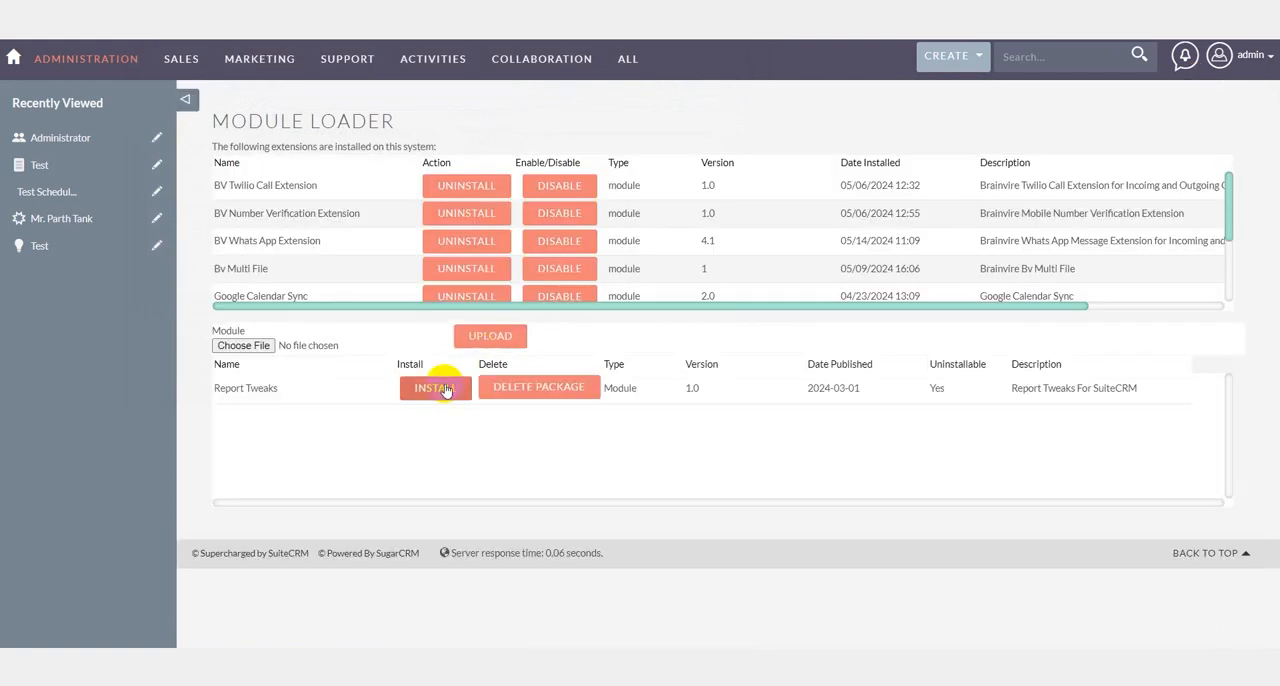
- Install the Report Tweaks package, accepting its license agreement and committing
click(436, 388)
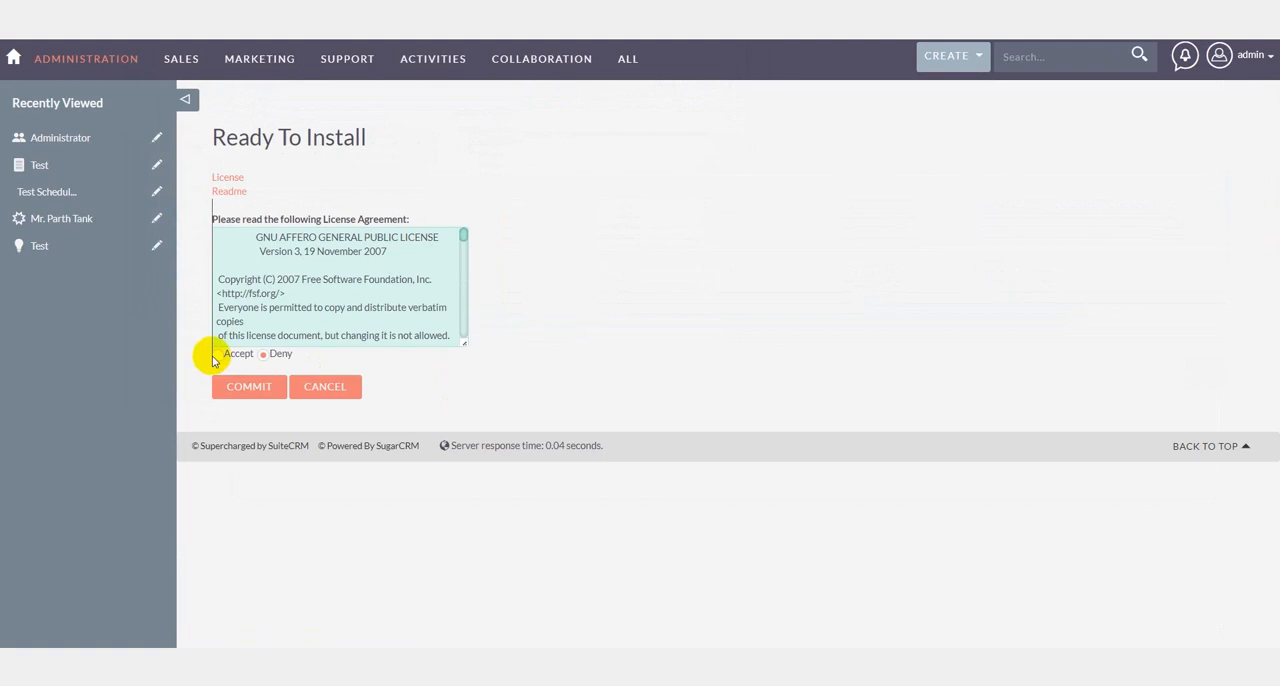
click(218, 354)
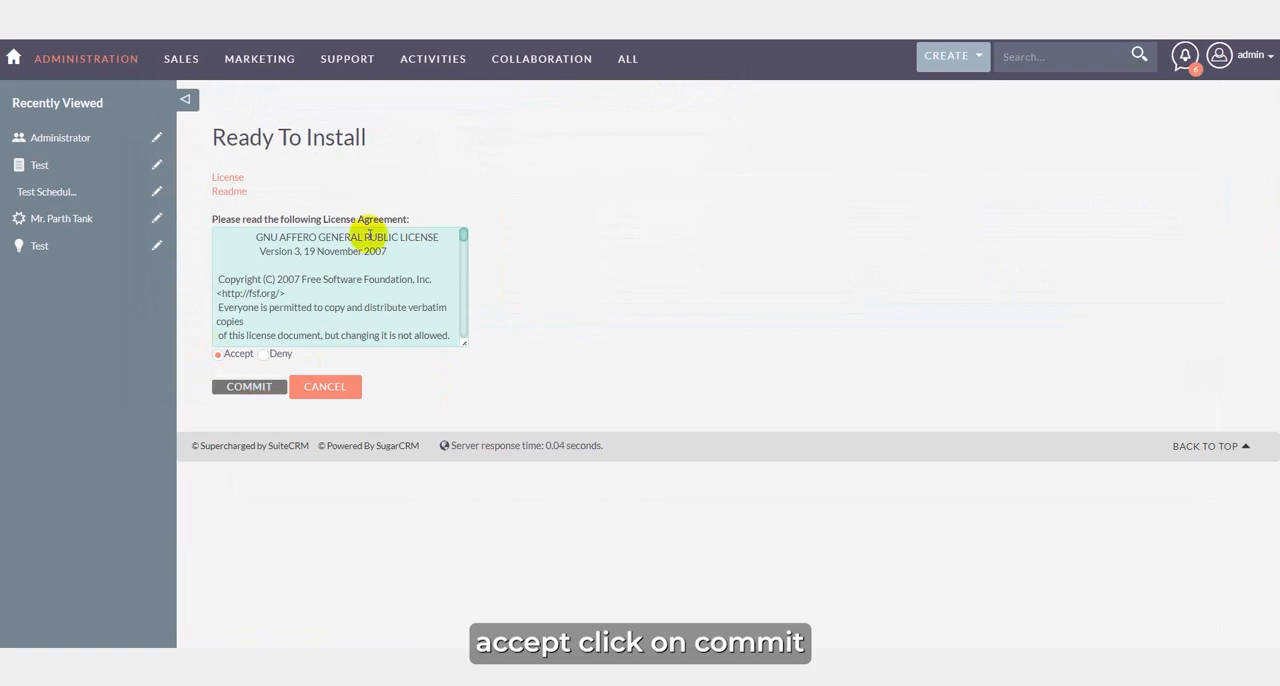
click(248, 386)
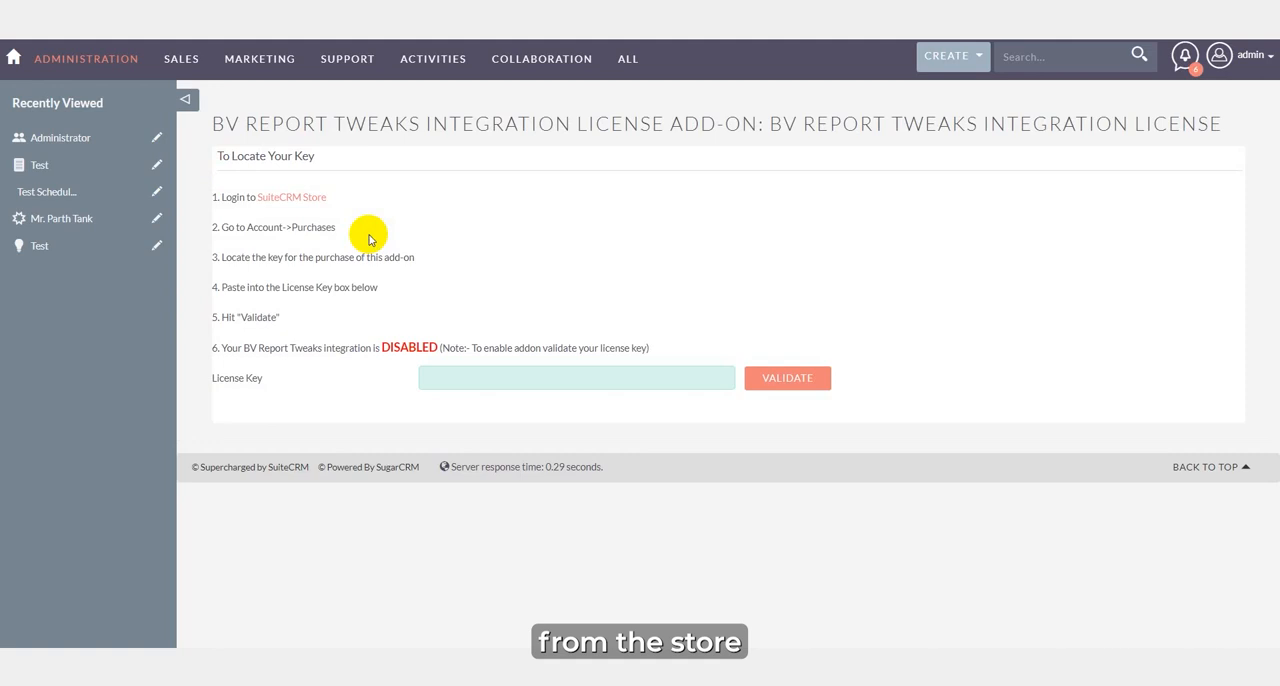
mouse_move(826, 412)
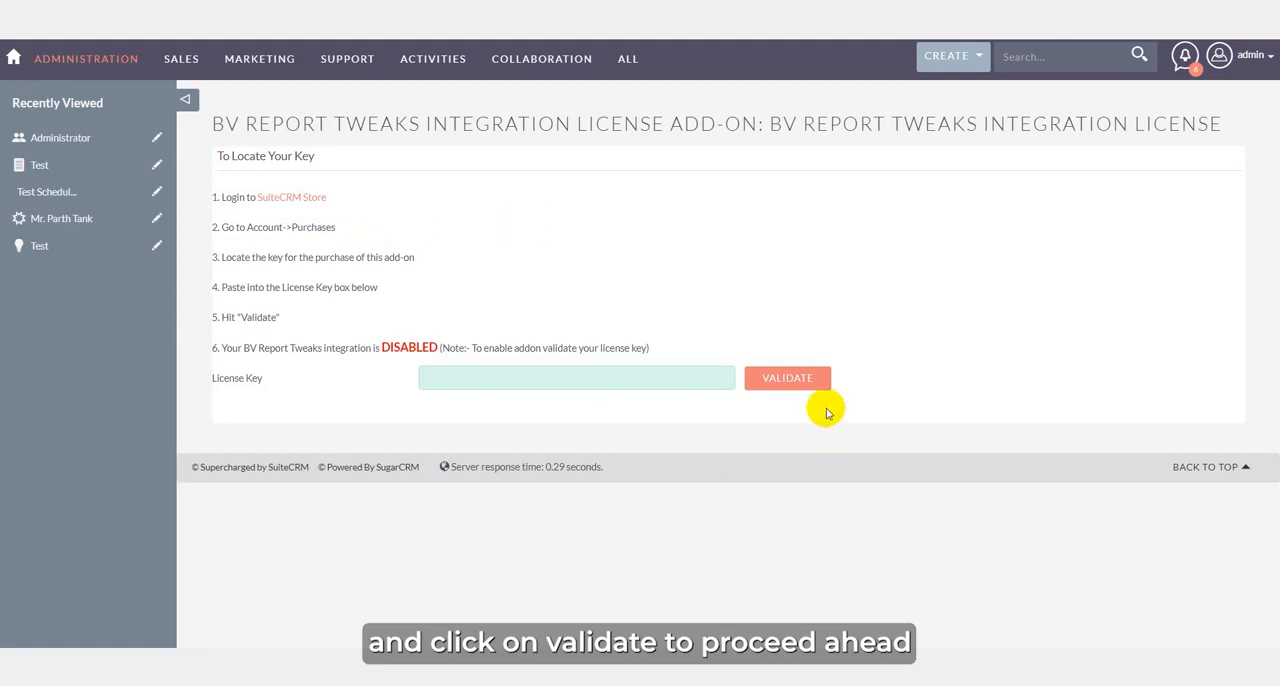
- Open the admin account menu to head back to administration
click(1252, 56)
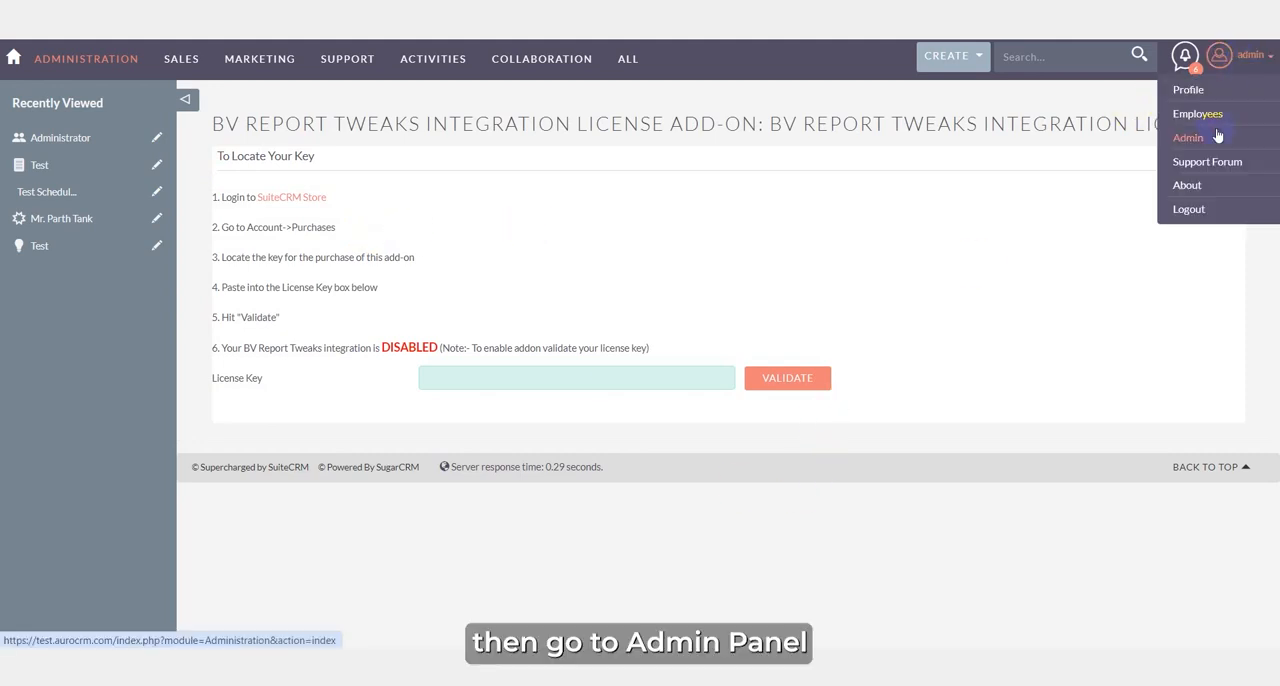
- Run Quick Repair and Rebuild from Admin > Repair, then return to the Administration page
click(1188, 136)
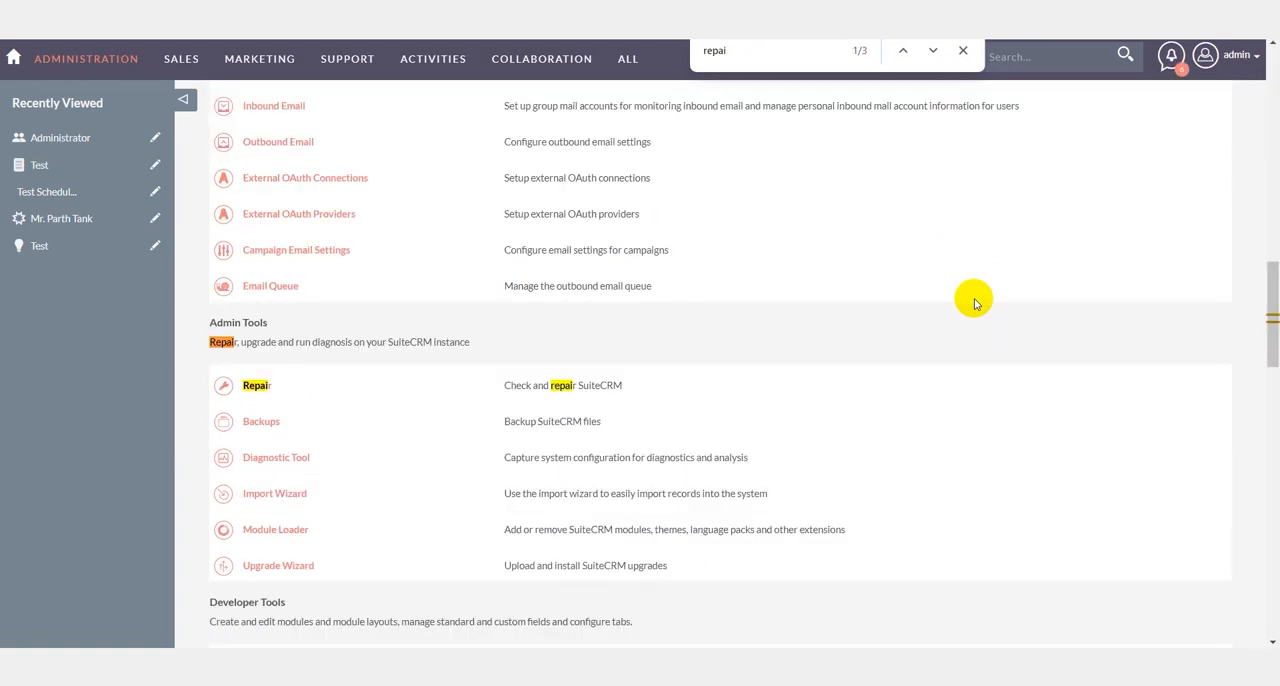
click(256, 384)
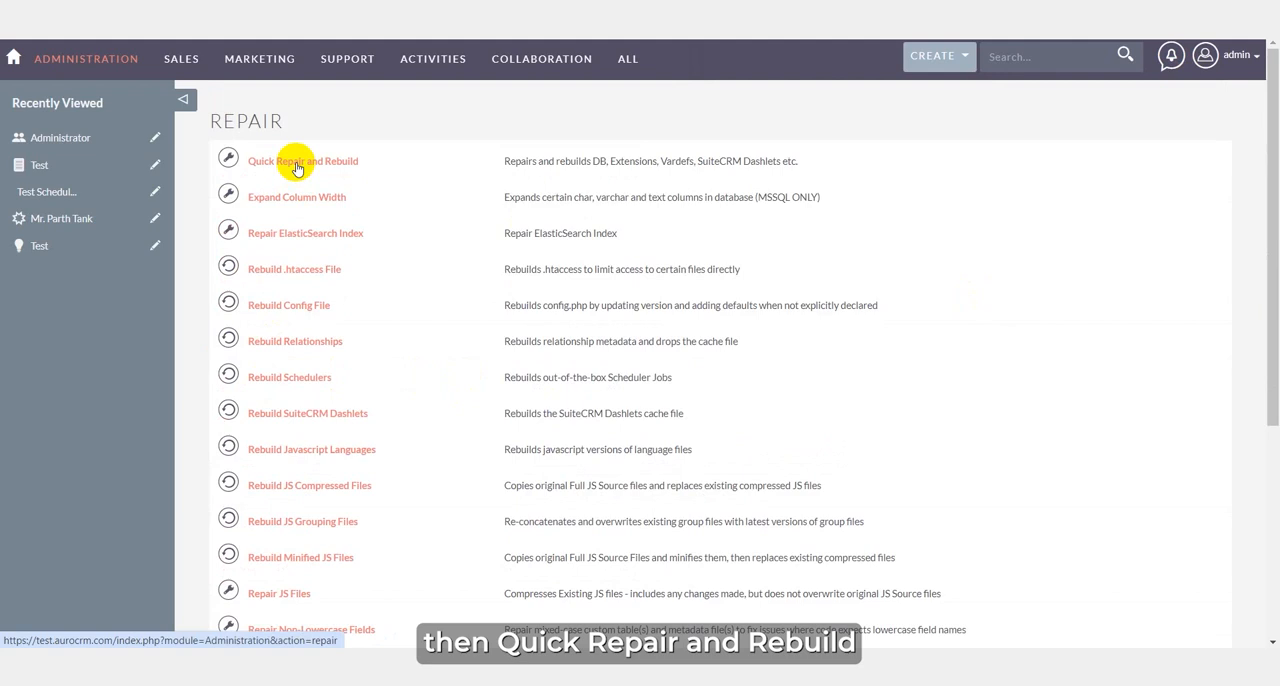
click(302, 160)
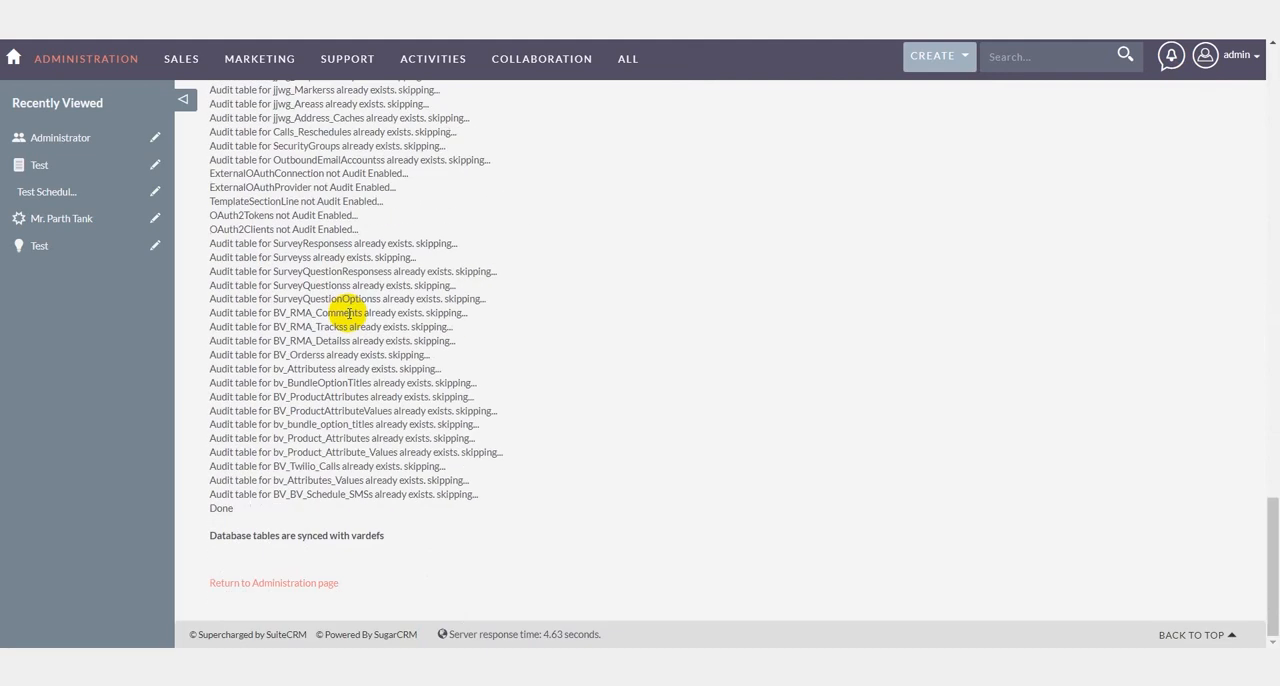
click(272, 582)
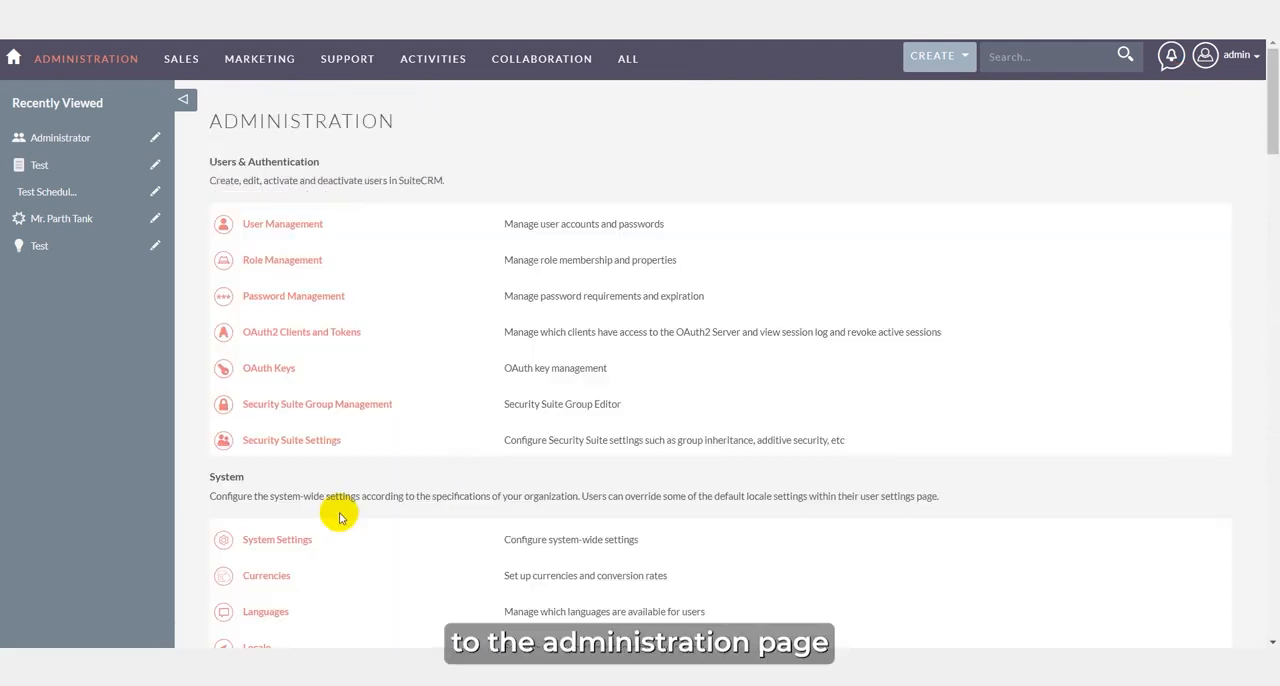
mouse_move(704, 164)
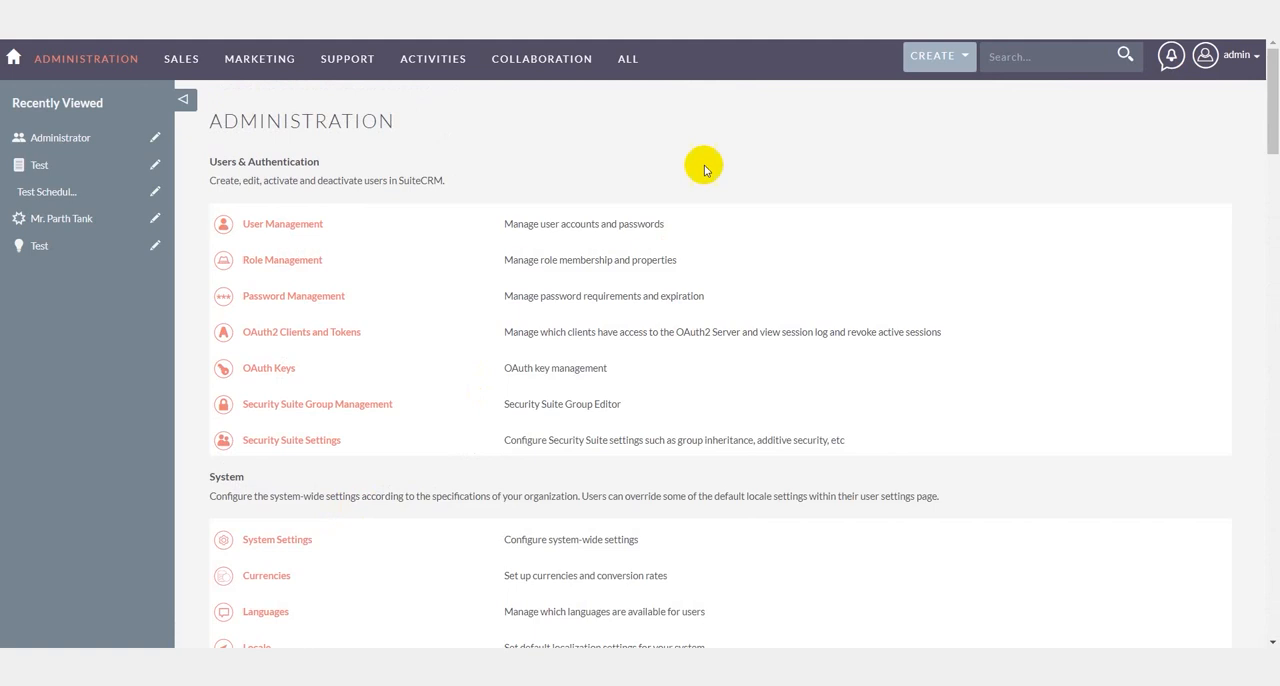
- Open the Reports module from the All modules menu
click(628, 58)
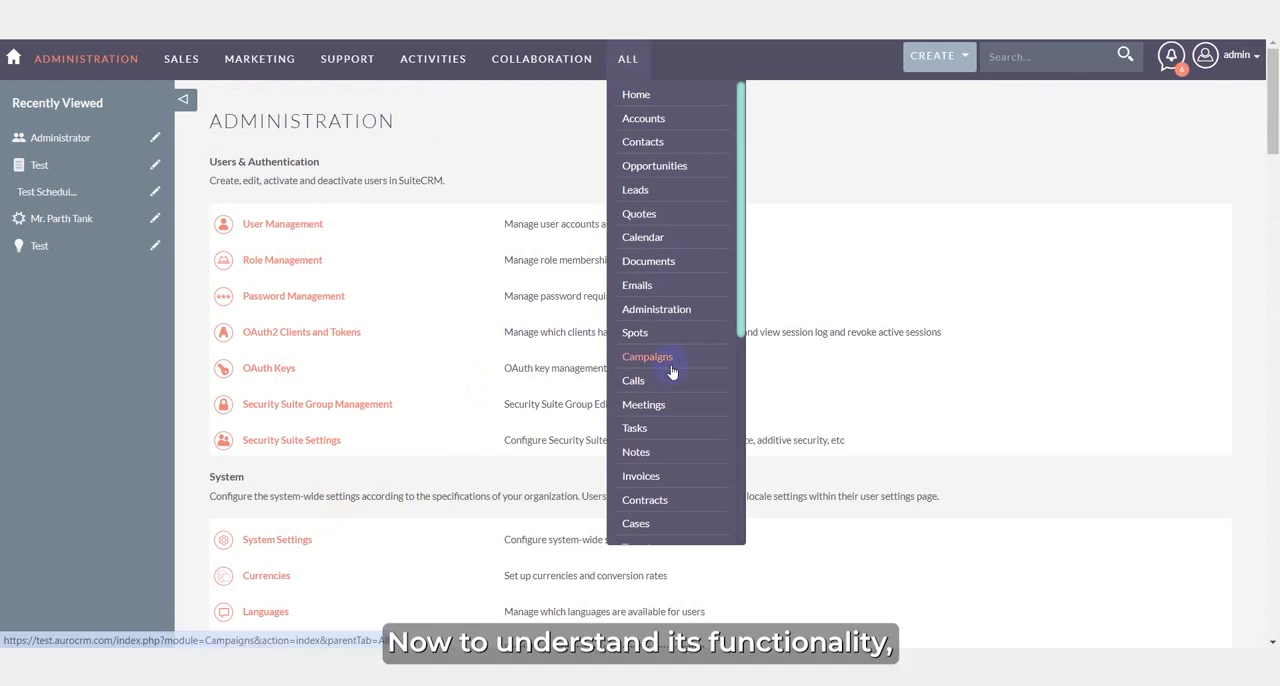
scroll(down, 3)
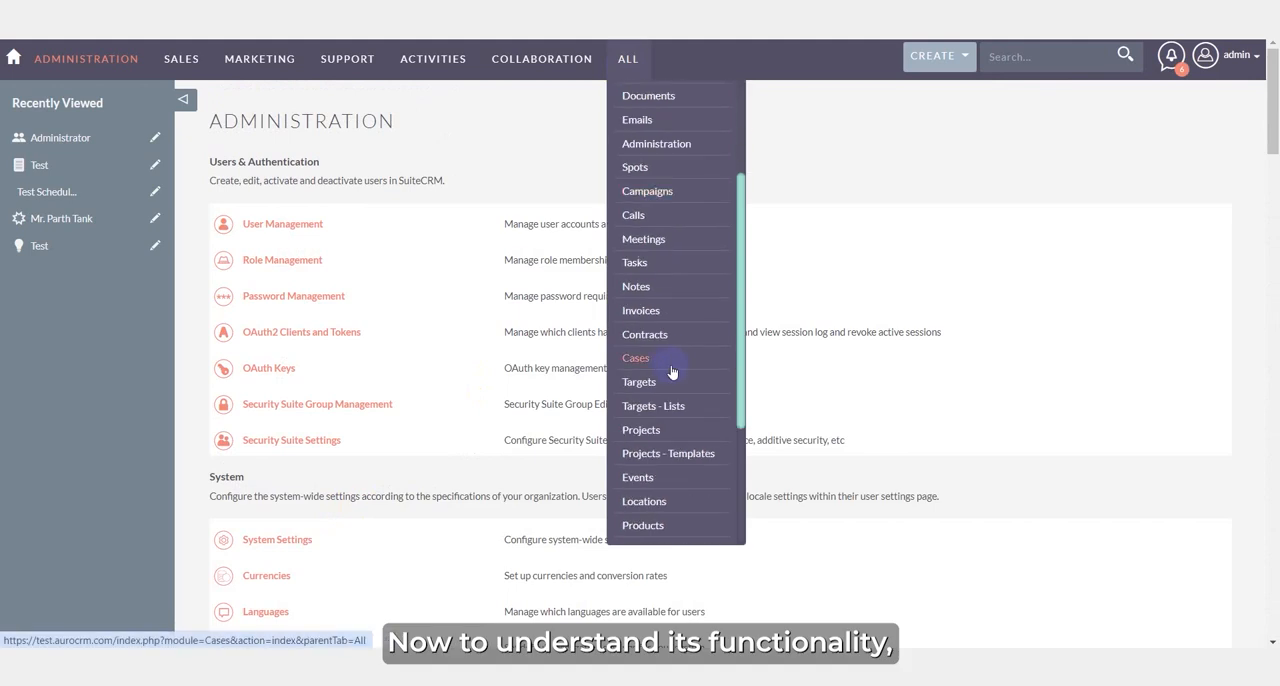
mouse_move(652, 428)
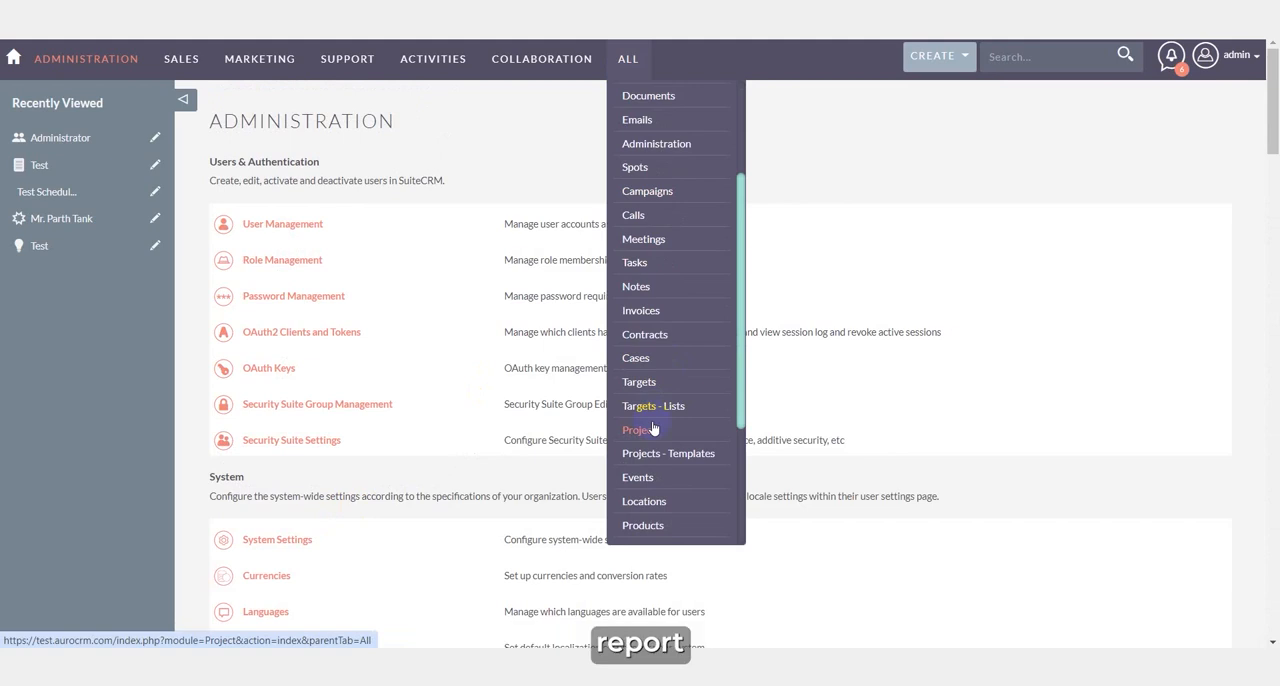
text(re)
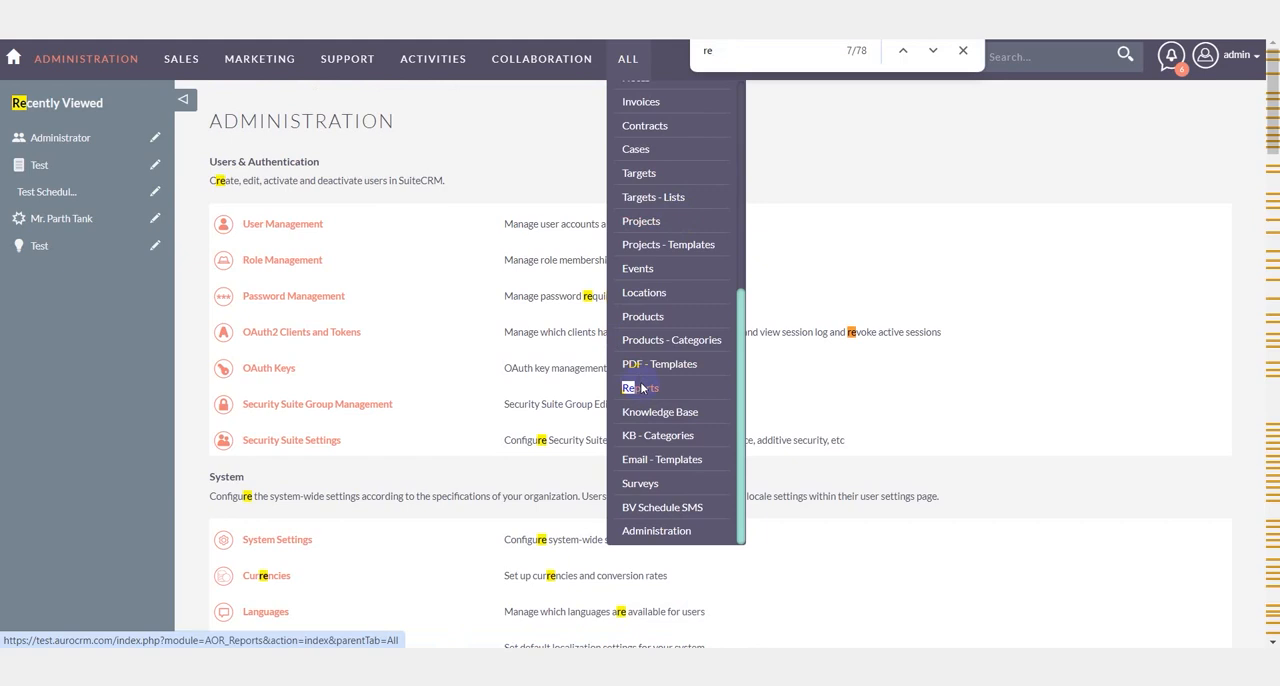
click(640, 388)
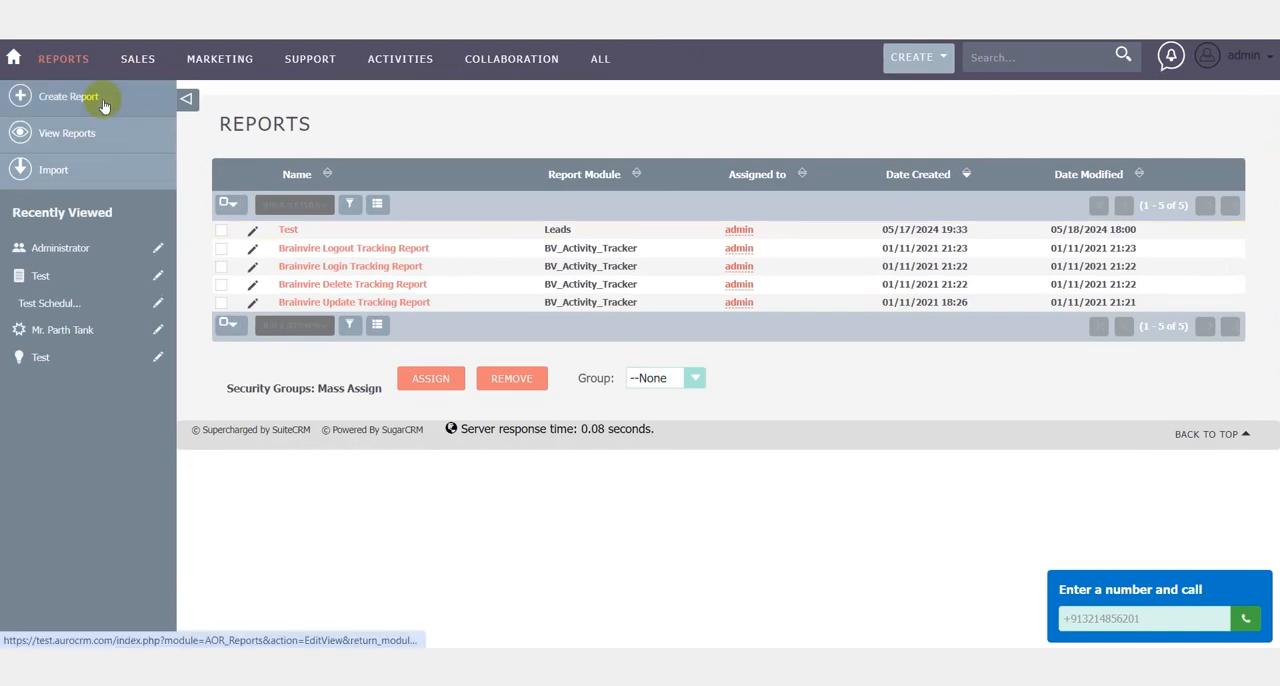
- Create a new report with Leads as its module and browse Leads' available fields
click(68, 96)
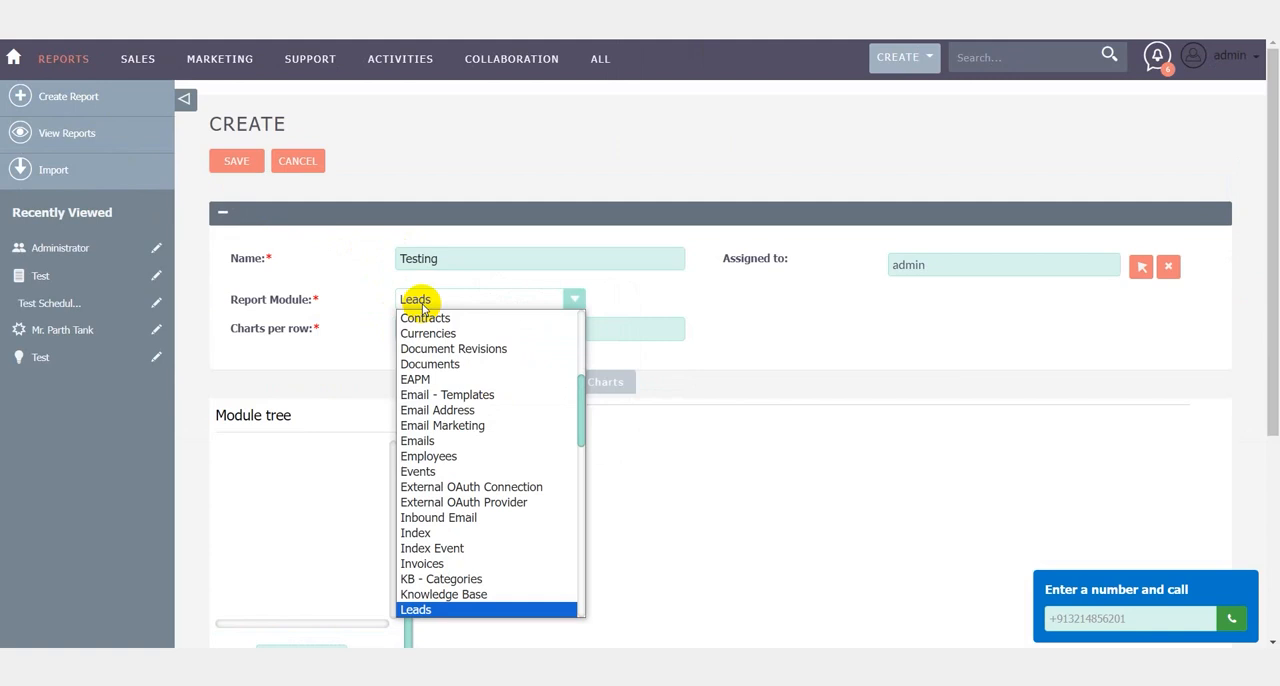
click(416, 608)
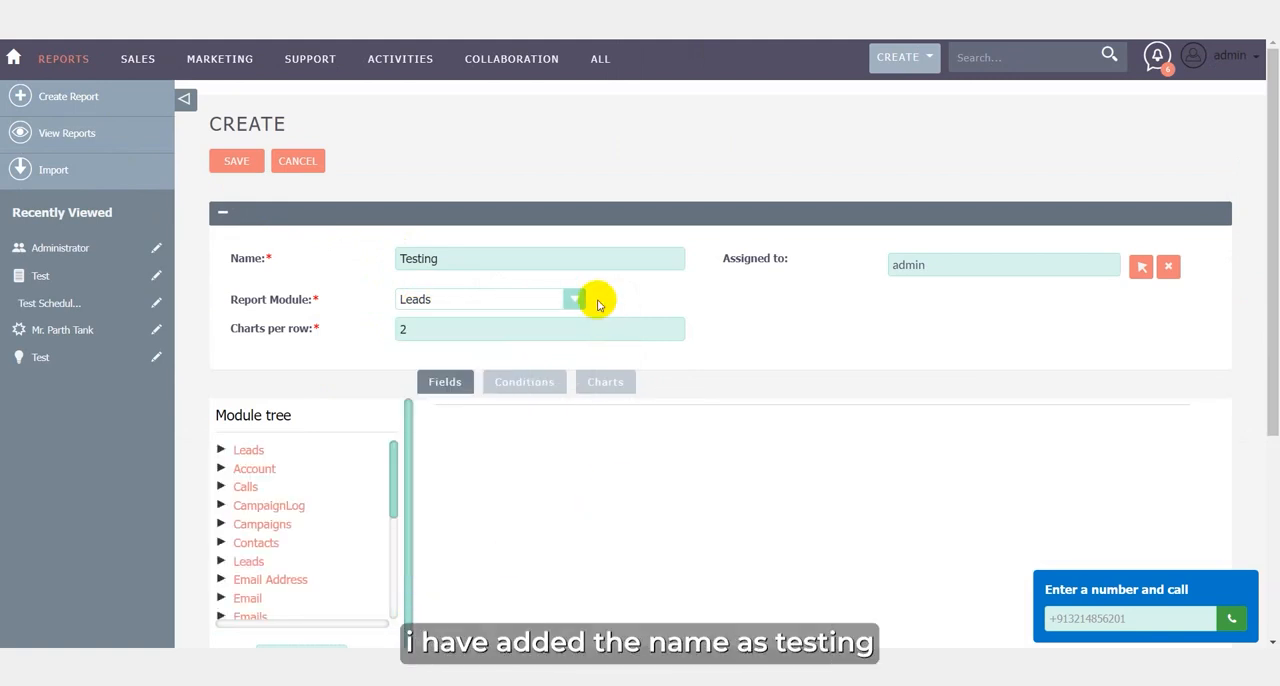
mouse_move(724, 278)
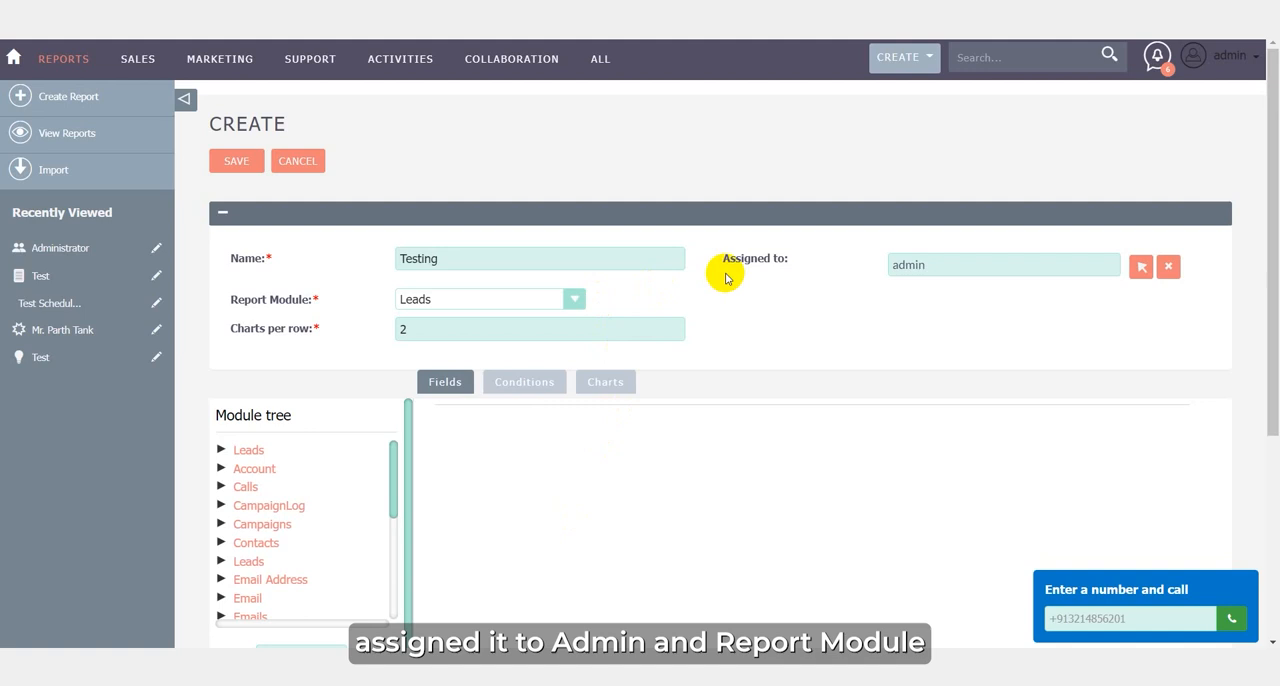
scroll(down, 3)
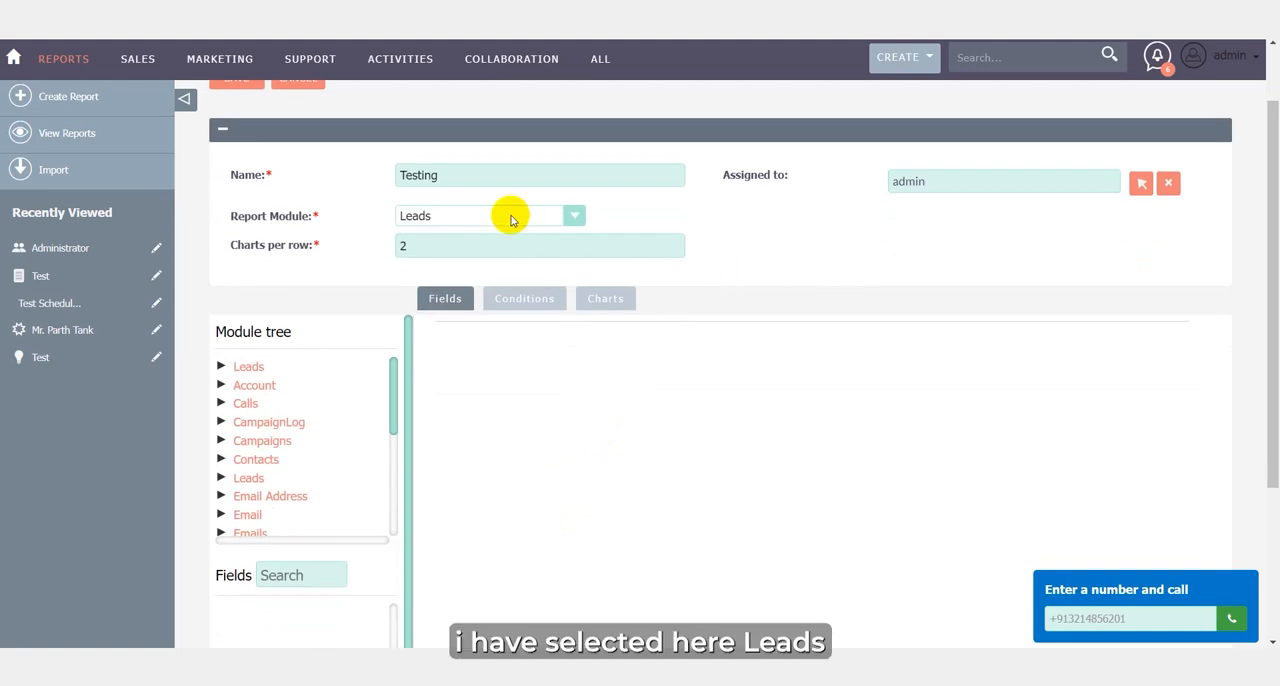
scroll(up, 3)
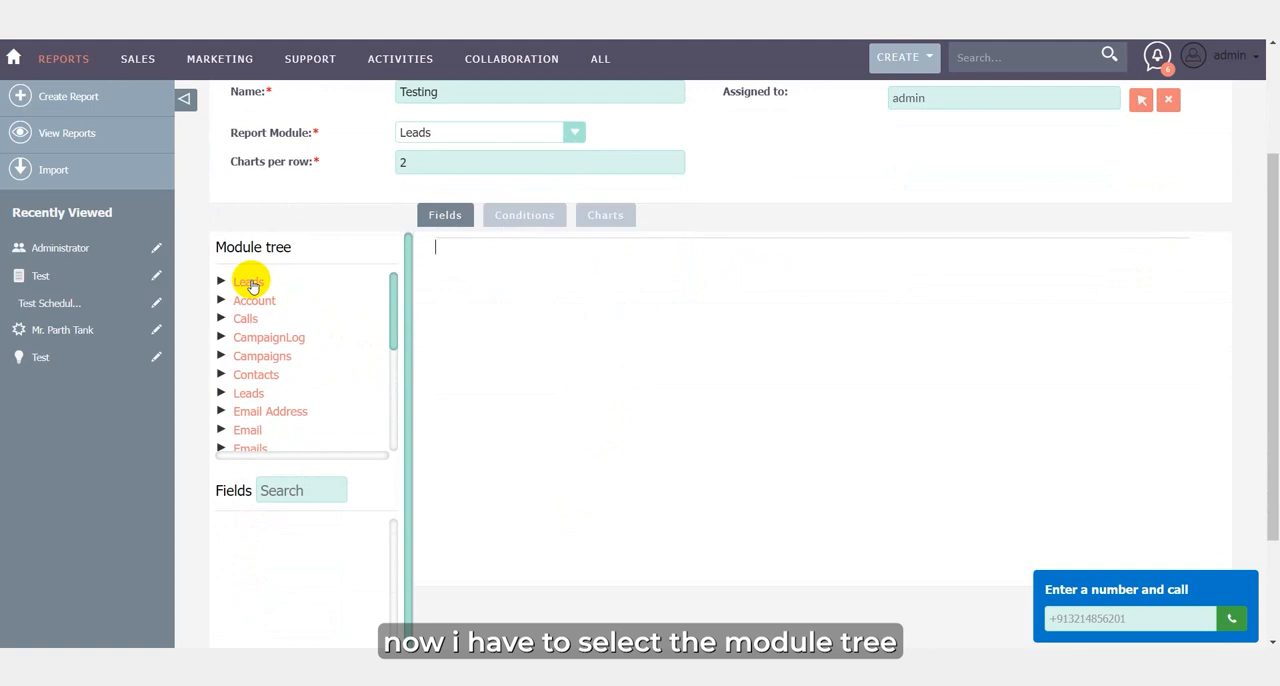
click(244, 280)
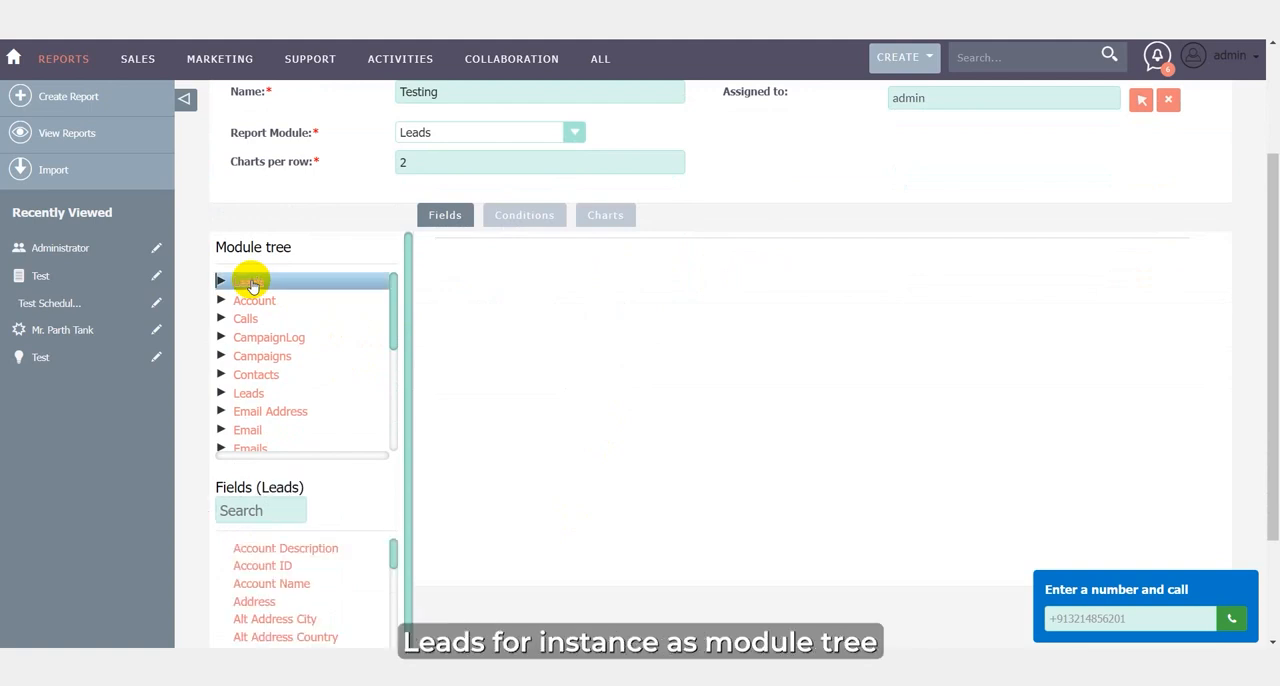
scroll(down, 3)
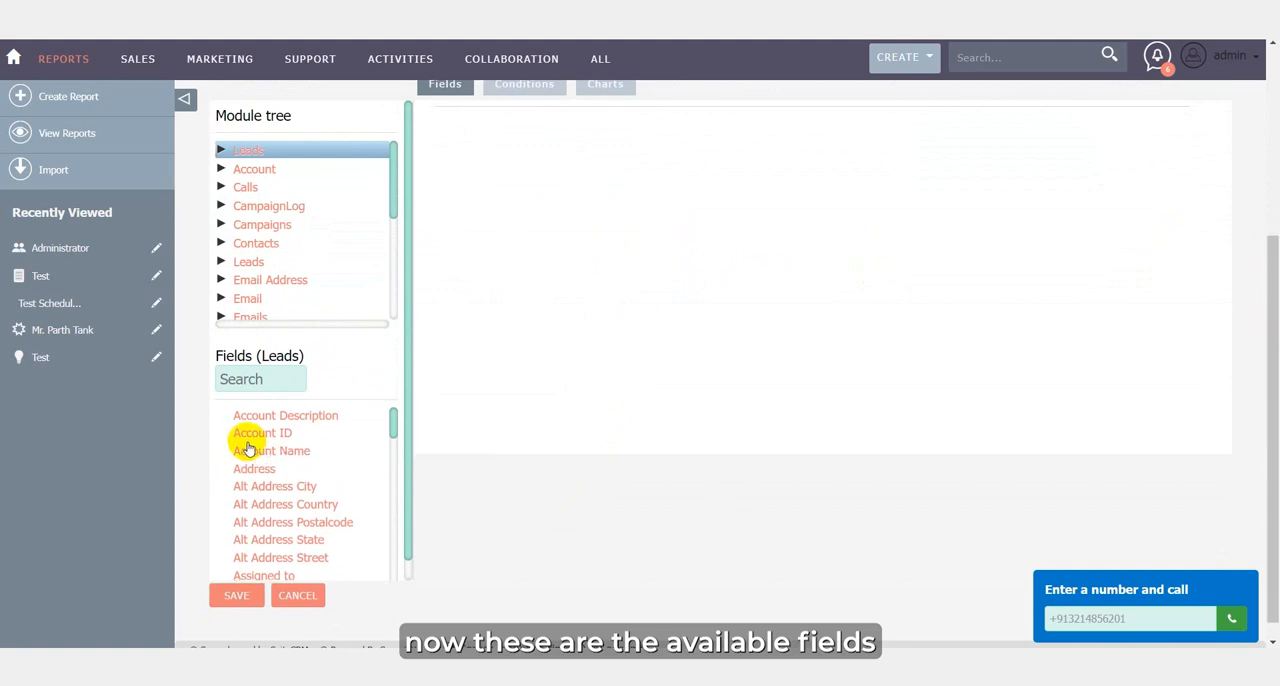
scroll(down, 3)
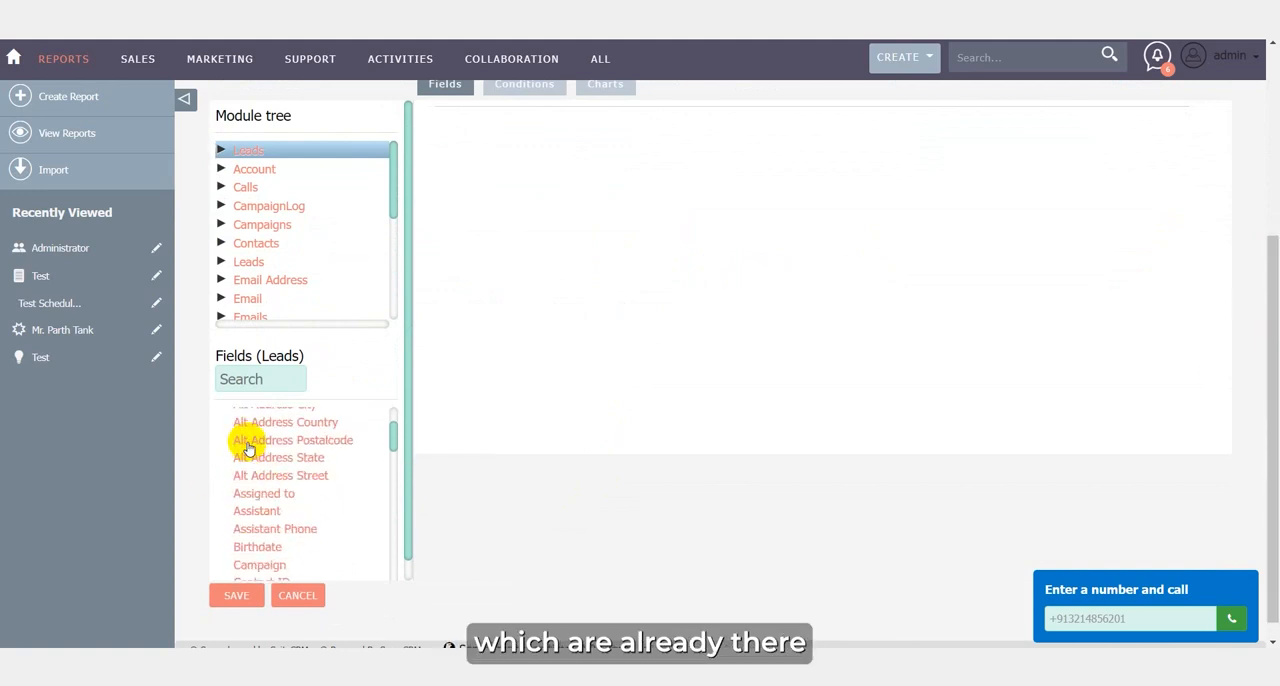
scroll(up, 3)
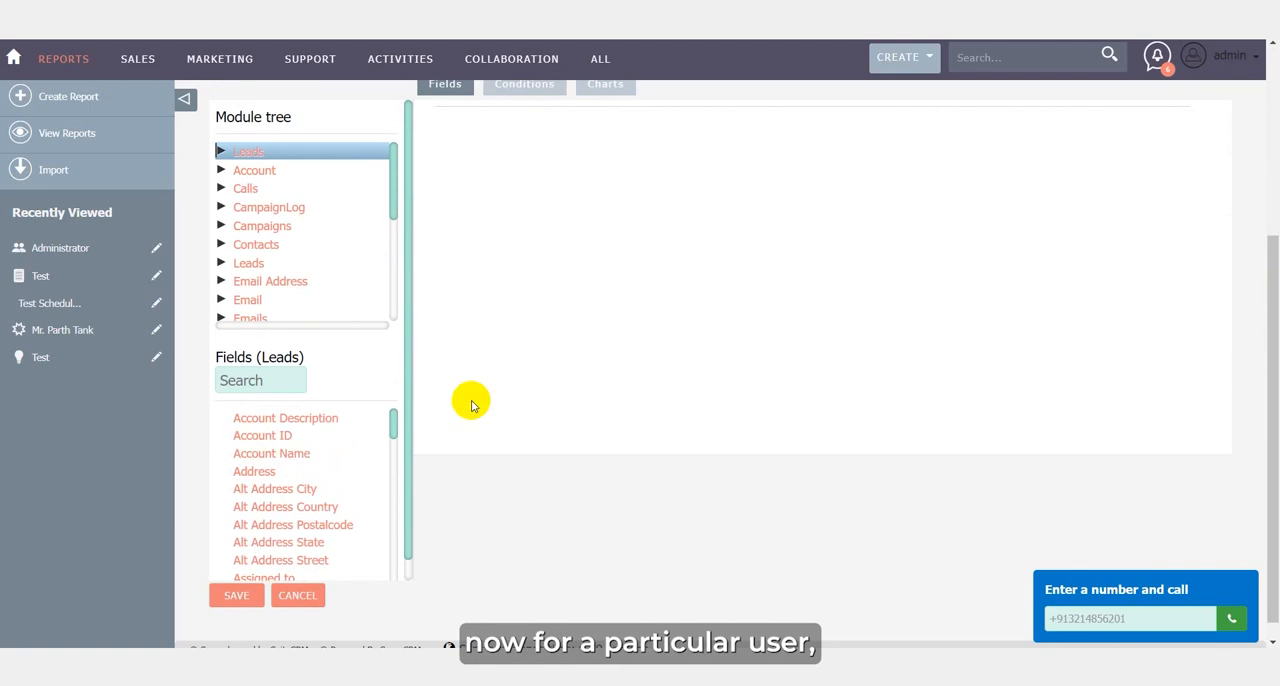
mouse_move(364, 418)
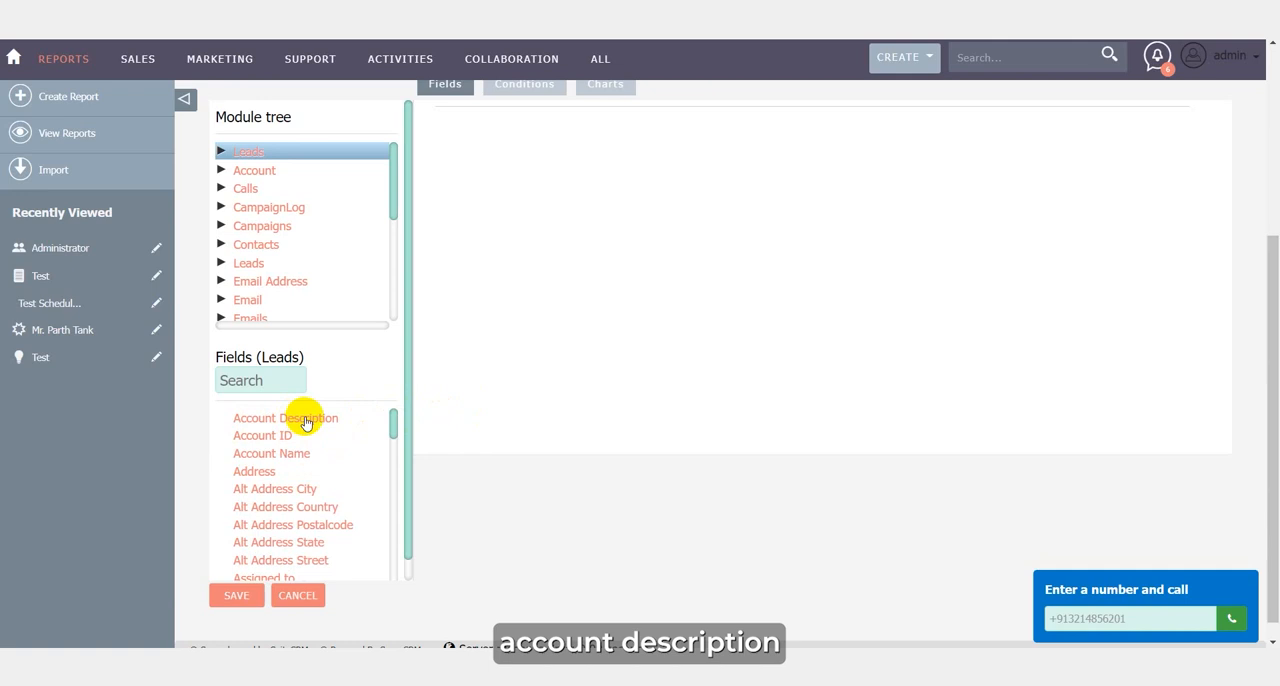
mouse_move(602, 244)
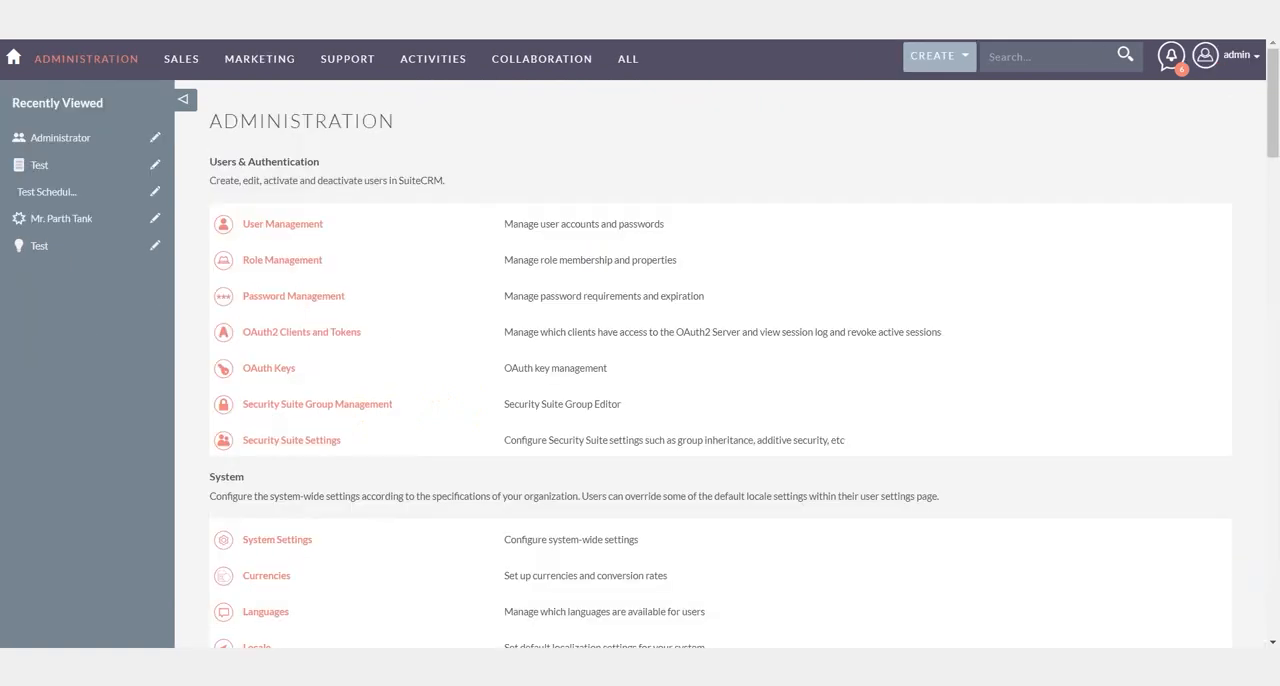
- Open Studio > Leads > Fields and the Account Description field settings
text(stud)
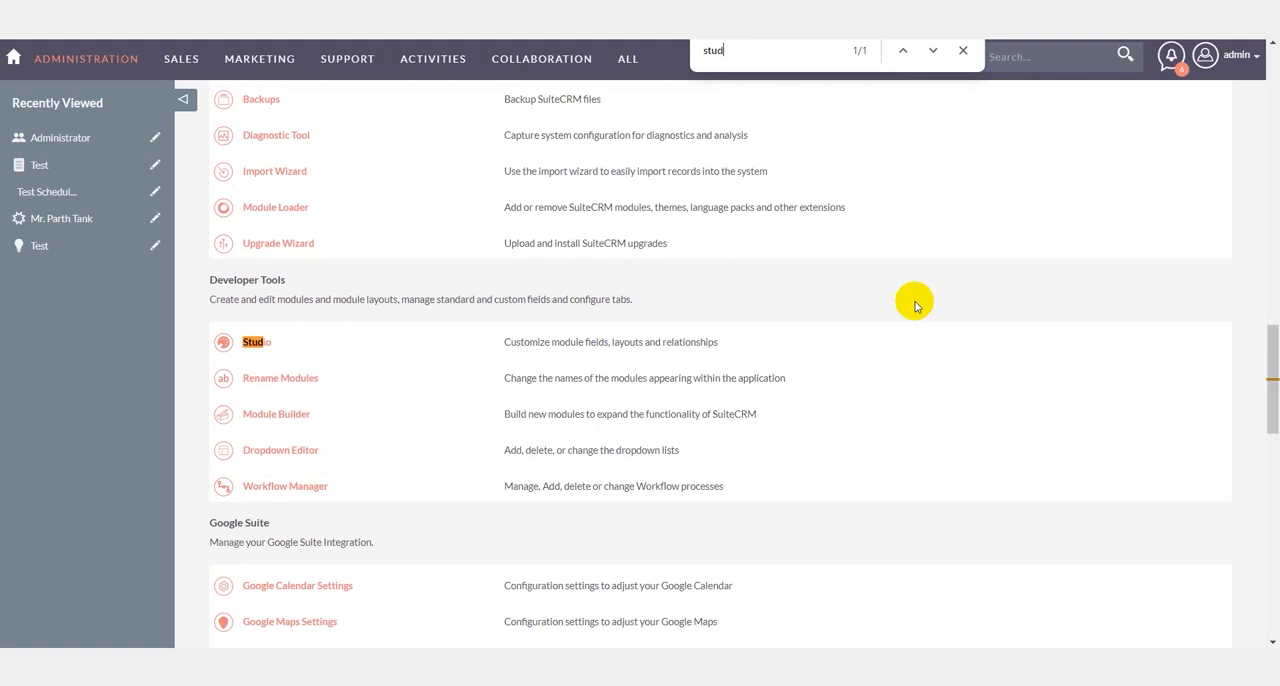
mouse_move(256, 340)
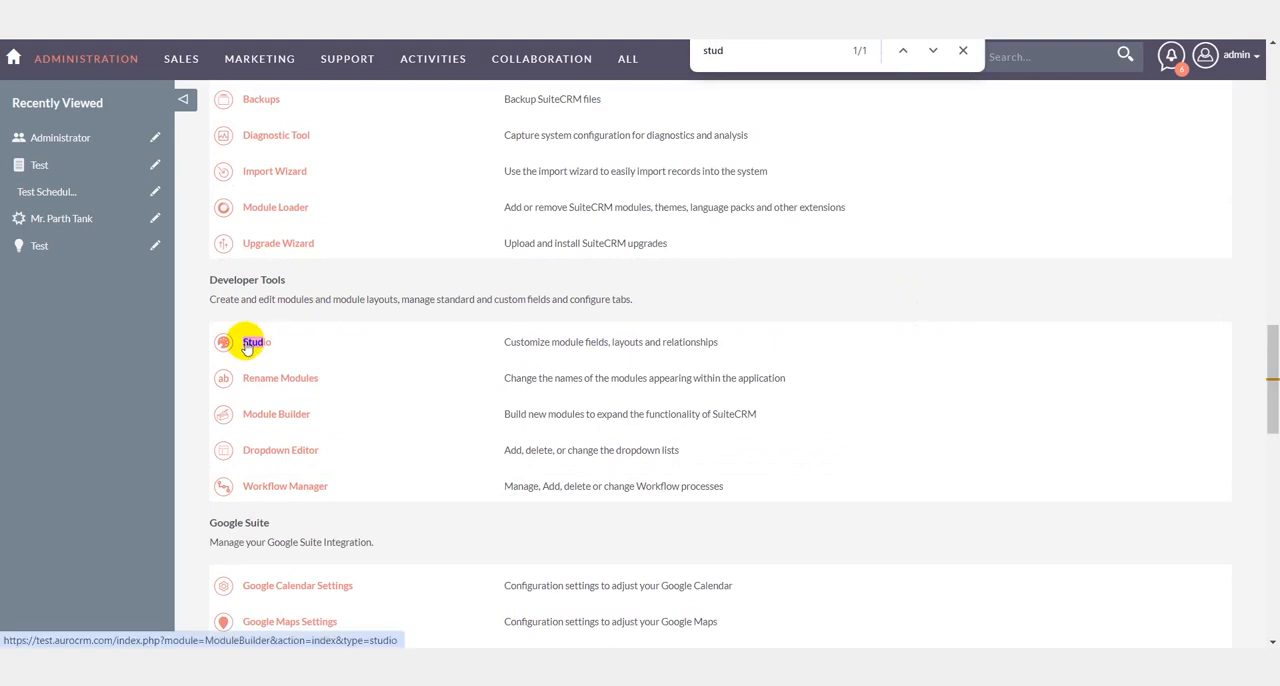
click(252, 340)
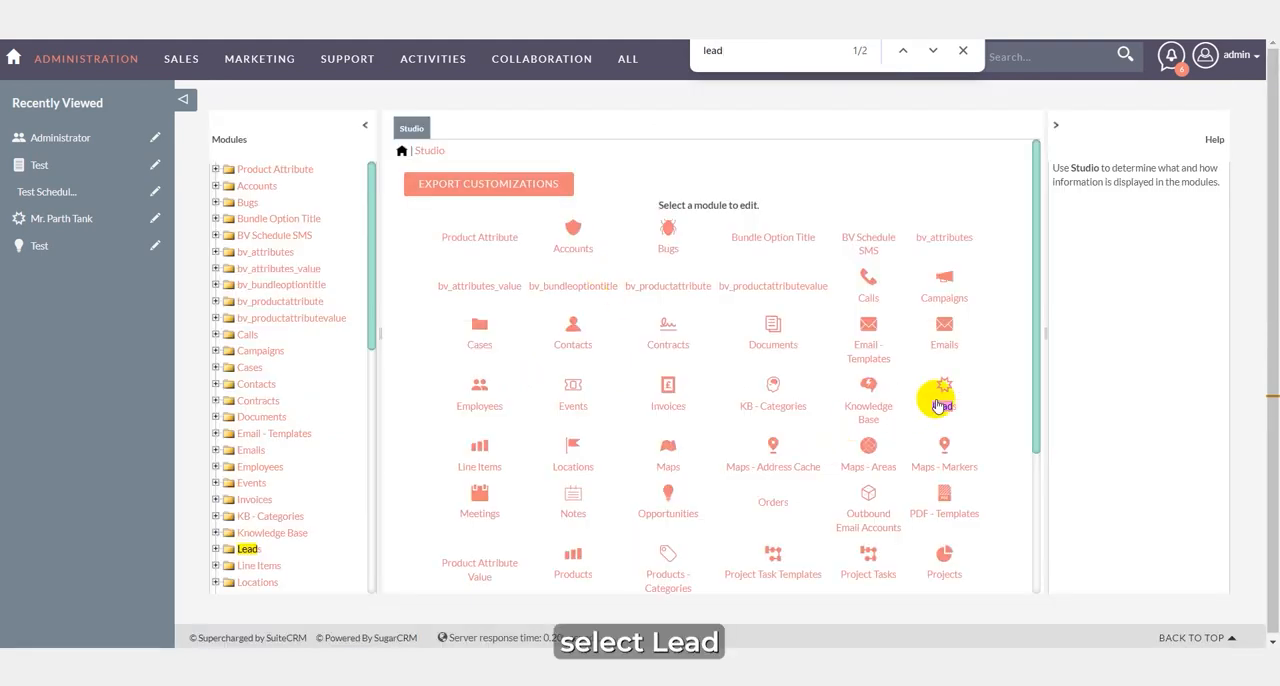
click(944, 396)
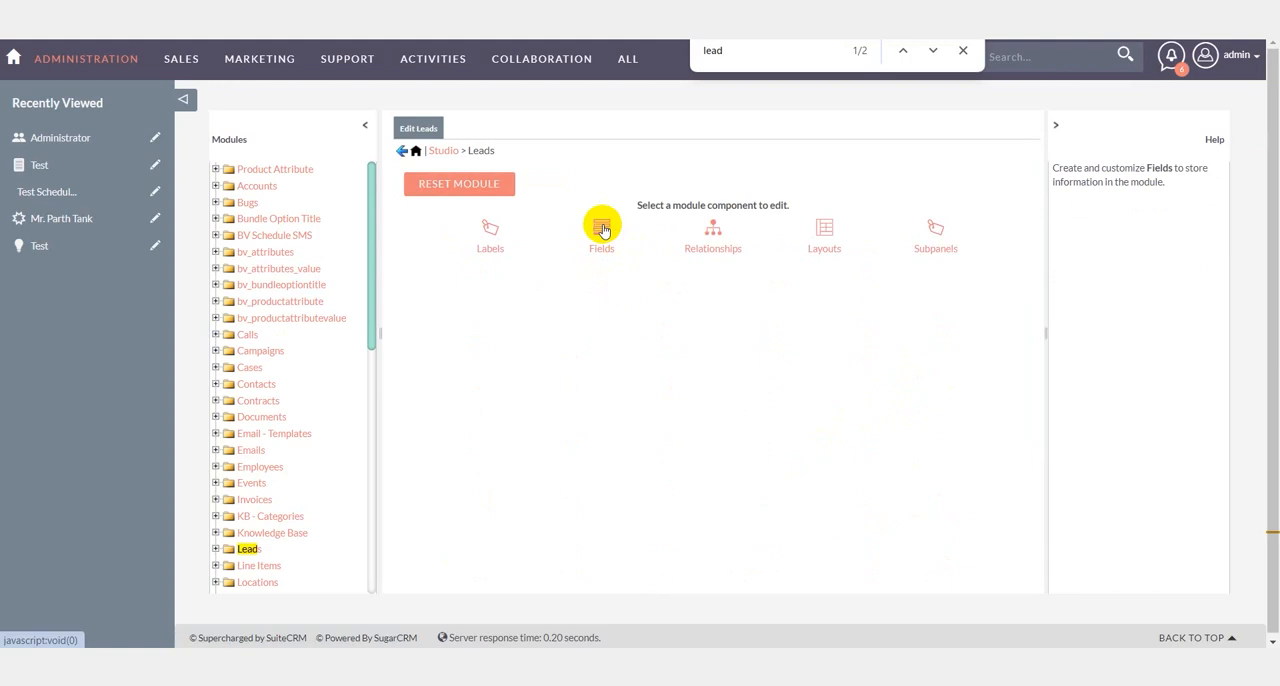
click(600, 230)
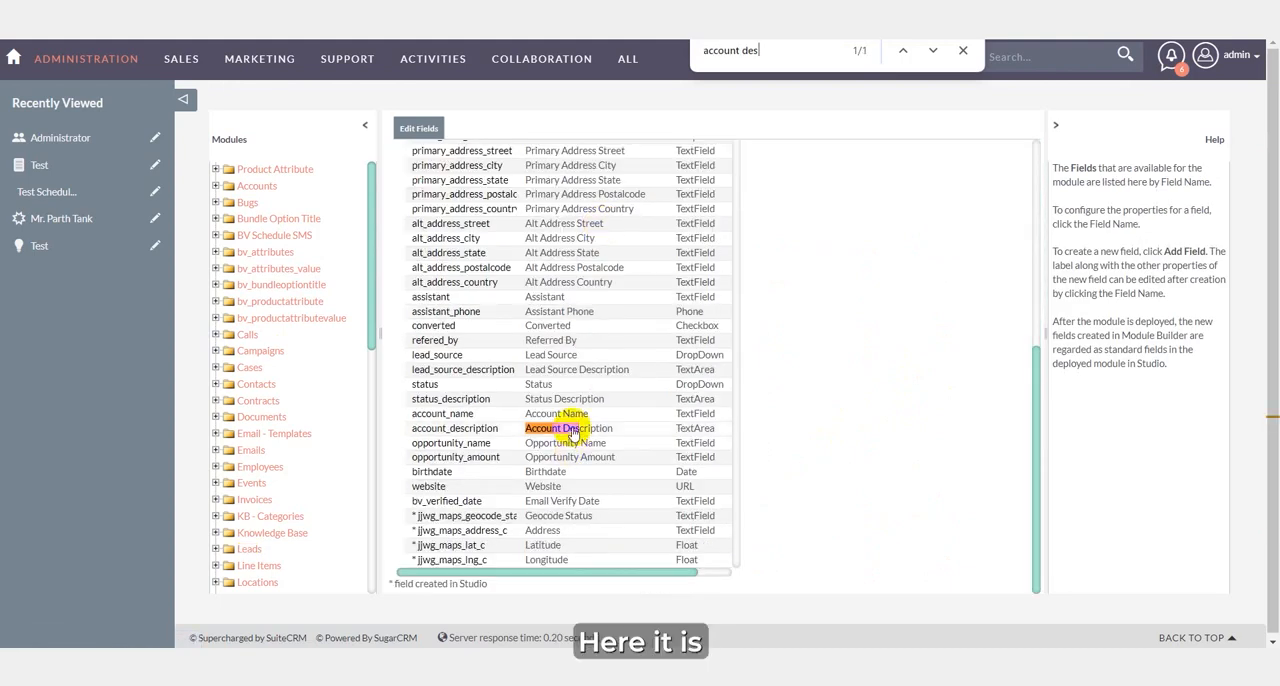
click(568, 428)
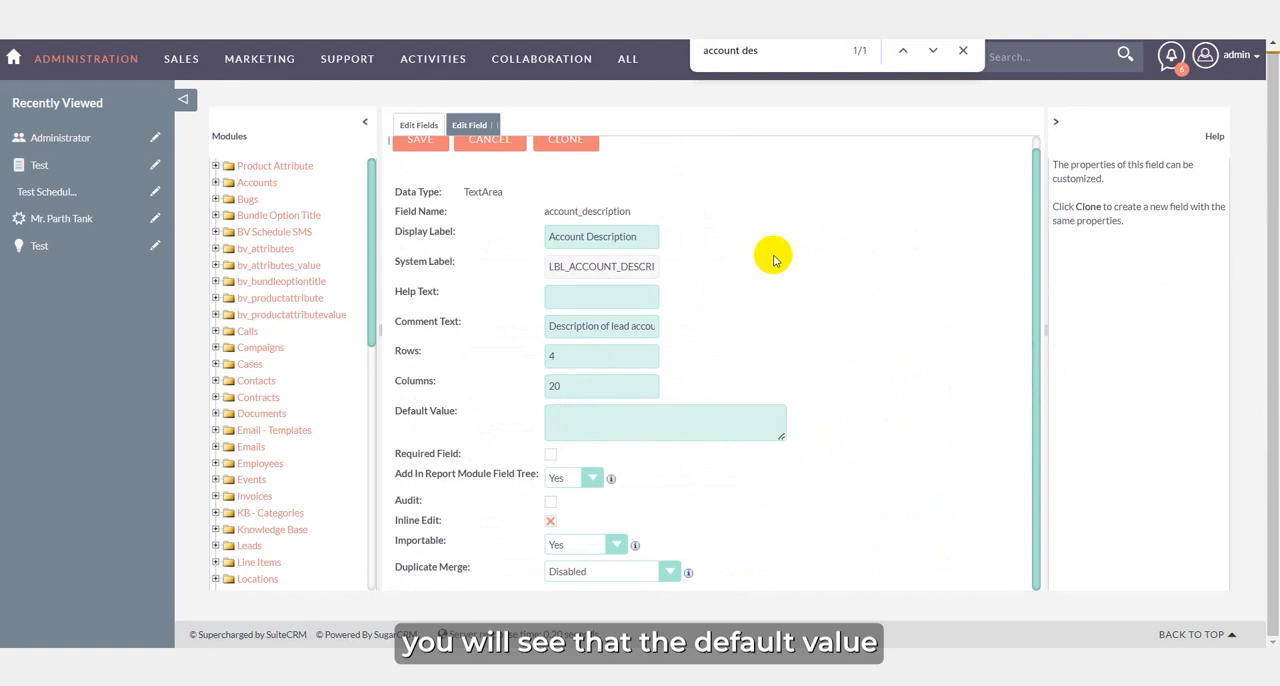
- Search the Leads fields for 'acco' and return to the Account Description settings
click(964, 50)
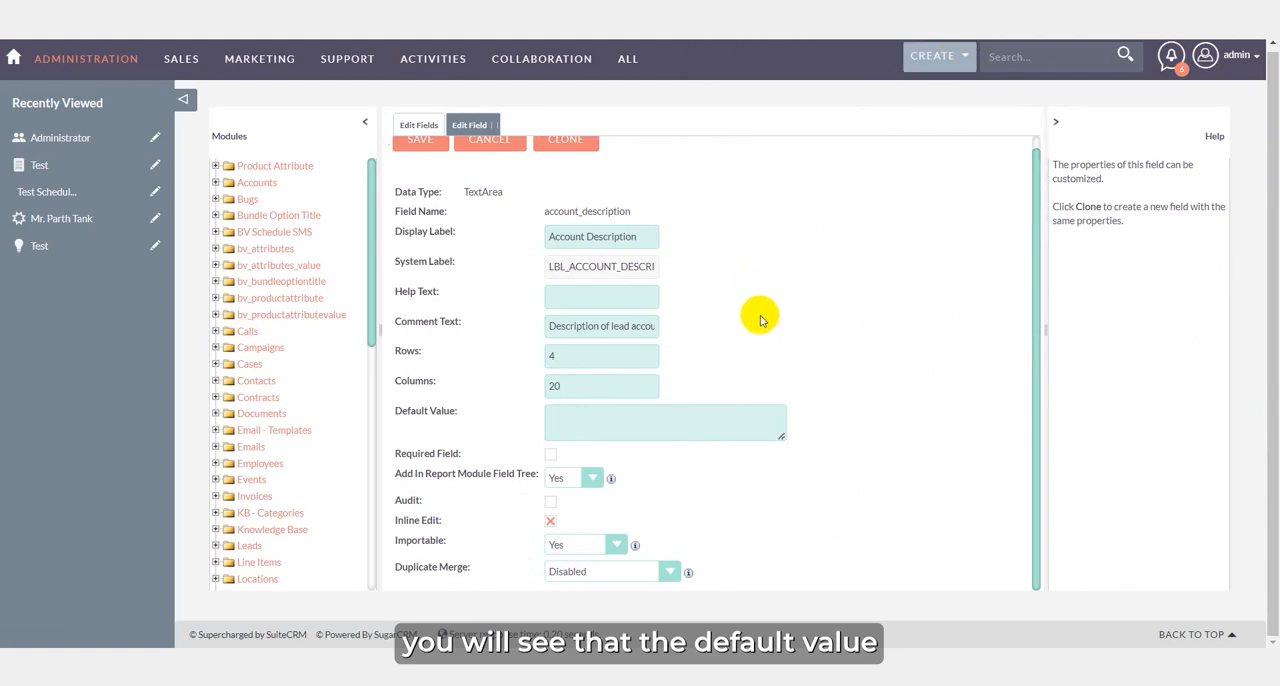
mouse_move(476, 496)
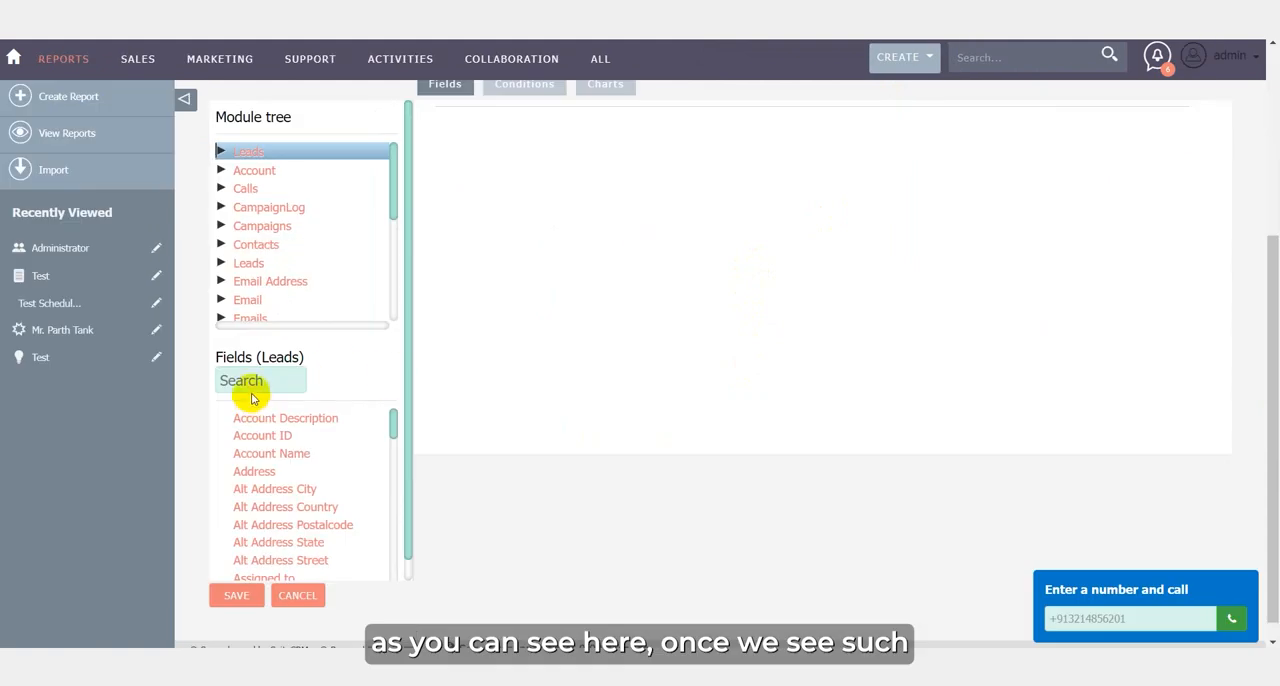
click(260, 380)
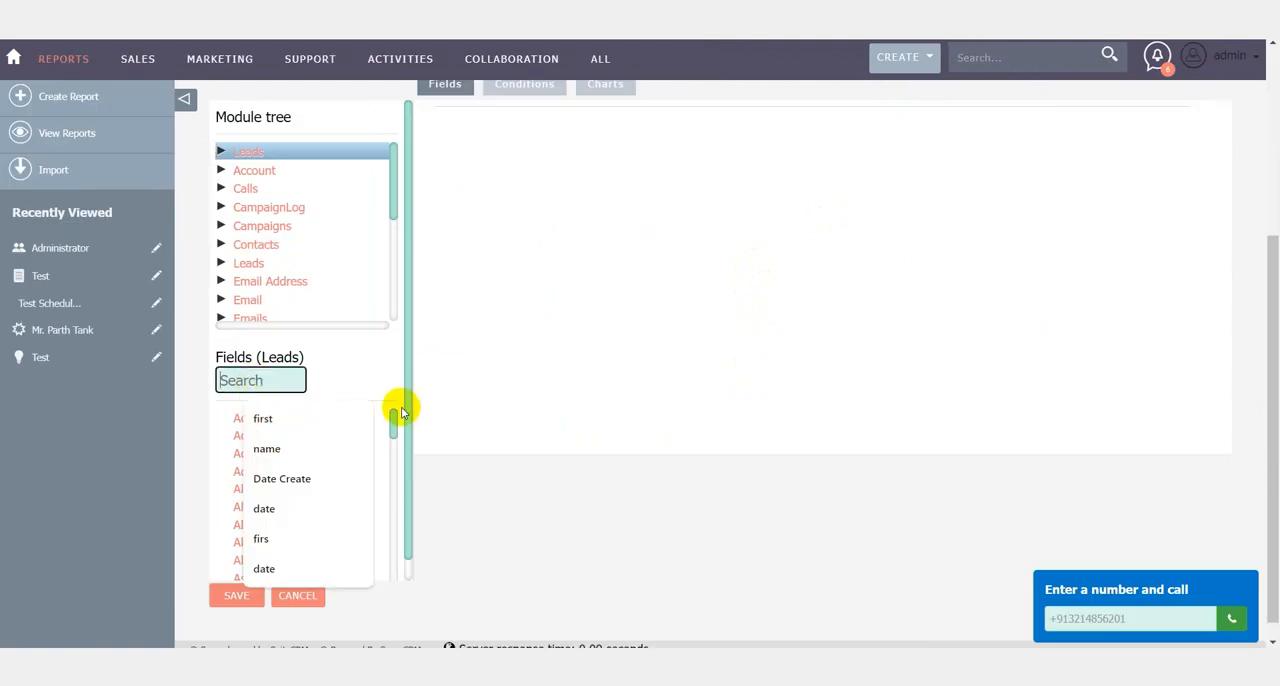
text(accoun)
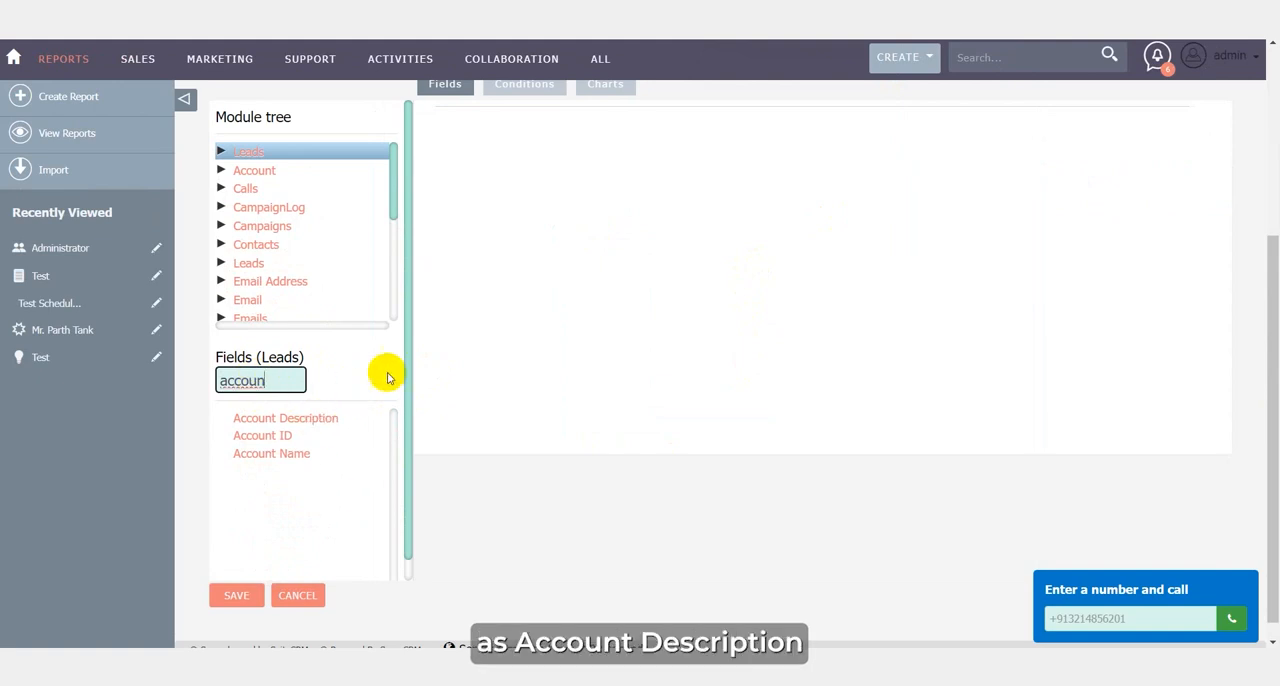
click(284, 418)
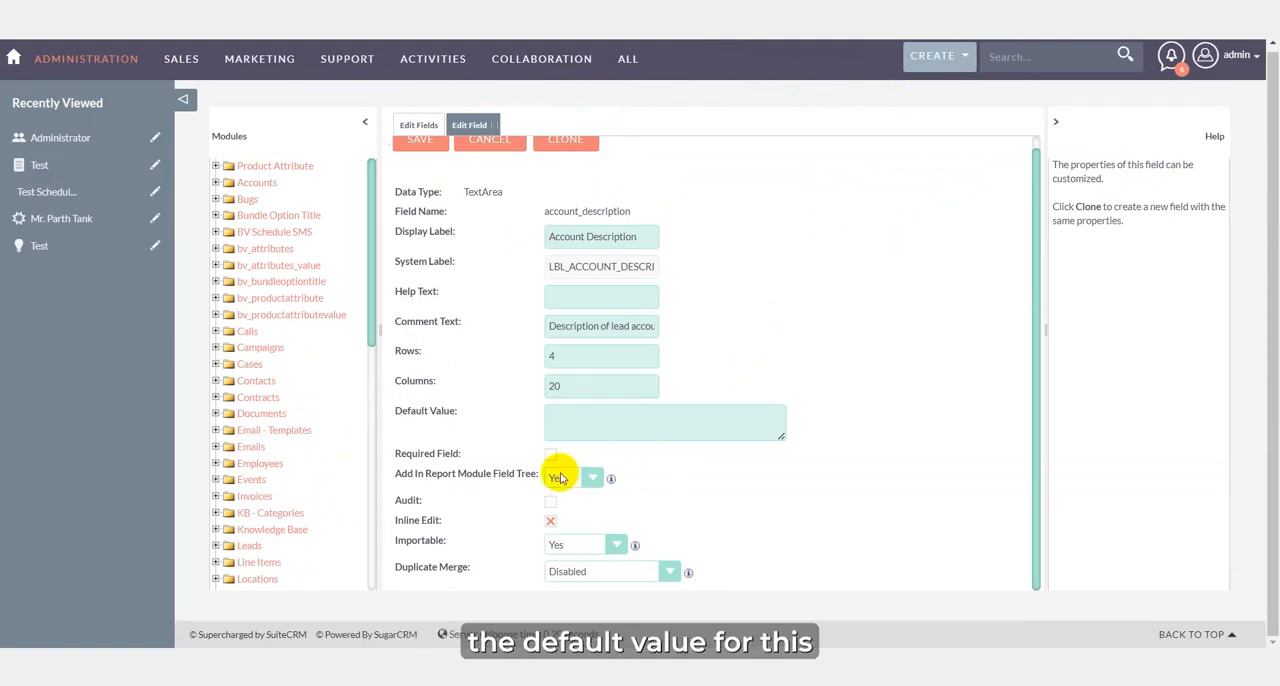
mouse_move(620, 452)
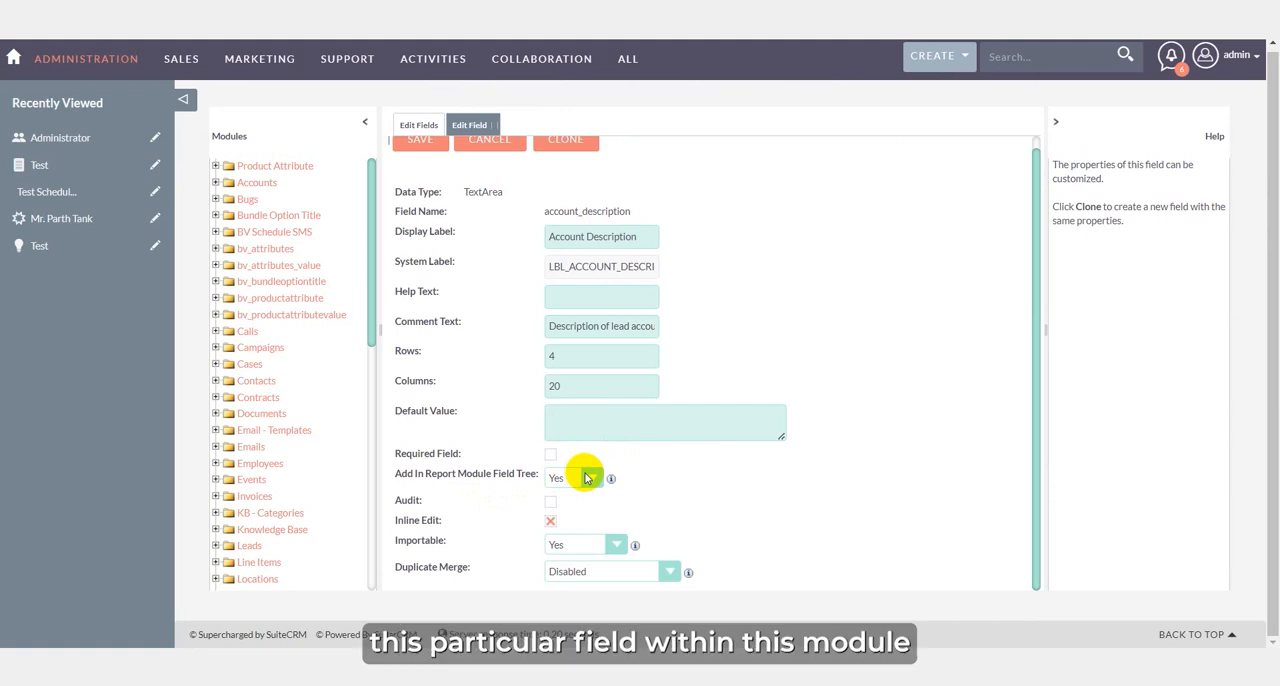
- Set Account Description's 'Add in Report Module Field Tree' to No and save
click(588, 478)
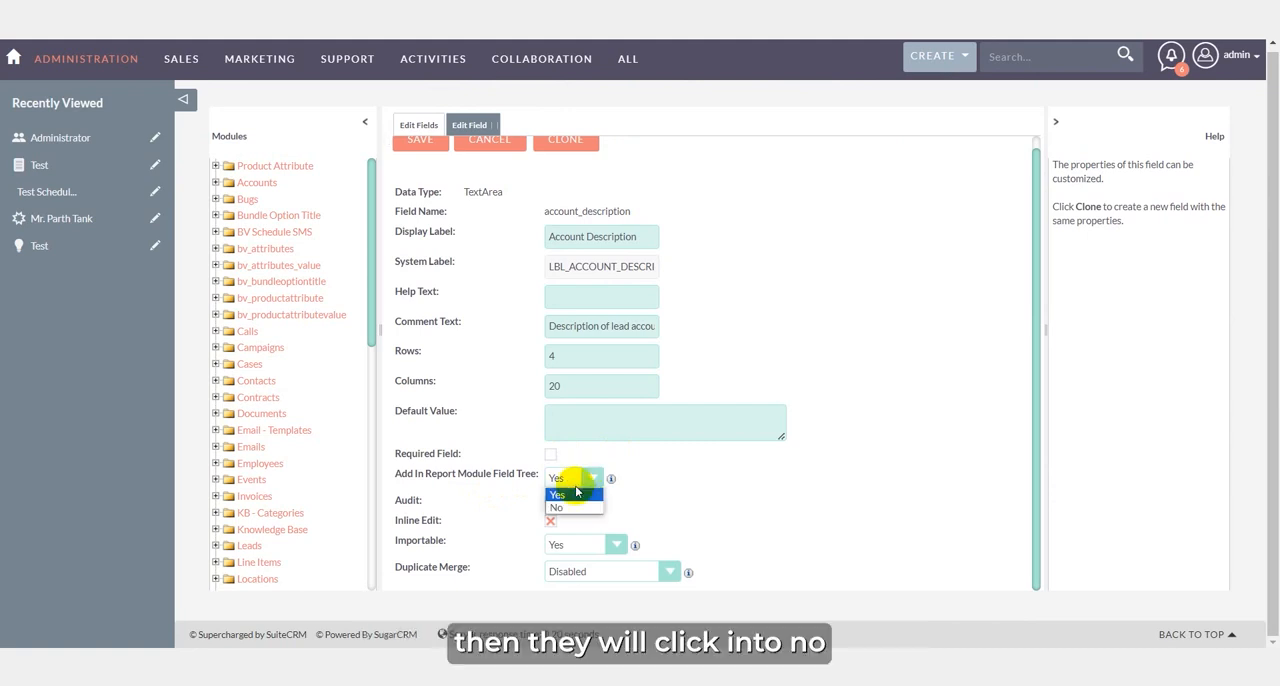
click(556, 508)
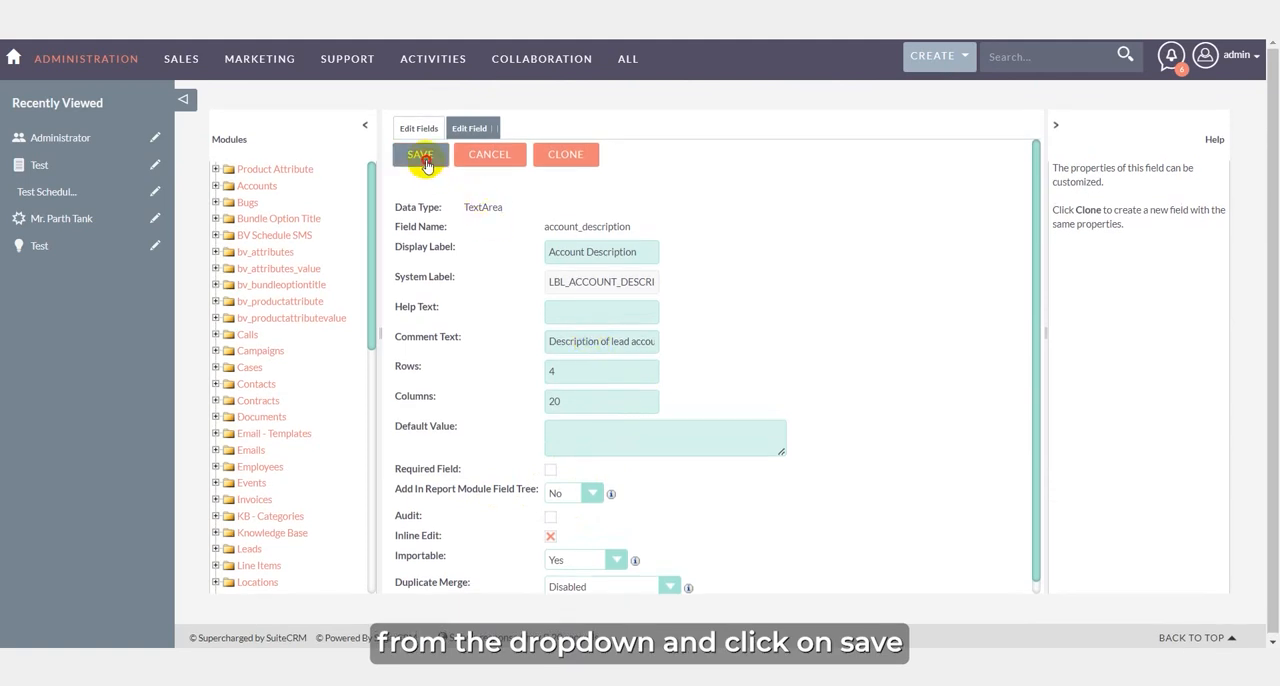
click(420, 154)
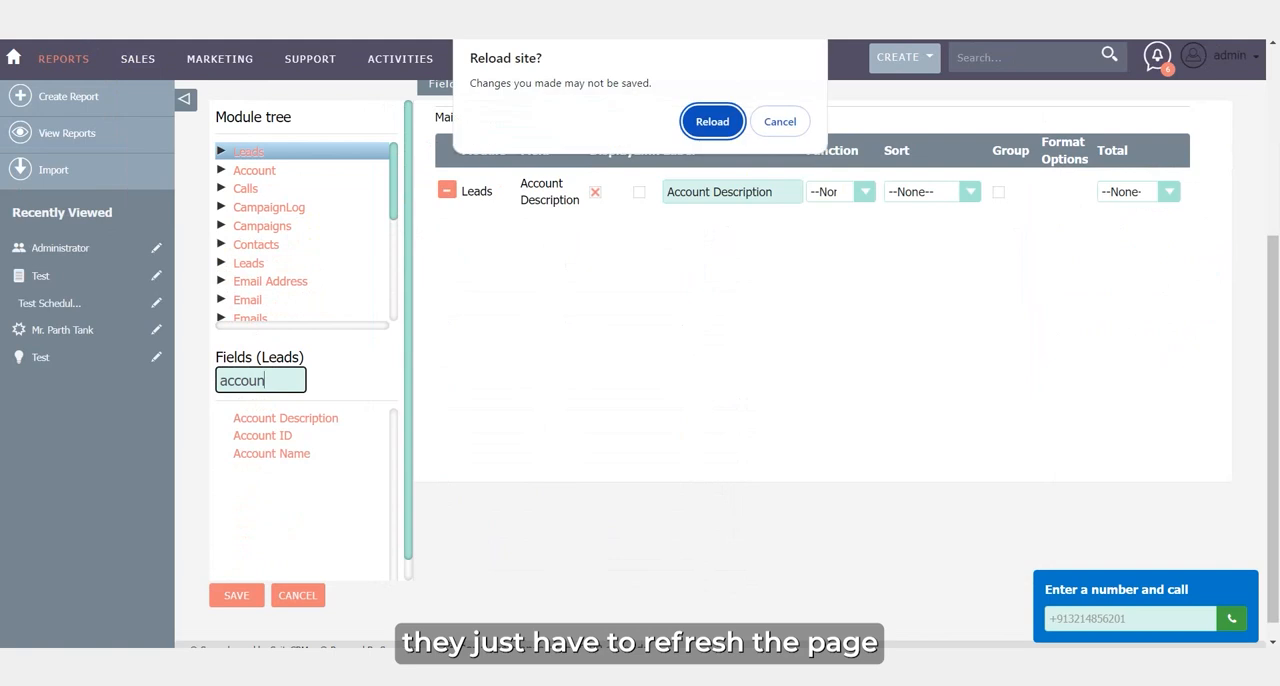
- Reload the report, reselect Leads and search its fields for 'account' to confirm Account Description is gone
click(712, 122)
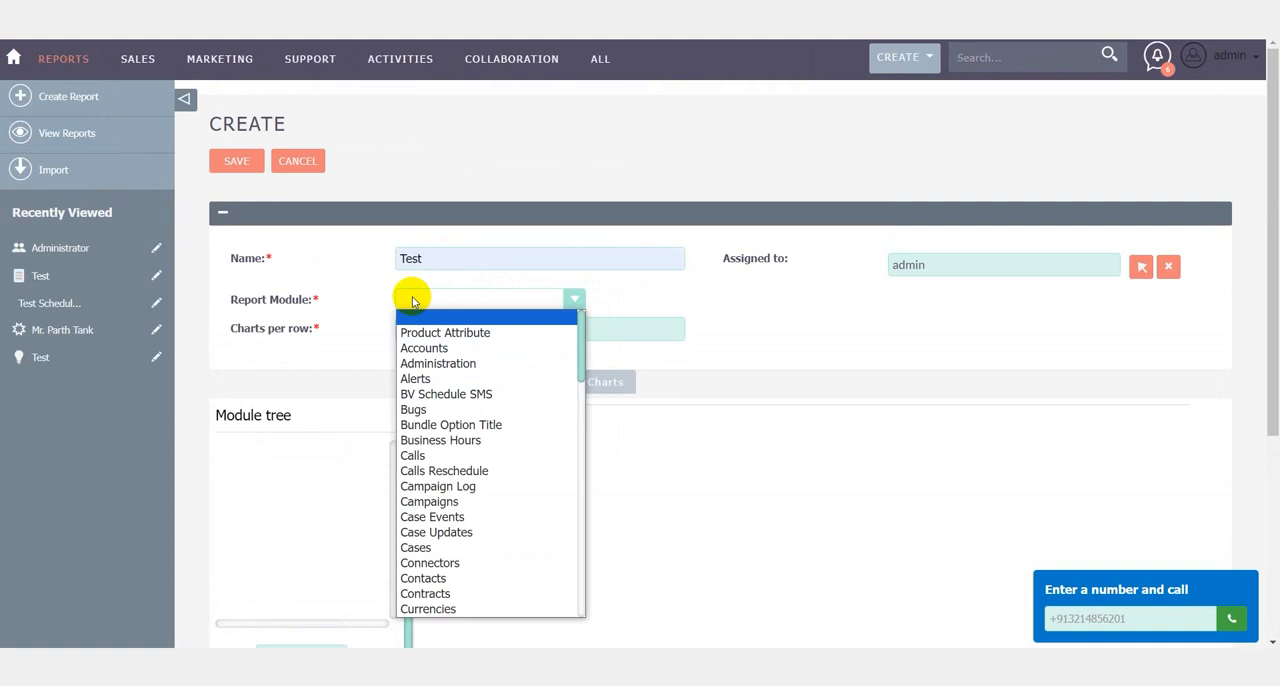
click(416, 610)
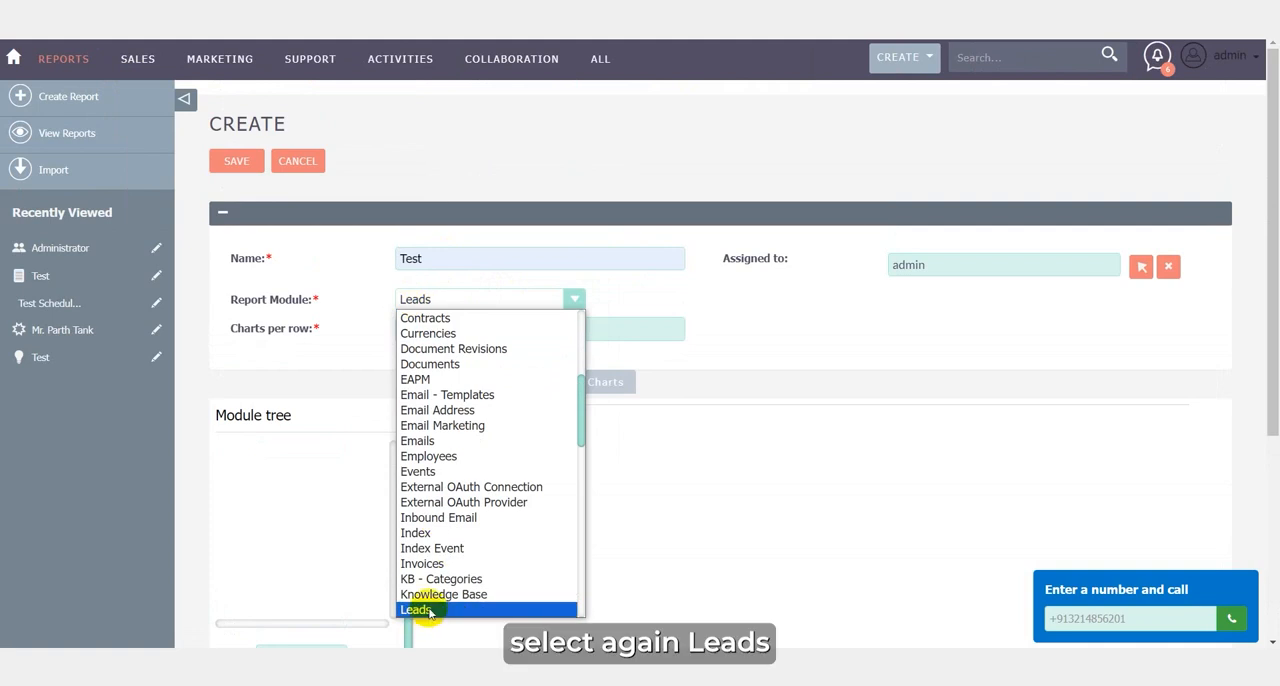
click(416, 610)
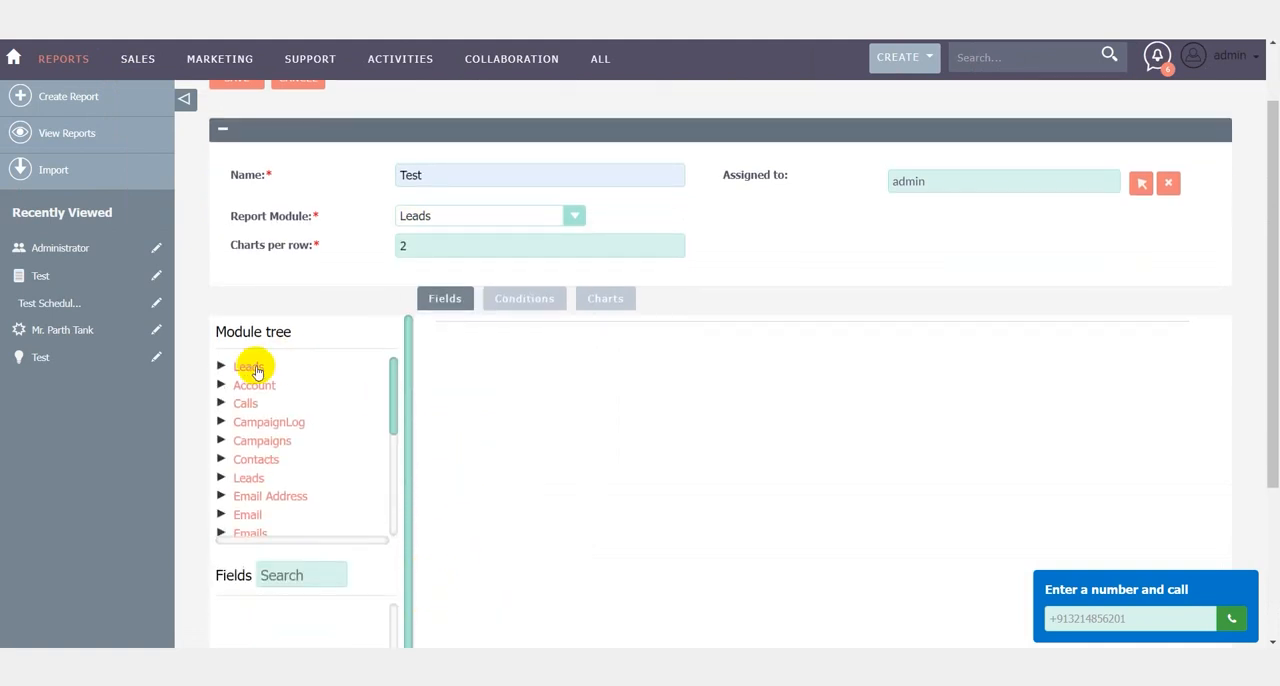
click(248, 366)
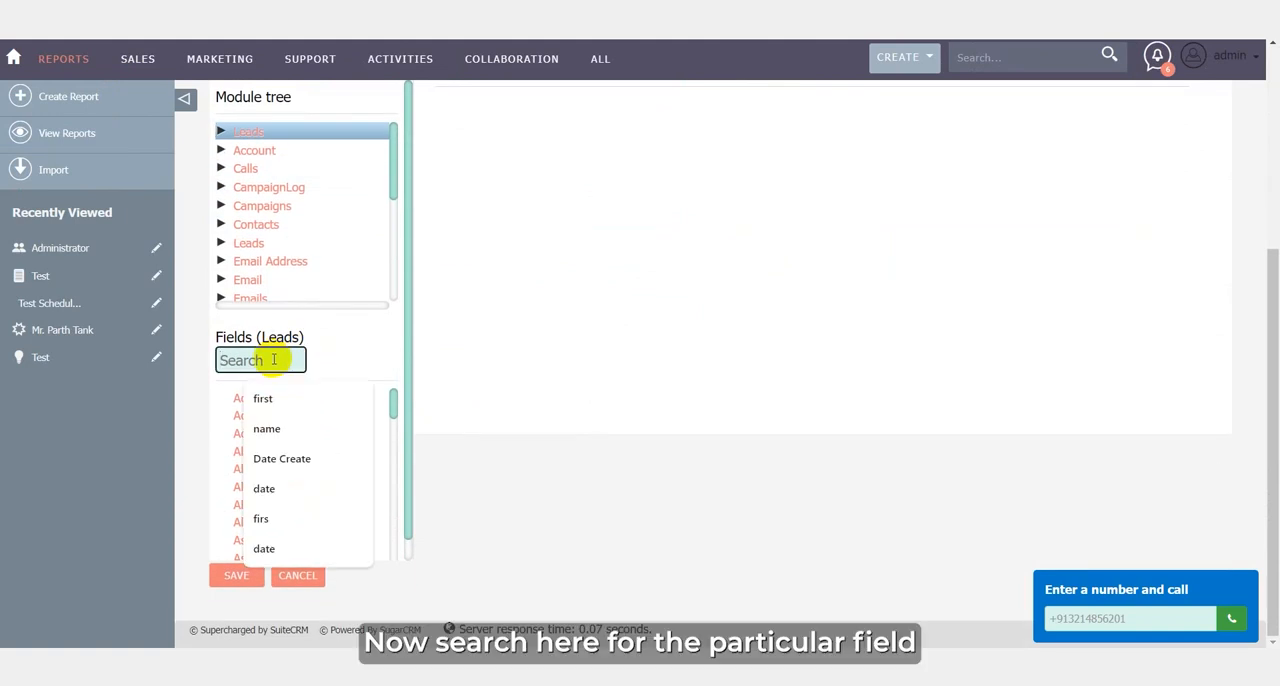
text(account)
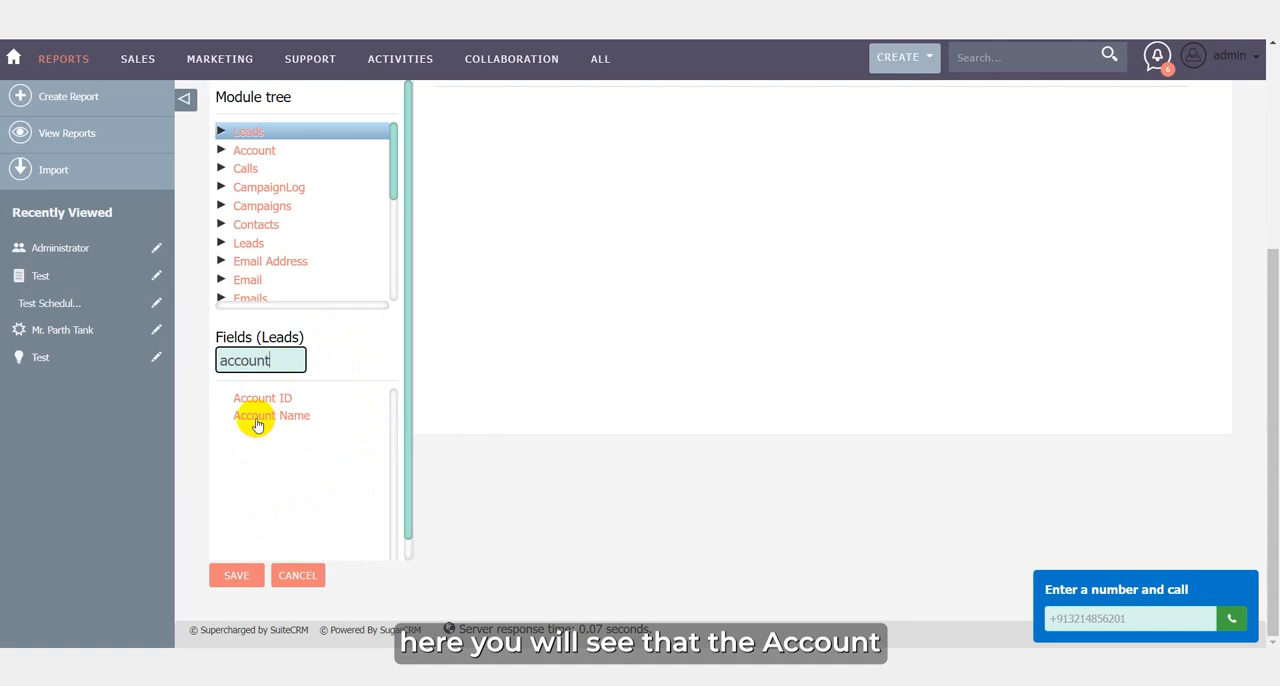
mouse_move(382, 356)
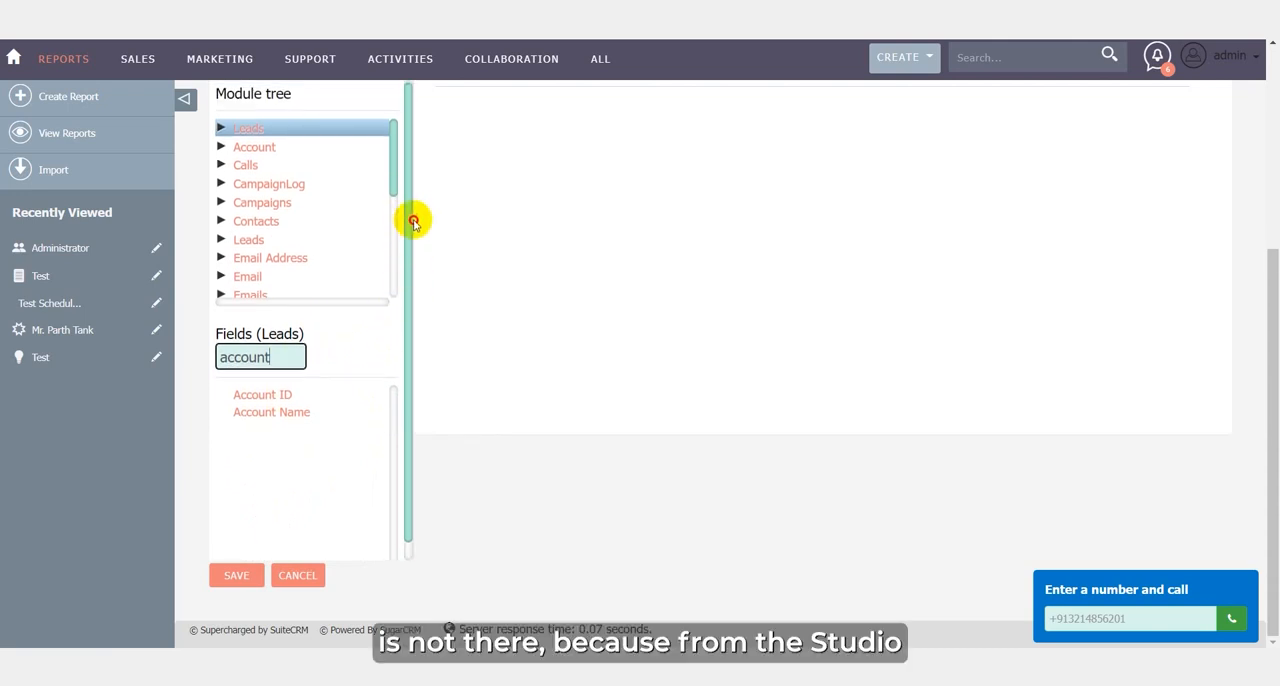
scroll(up, 3)
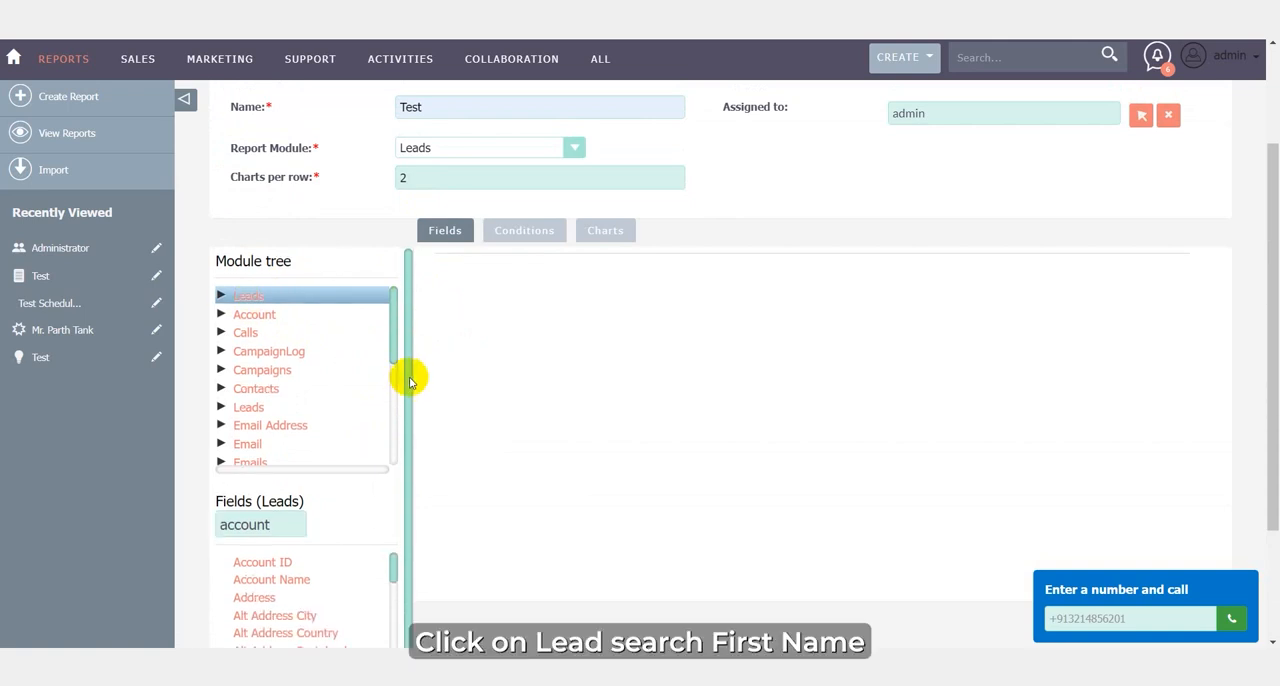
- Add Leads First Name and Last Name as report columns, then move to Conditions
text(firs)
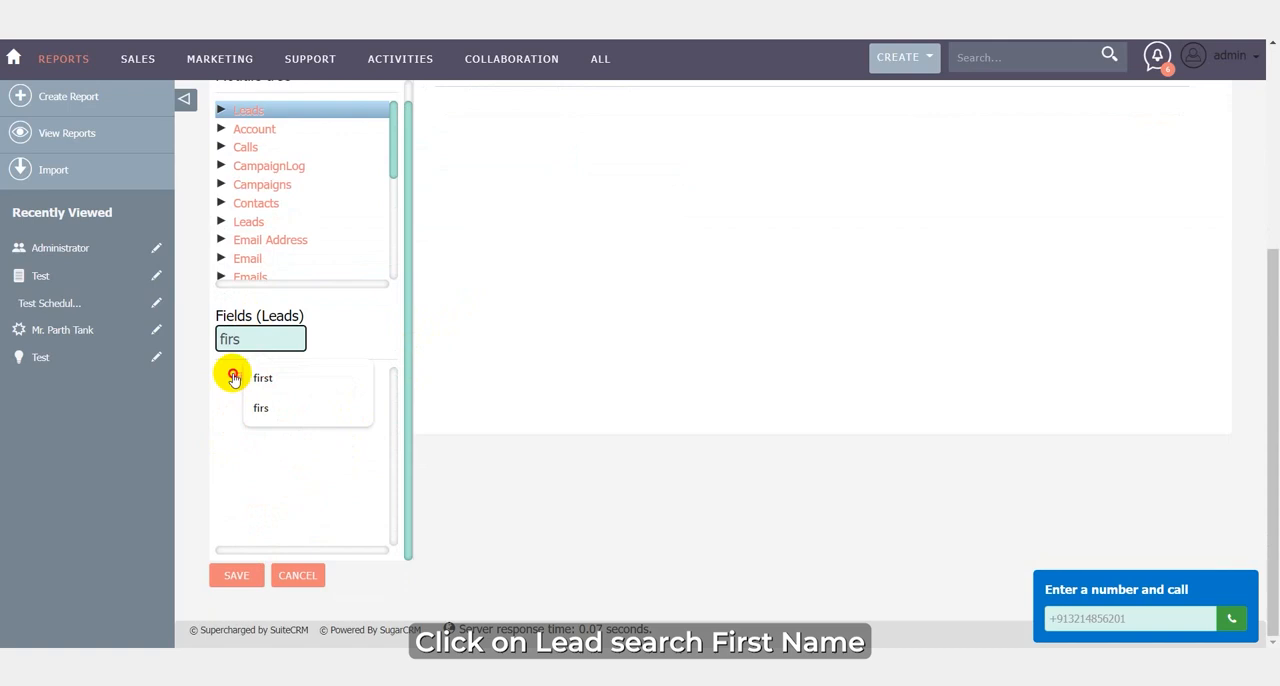
click(262, 376)
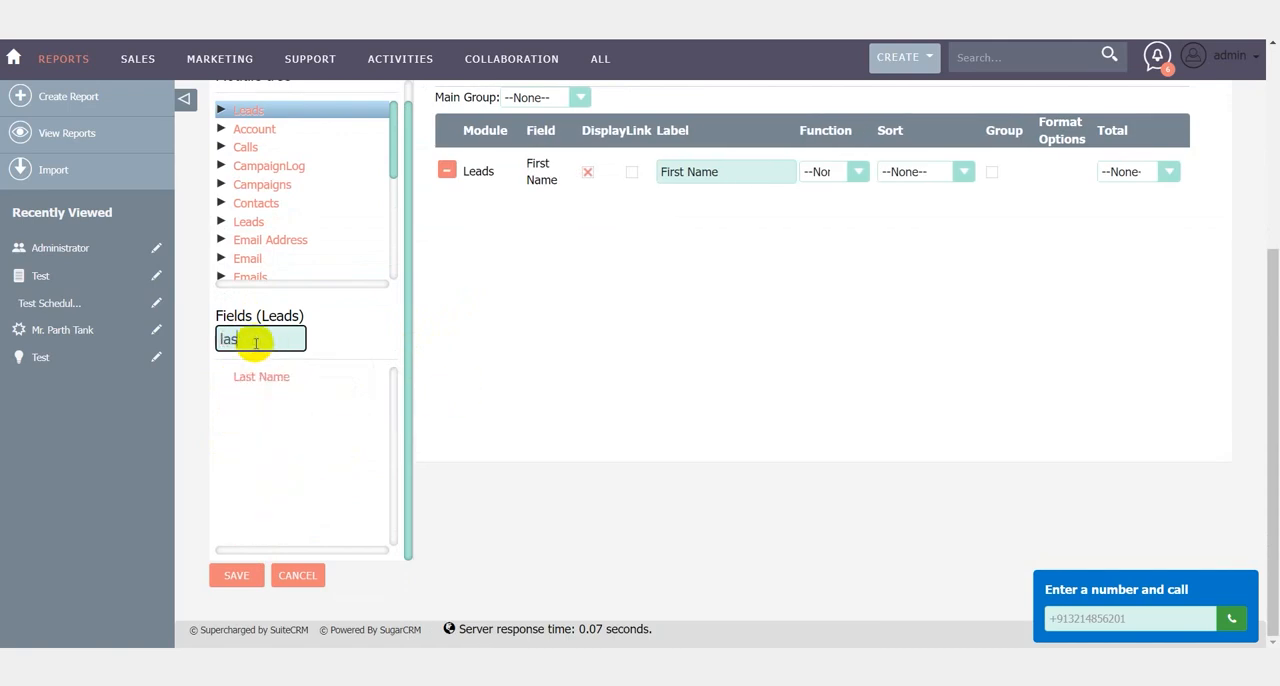
click(260, 376)
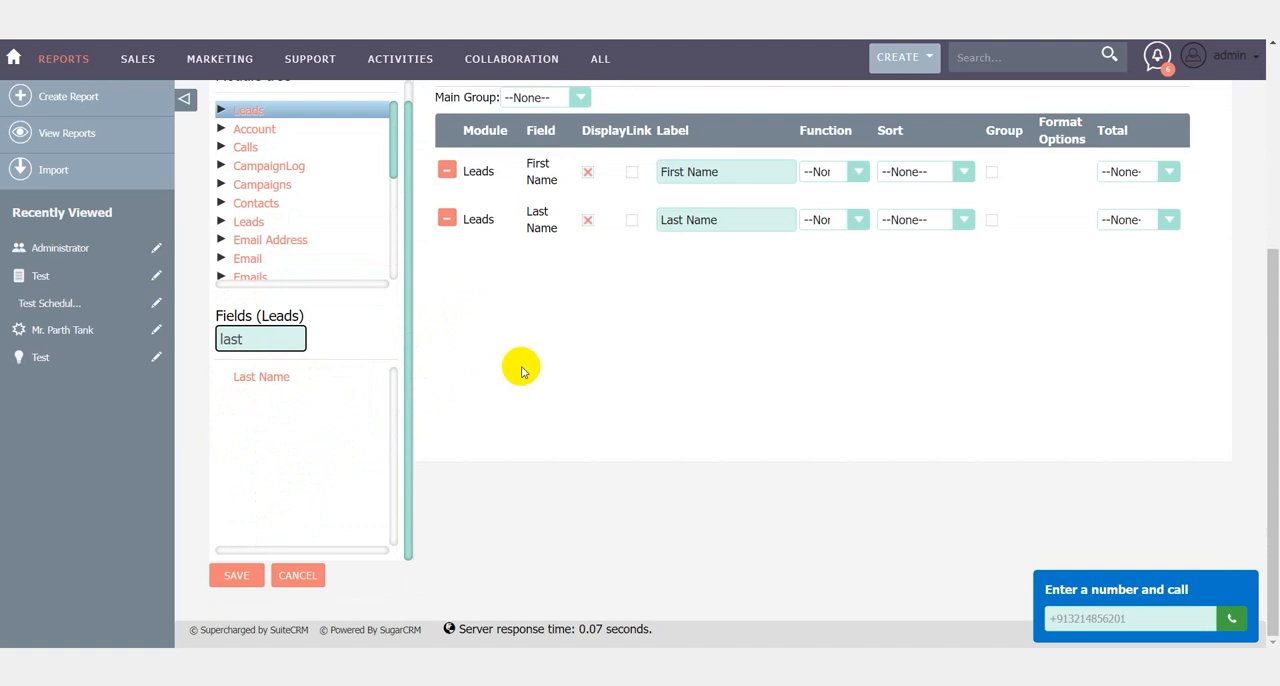
click(524, 230)
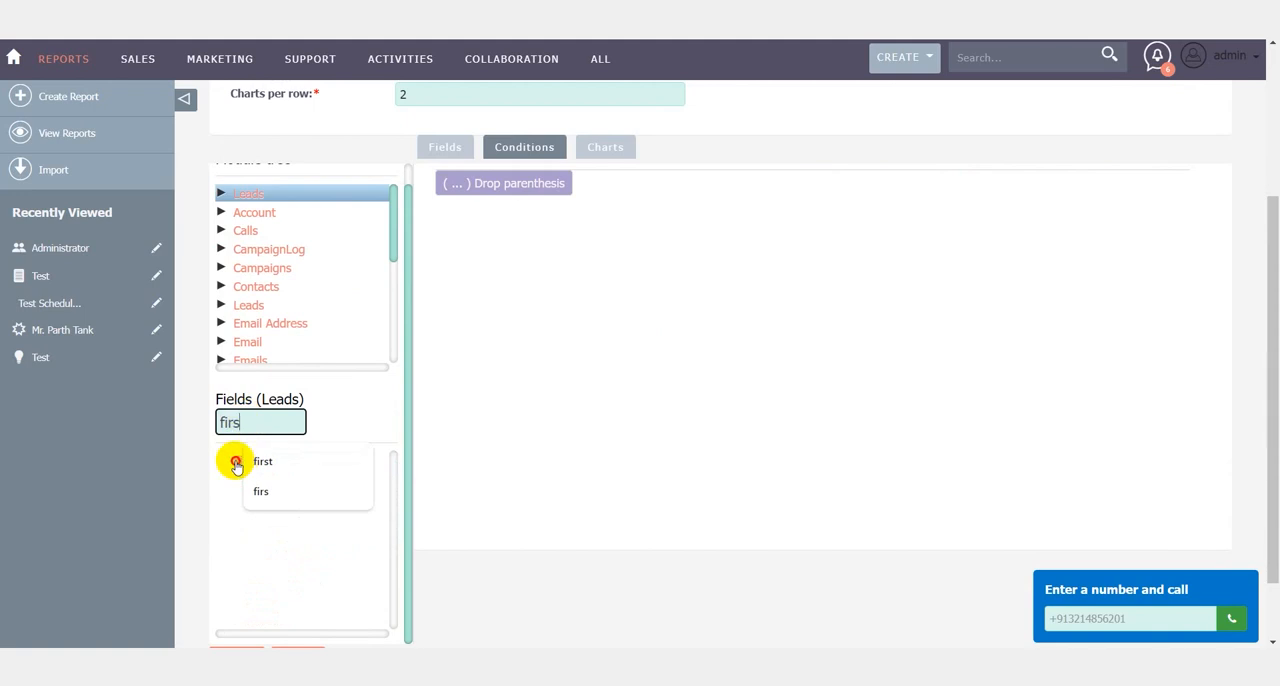
- Add a condition: First Name Does Not Contain the value 'Test'
click(264, 460)
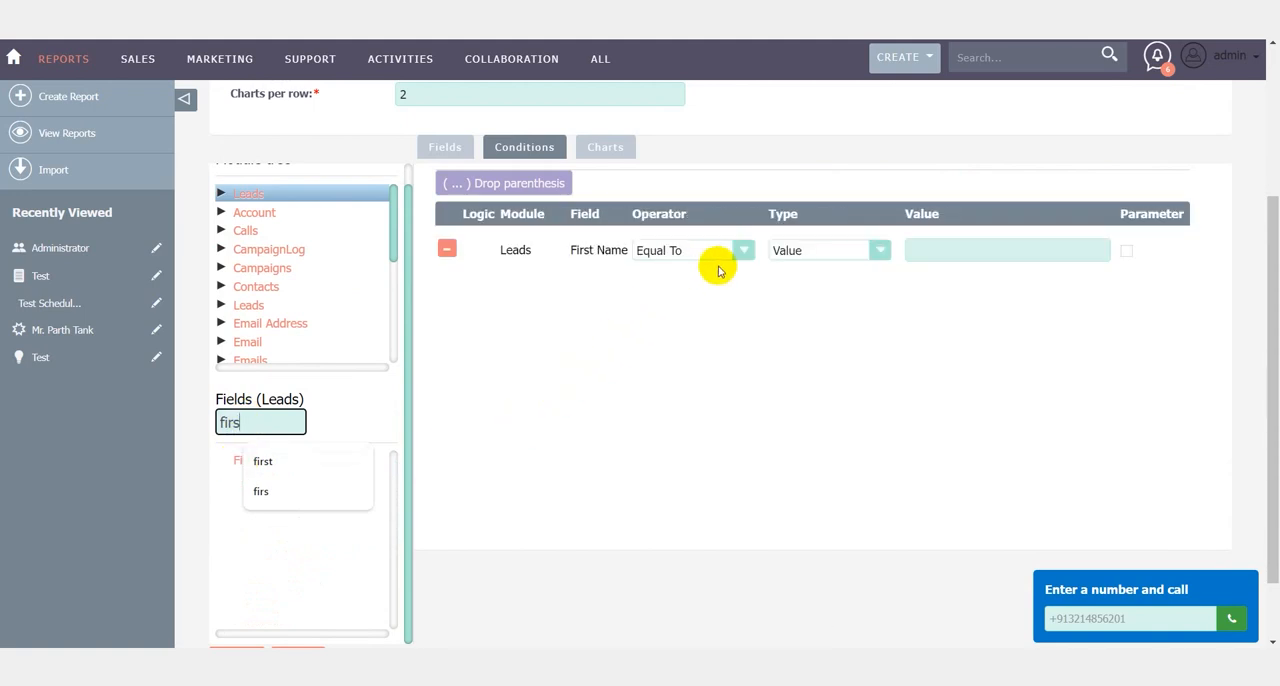
mouse_move(762, 398)
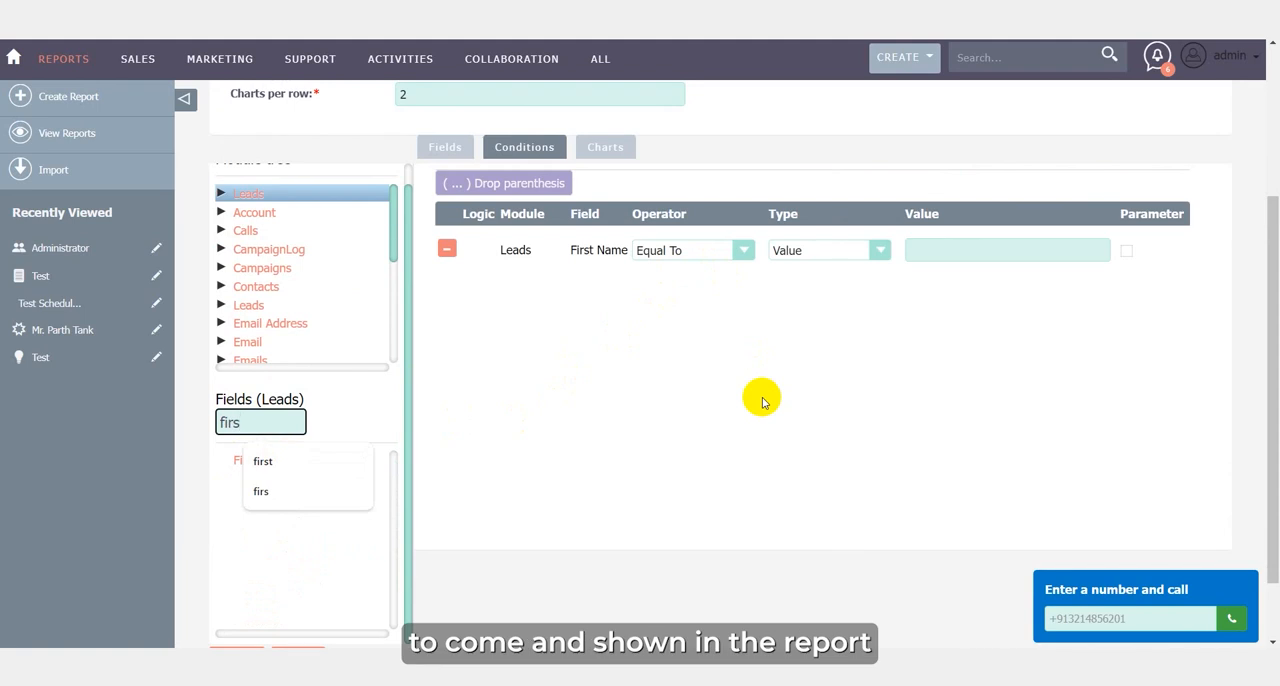
mouse_move(764, 324)
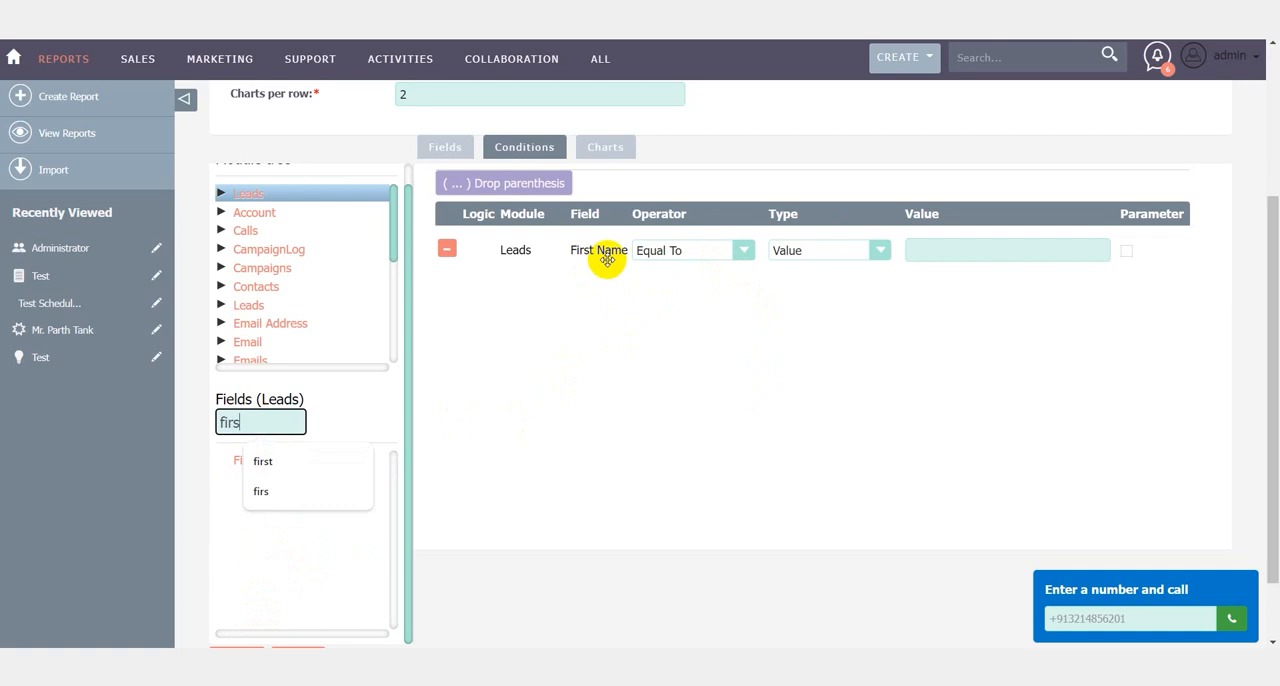
click(744, 250)
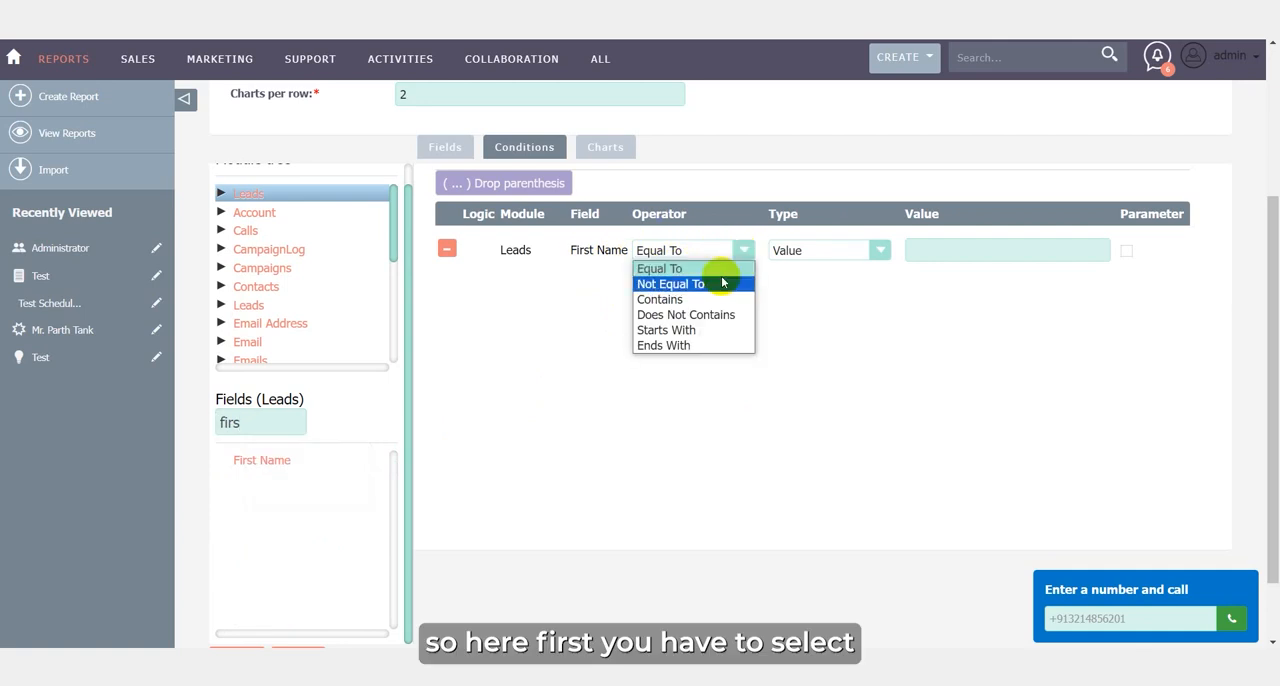
click(684, 314)
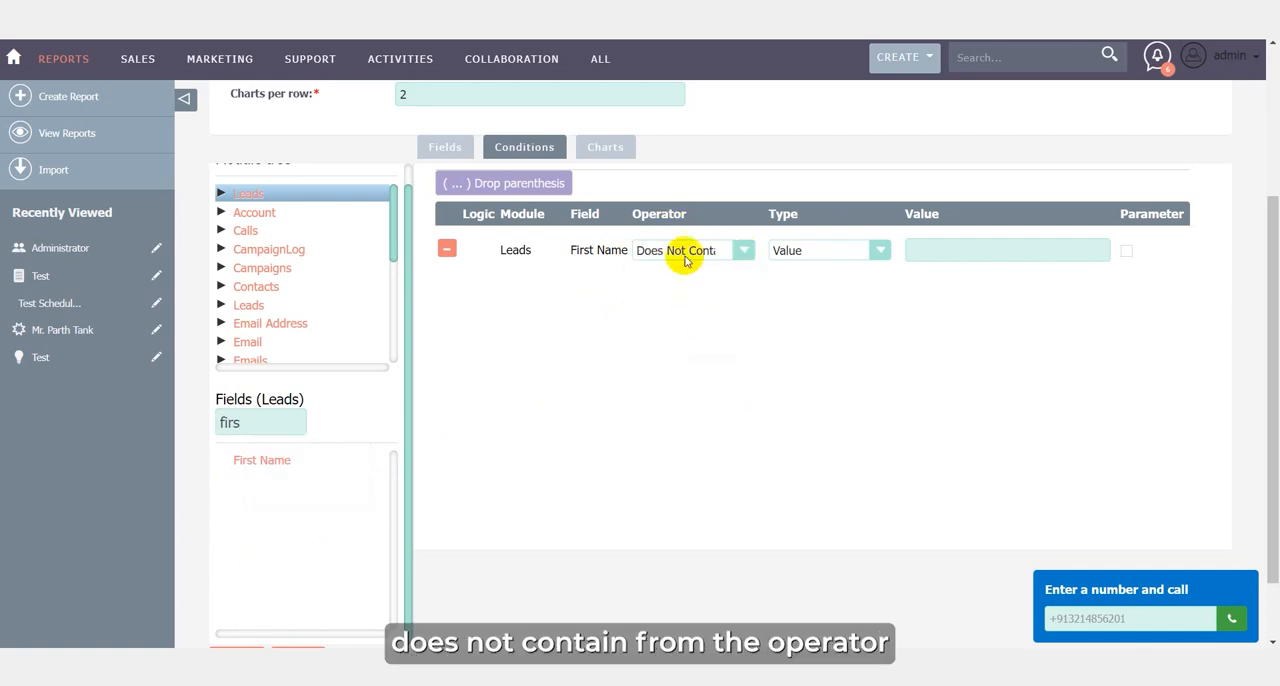
click(876, 250)
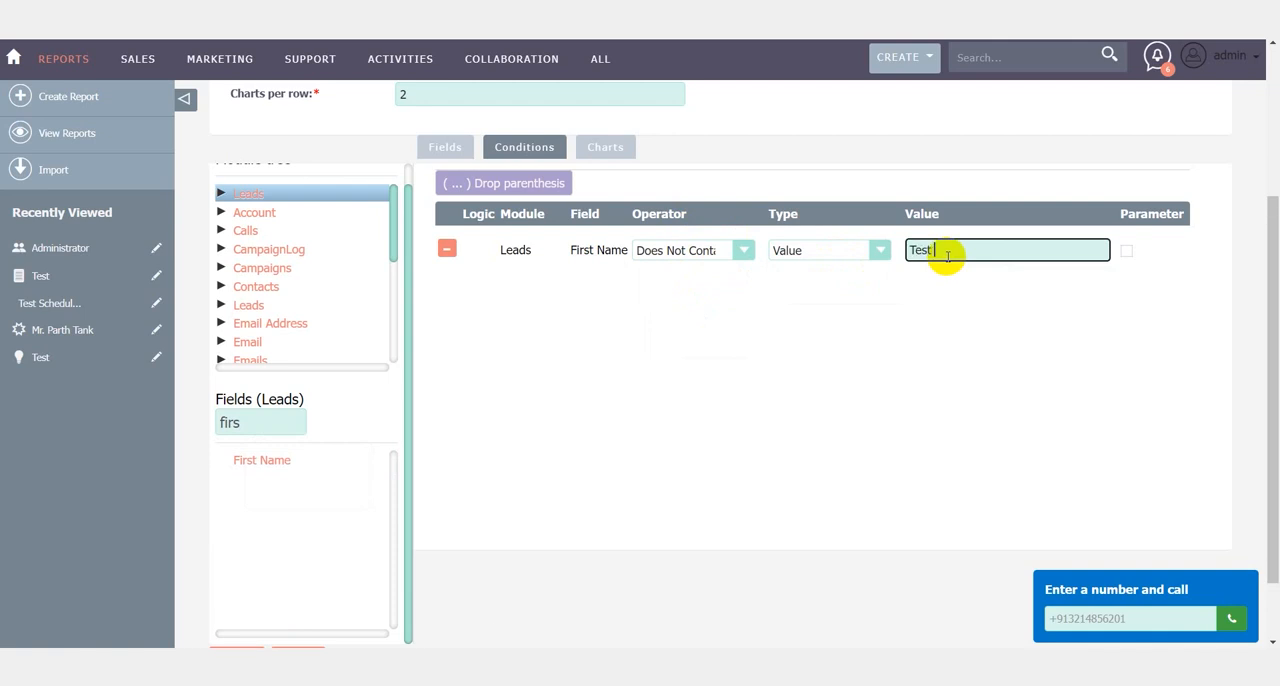
mouse_move(884, 342)
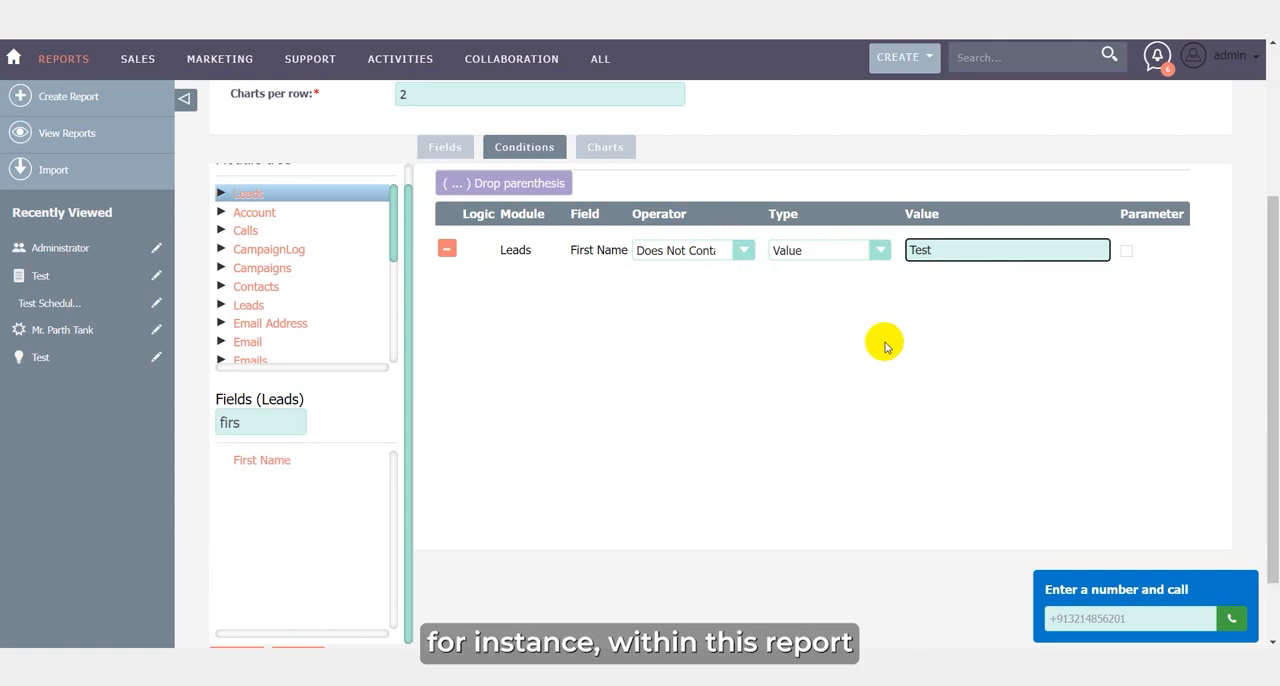
click(1126, 252)
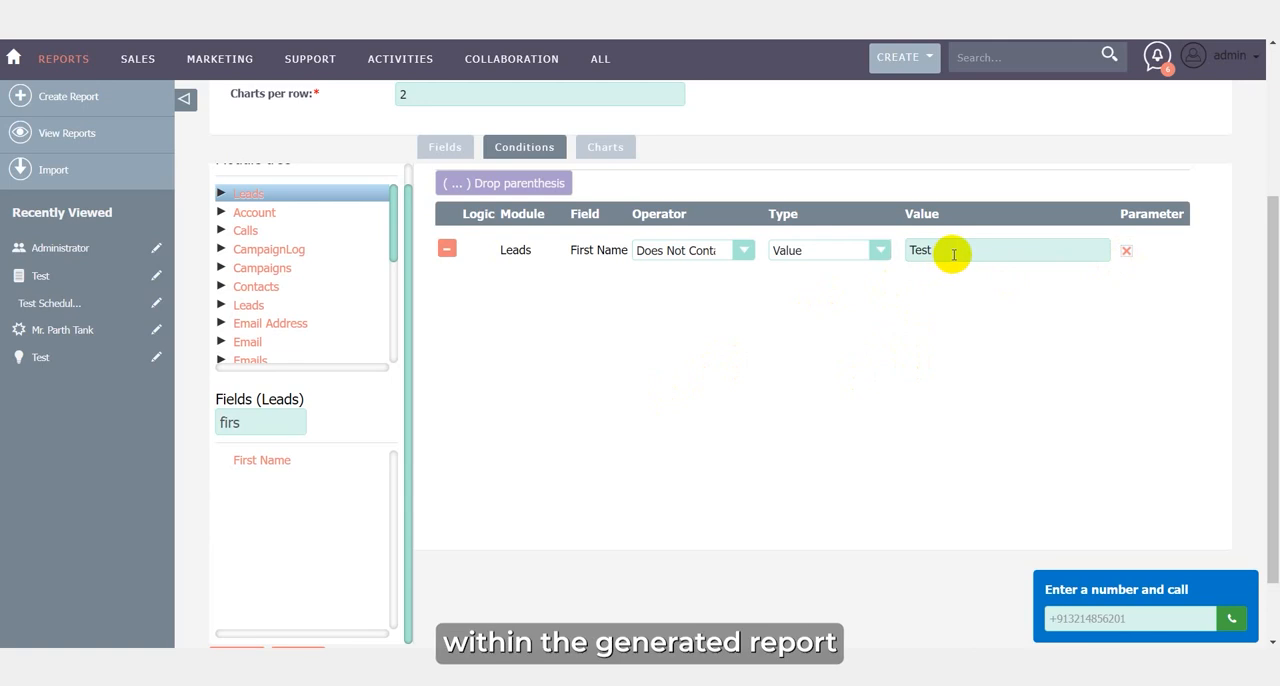
click(260, 422)
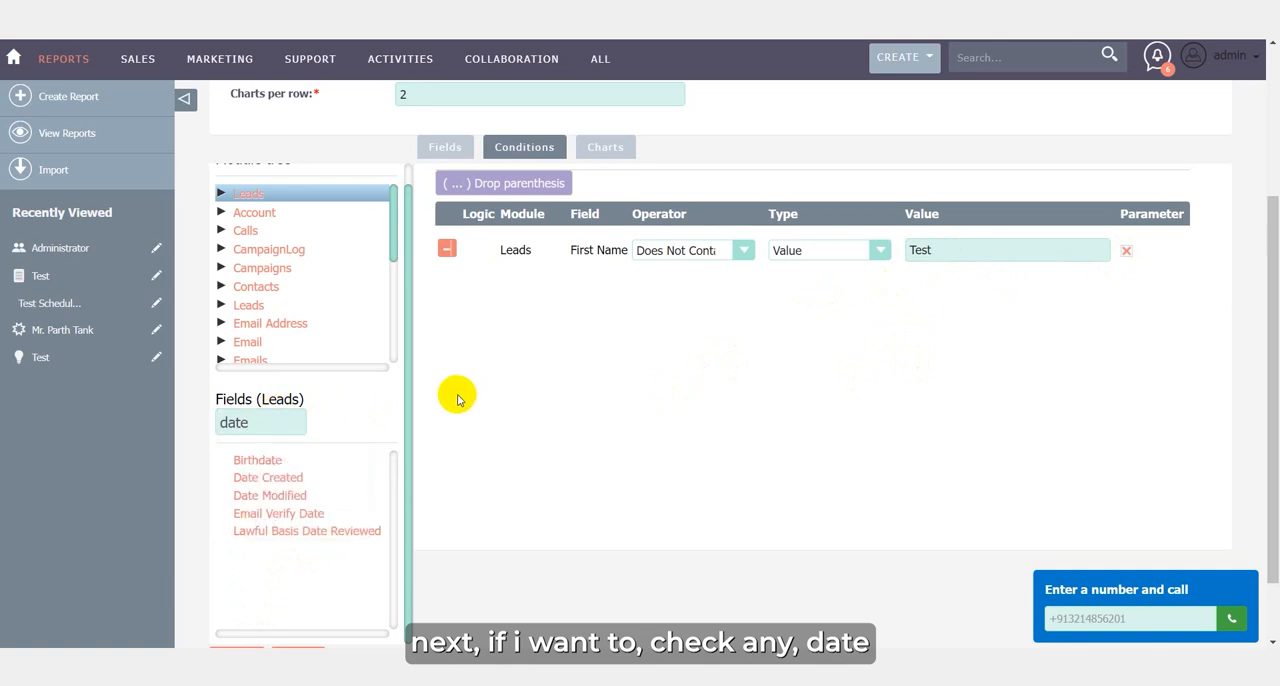
mouse_move(296, 496)
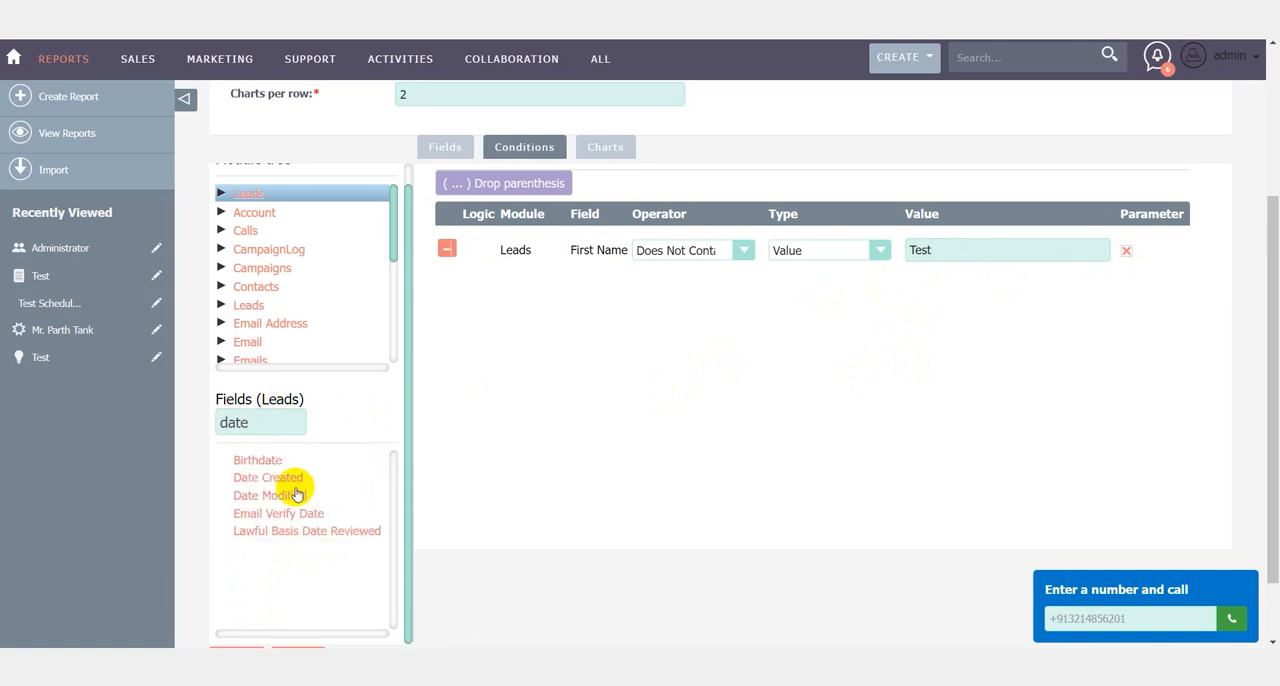
- Add a Date Created condition on Leads with operator Is Between and type Range
click(268, 478)
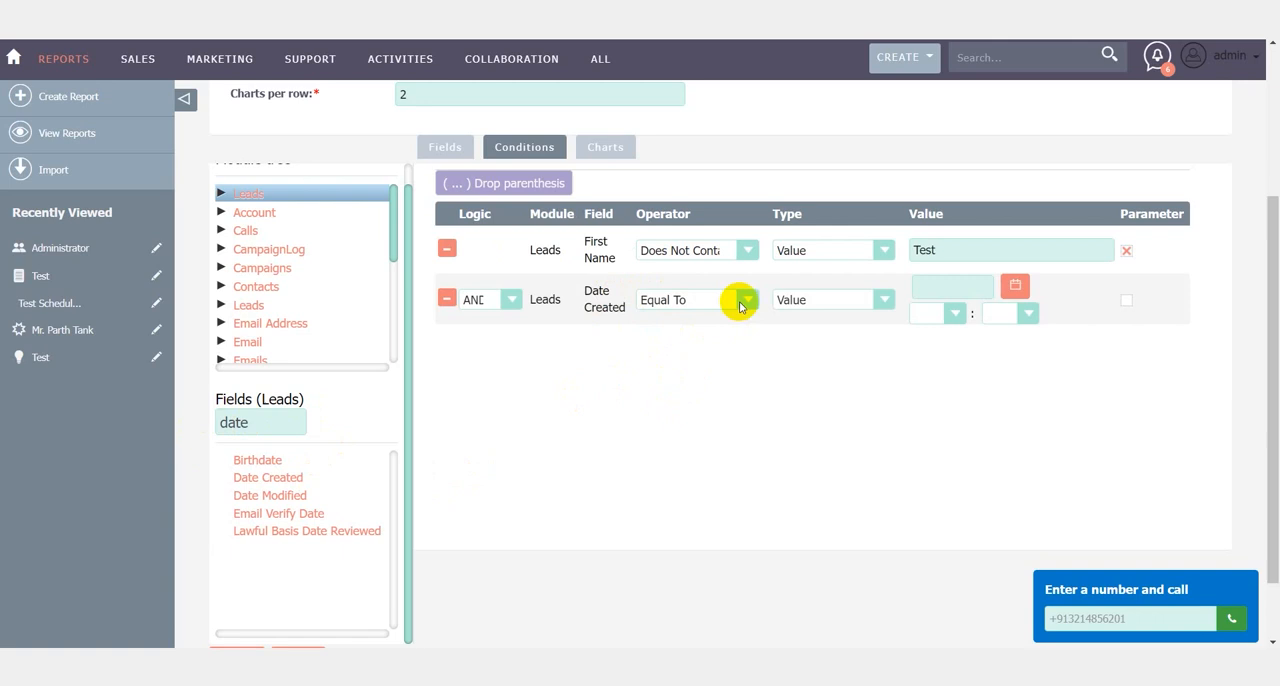
click(744, 300)
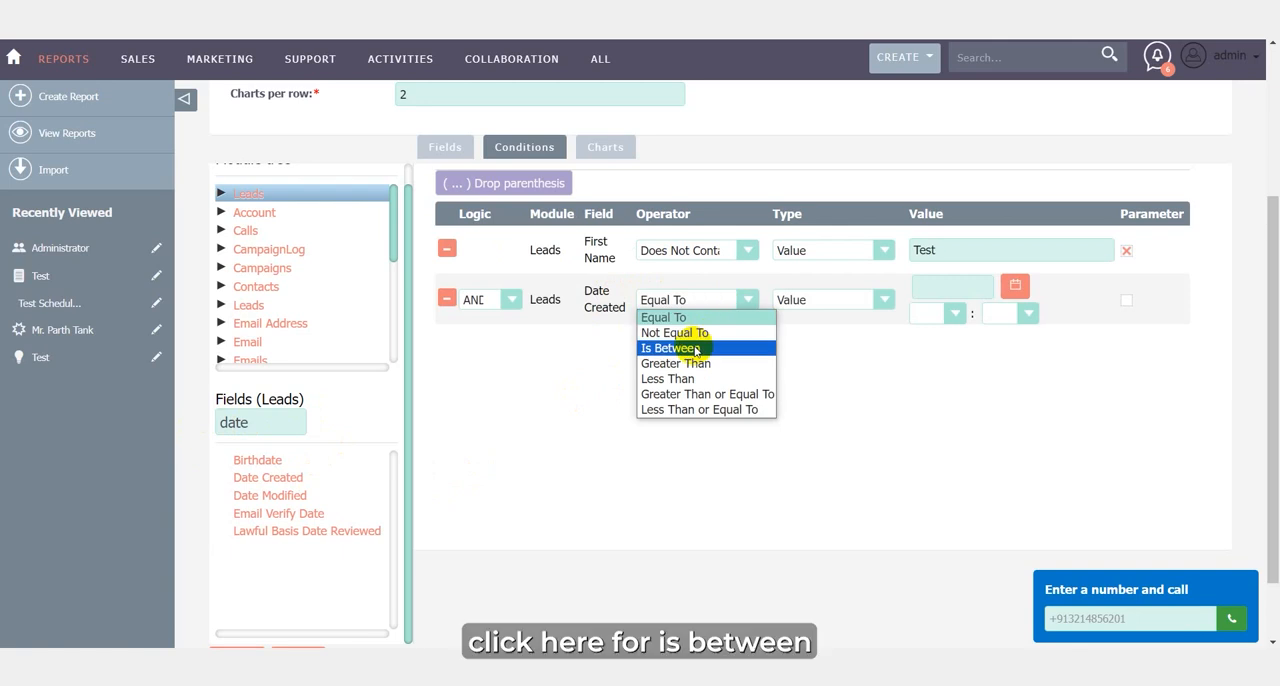
click(670, 348)
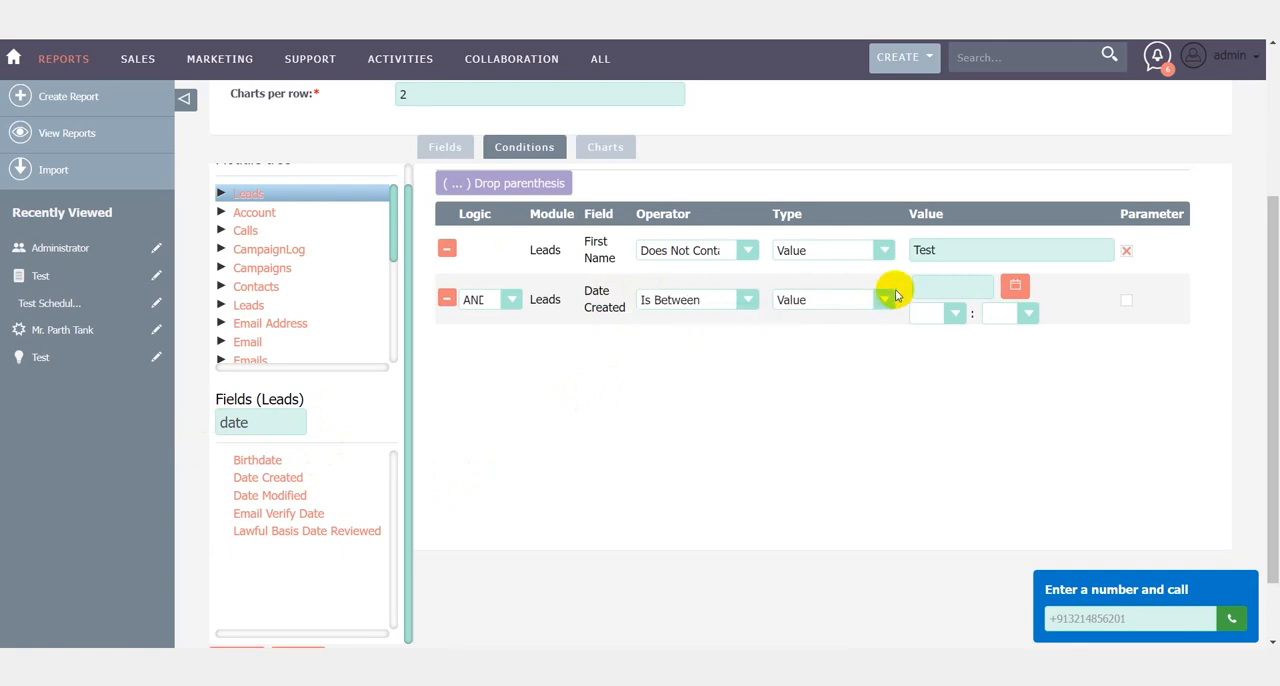
click(880, 300)
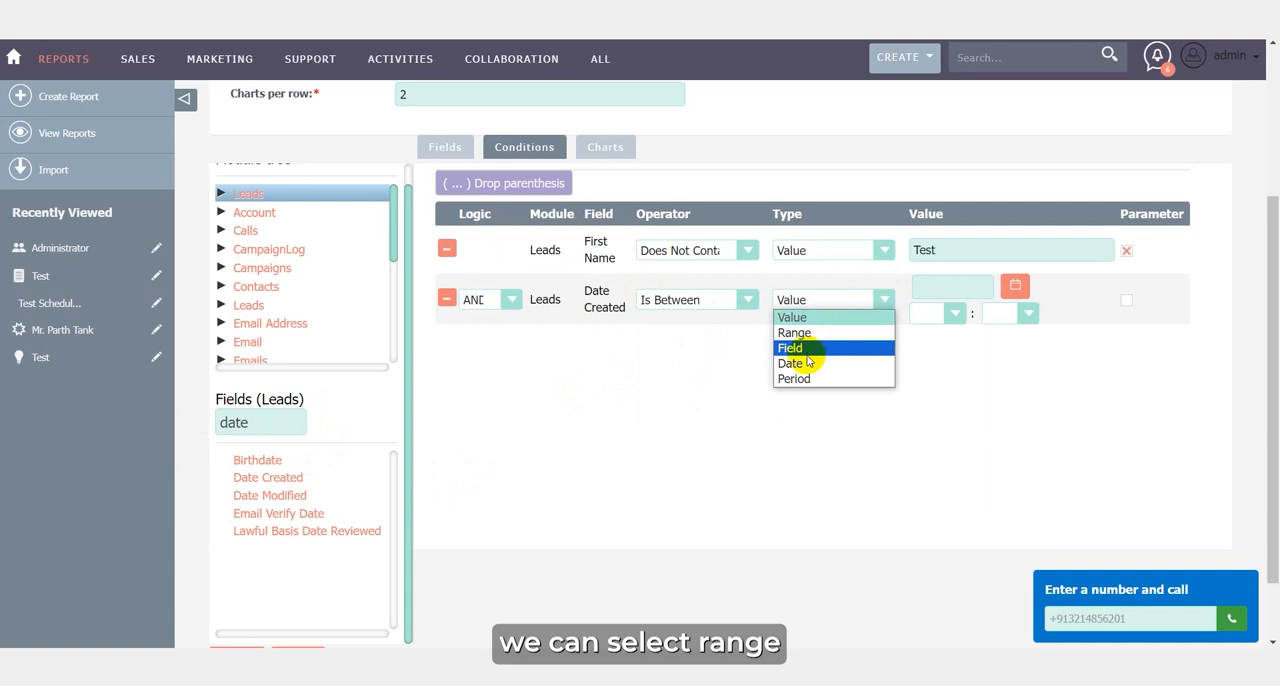
click(794, 332)
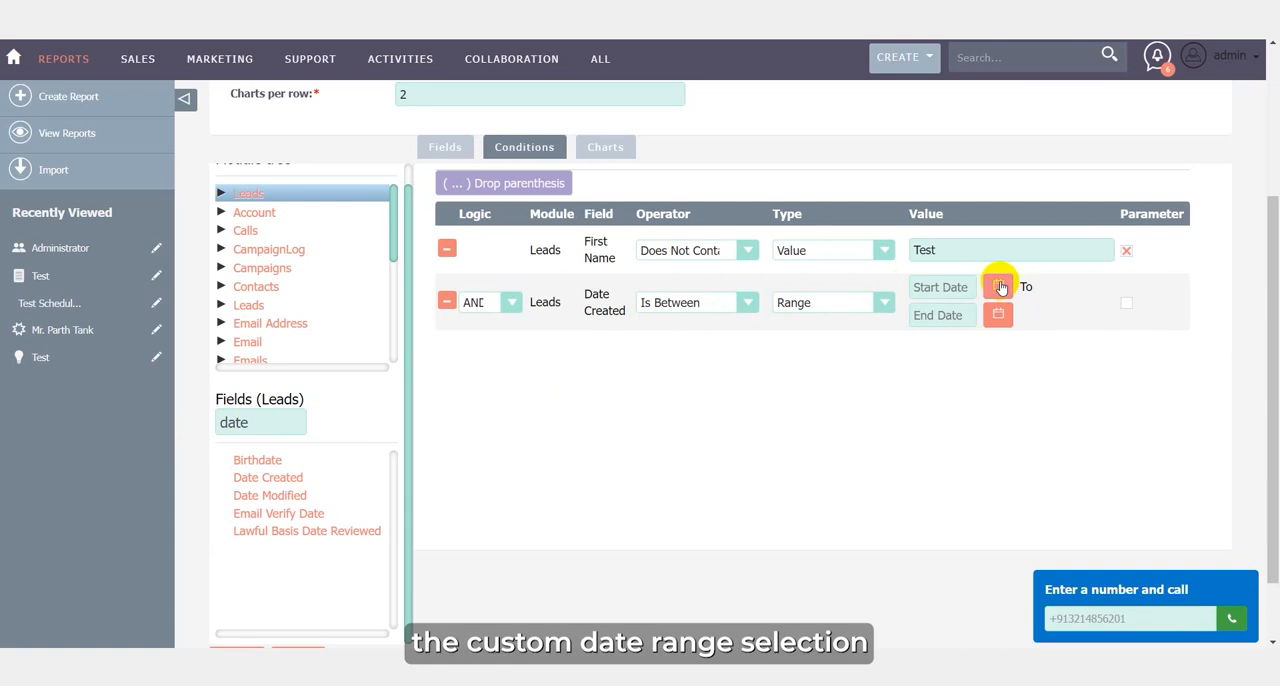
- Set the date range from May 1, 2023 to May 20, 2024
click(998, 288)
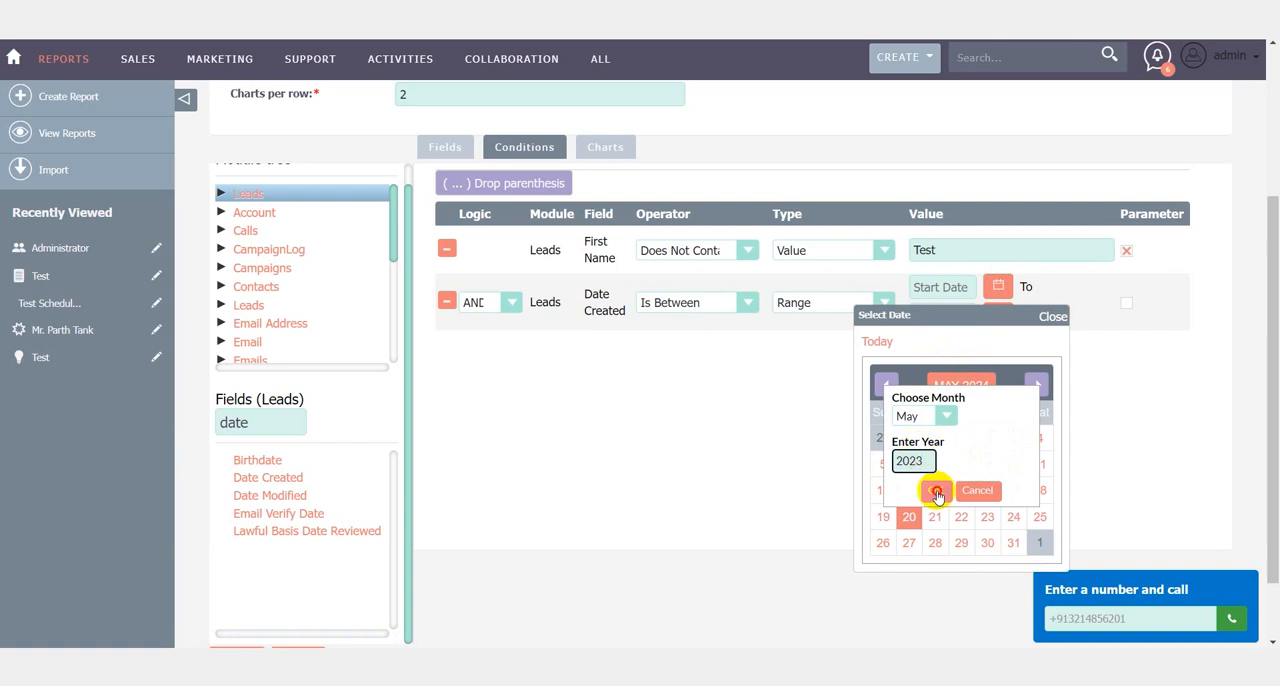
click(936, 490)
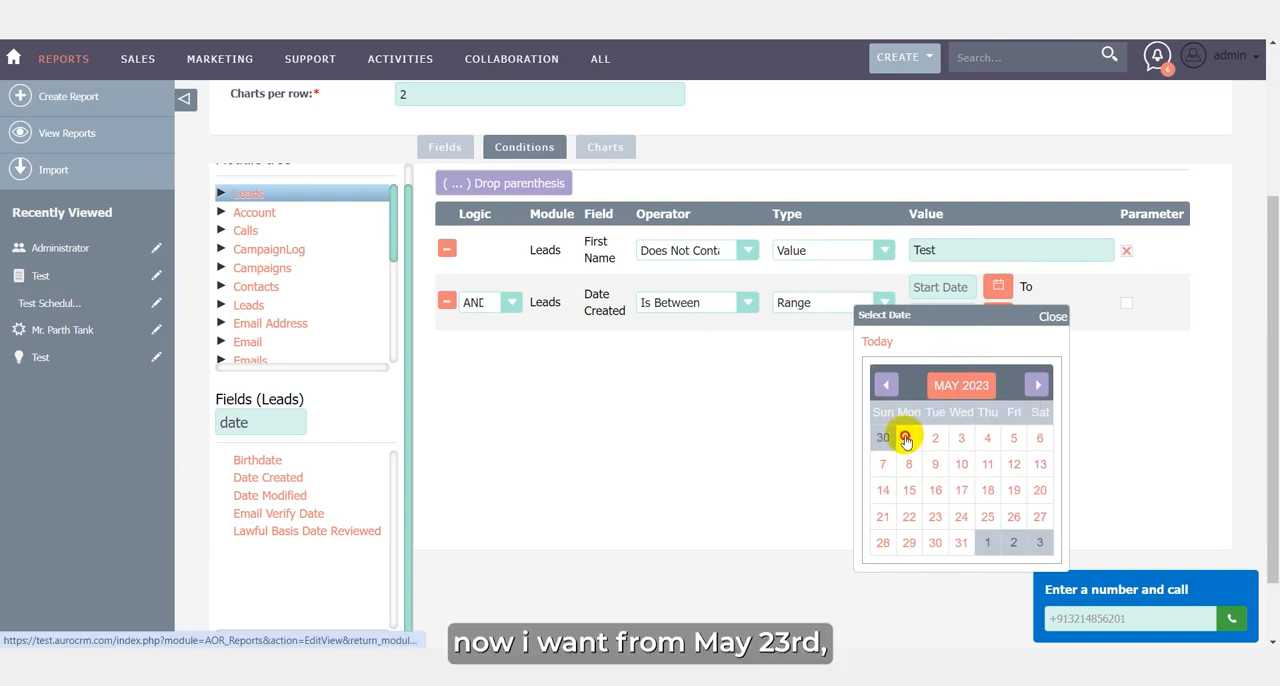
click(908, 436)
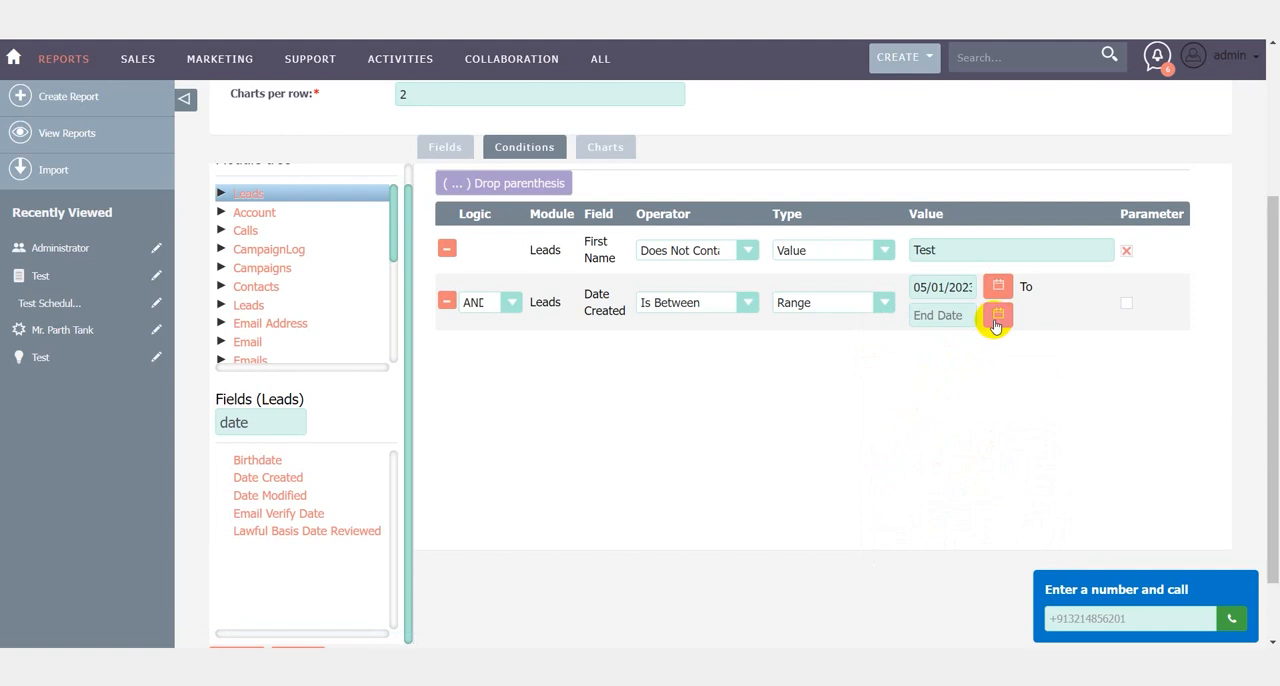
click(996, 314)
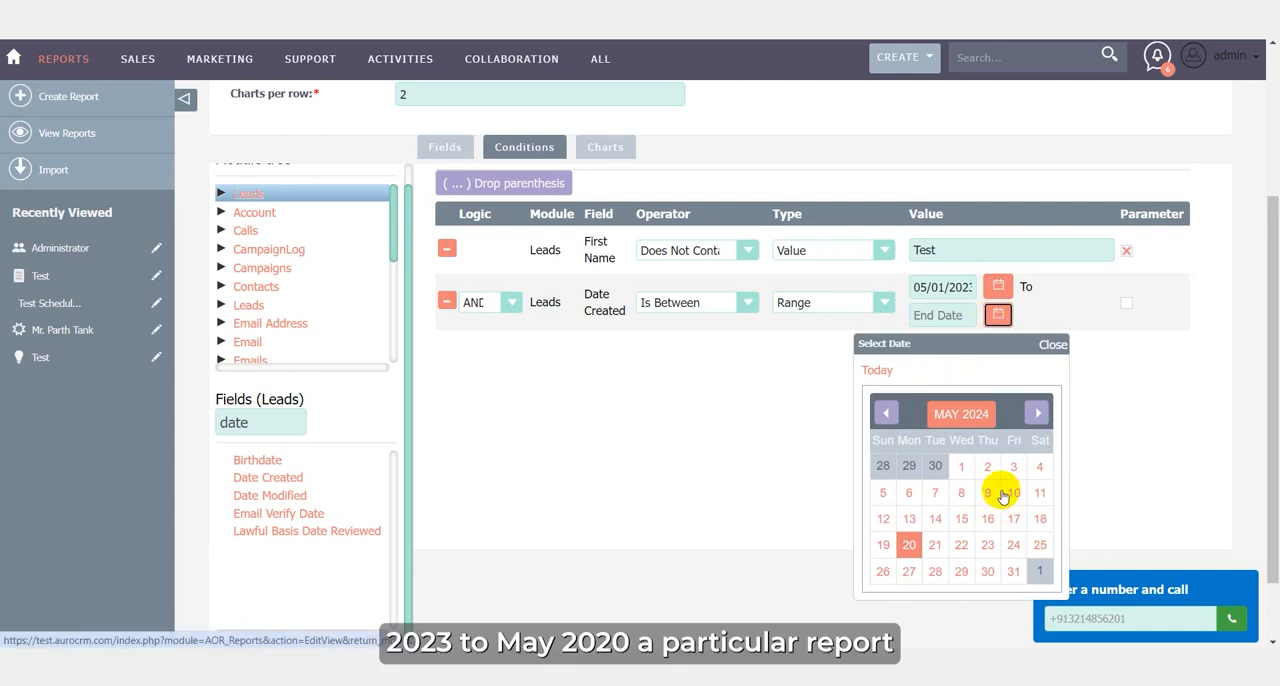
click(908, 544)
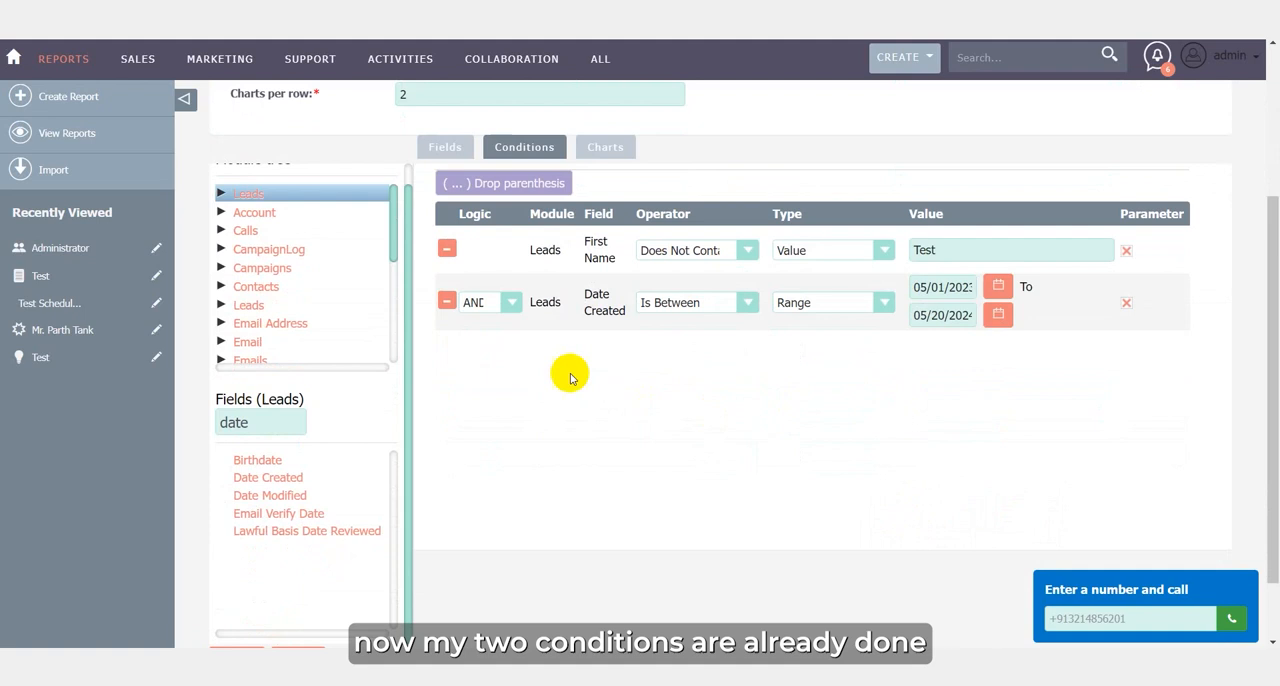
mouse_move(1112, 296)
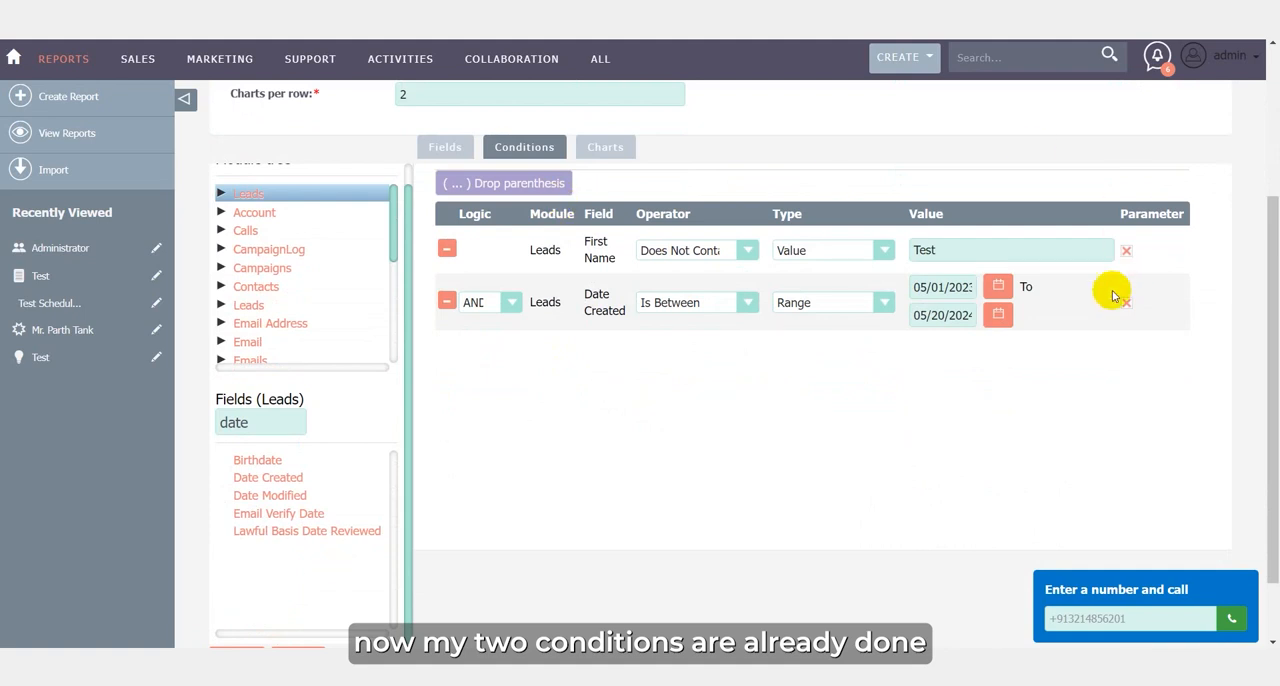
mouse_move(1128, 252)
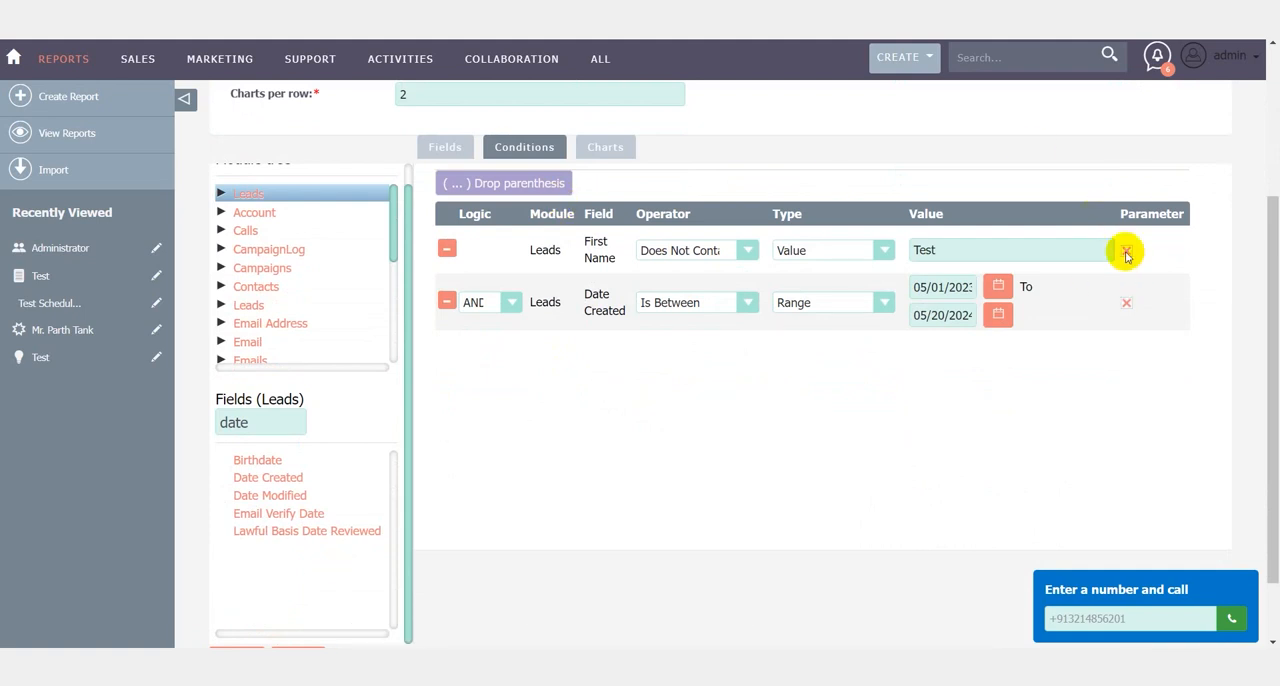
scroll(up, 3)
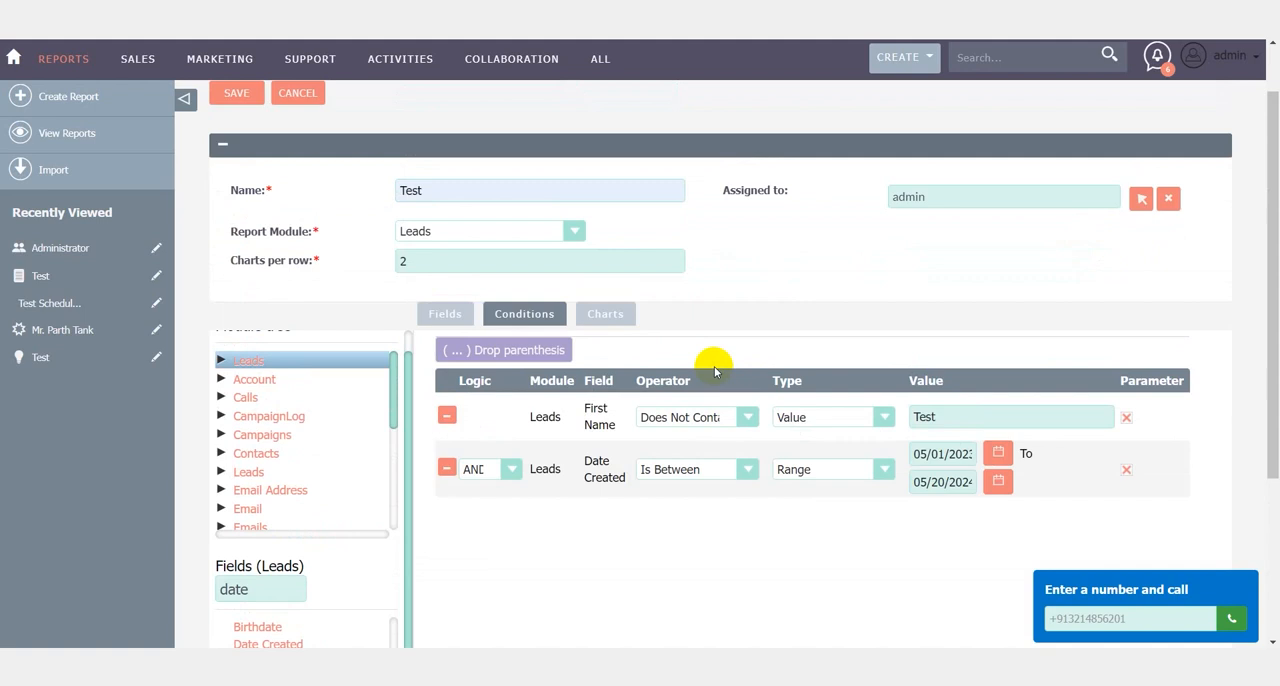
- Save the Test report and review its generated list of 14 leads
scroll(up, 3)
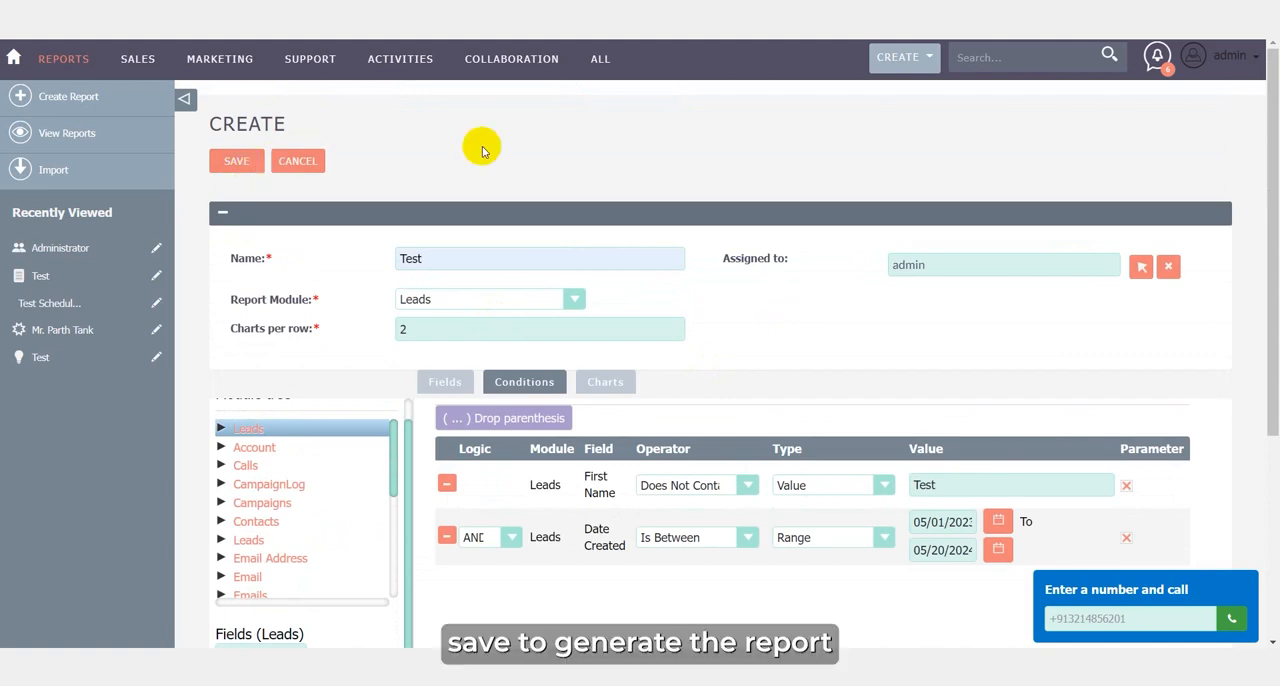
click(236, 160)
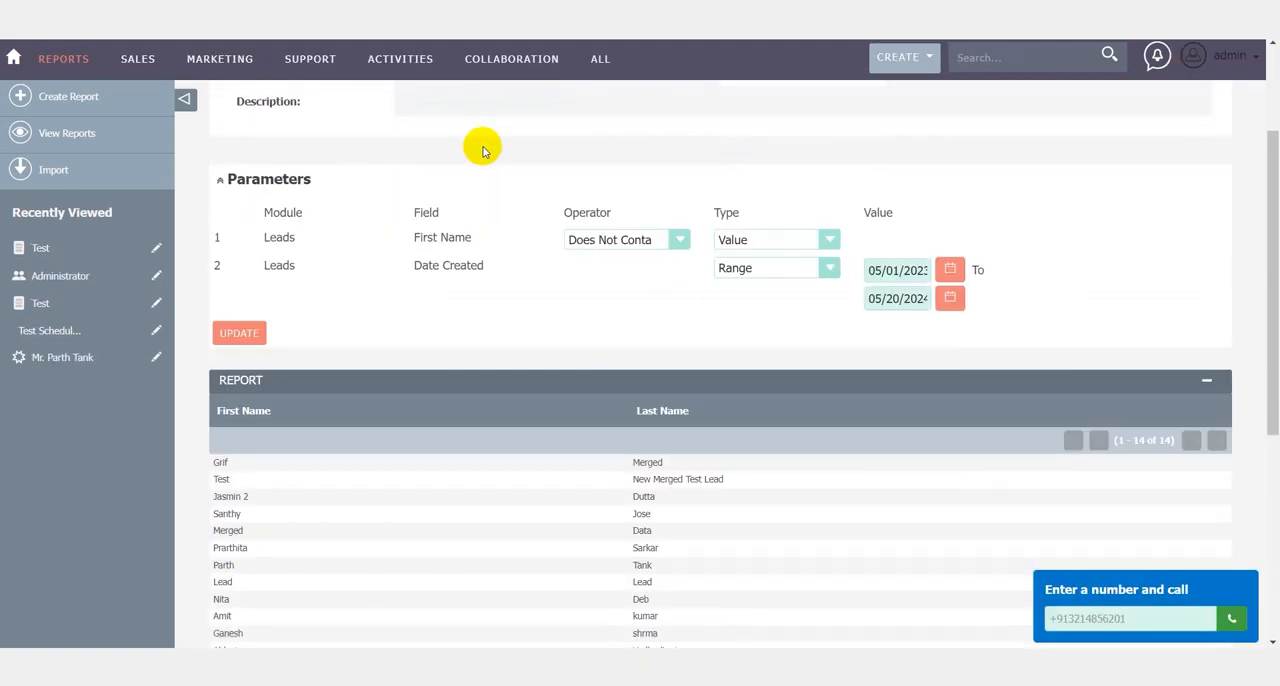
scroll(down, 3)
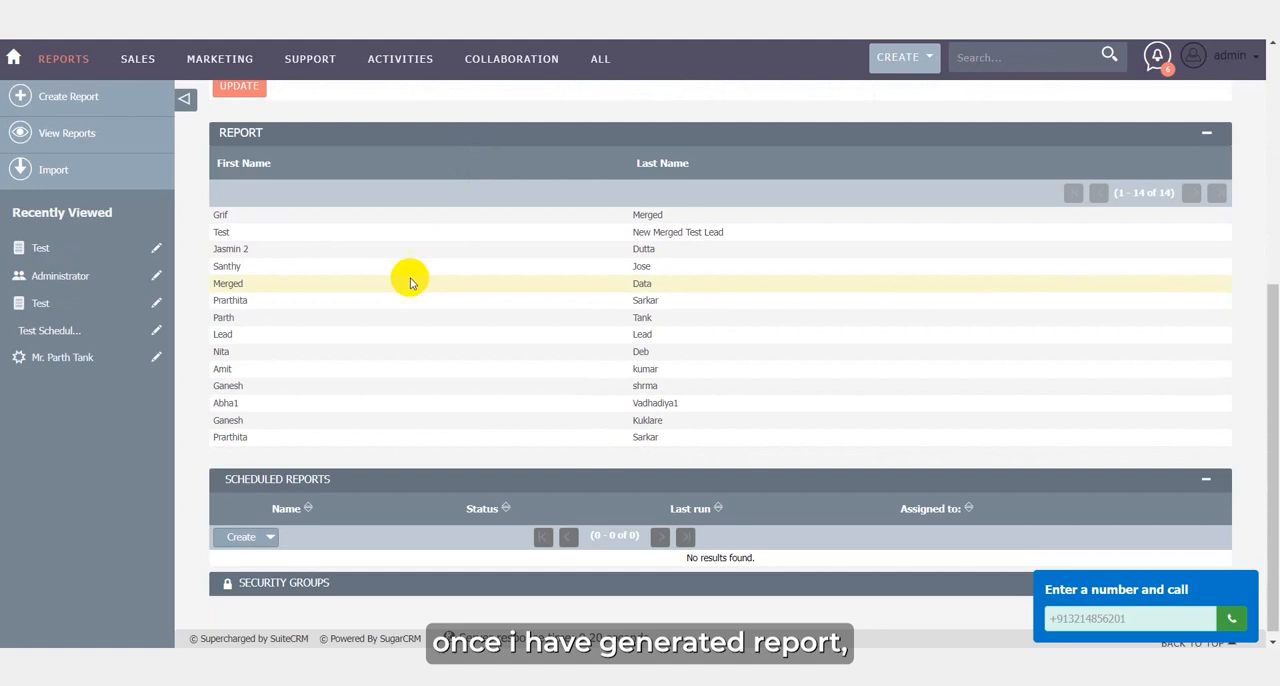
scroll(up, 3)
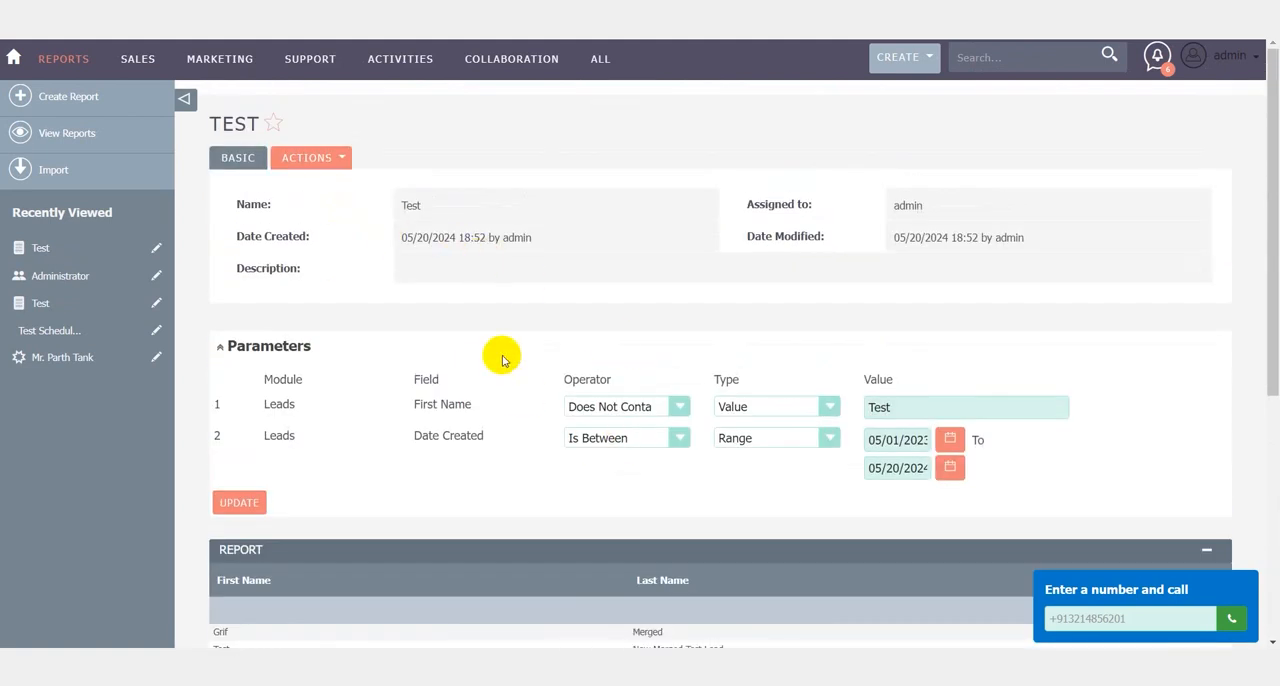
scroll(down, 3)
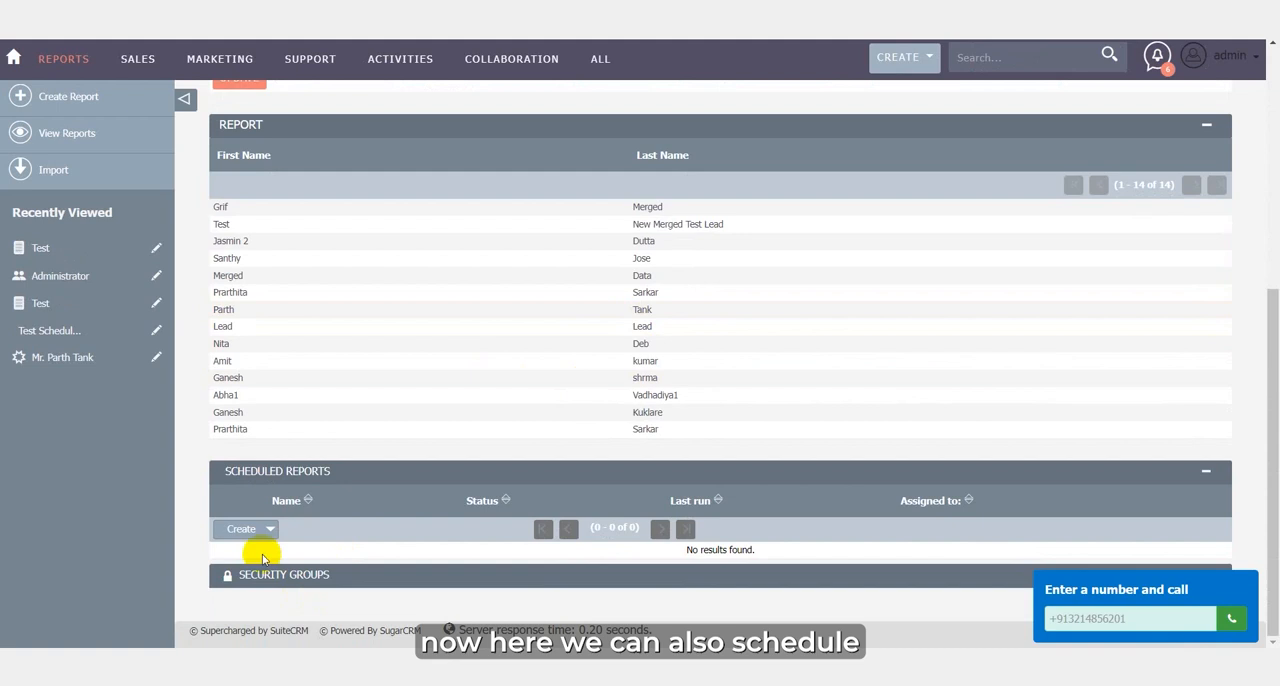
- Create a scheduled report from the Test report's subpanel and switch to its full form
click(240, 528)
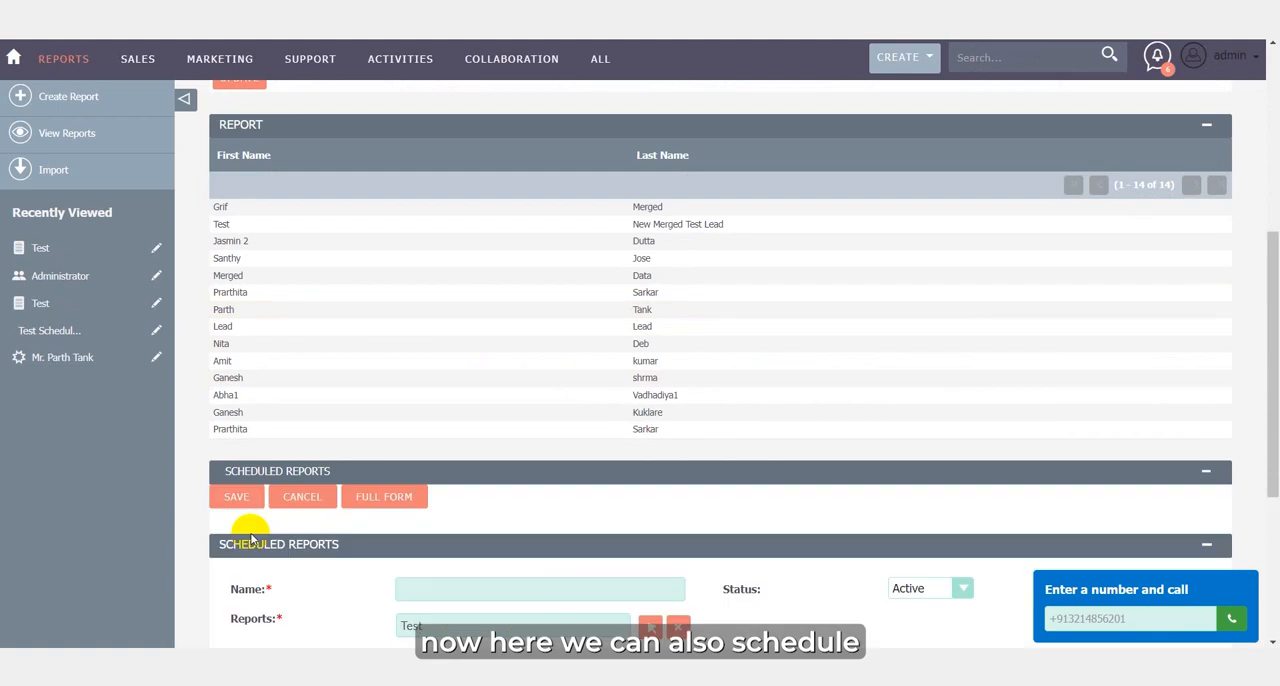
scroll(down, 3)
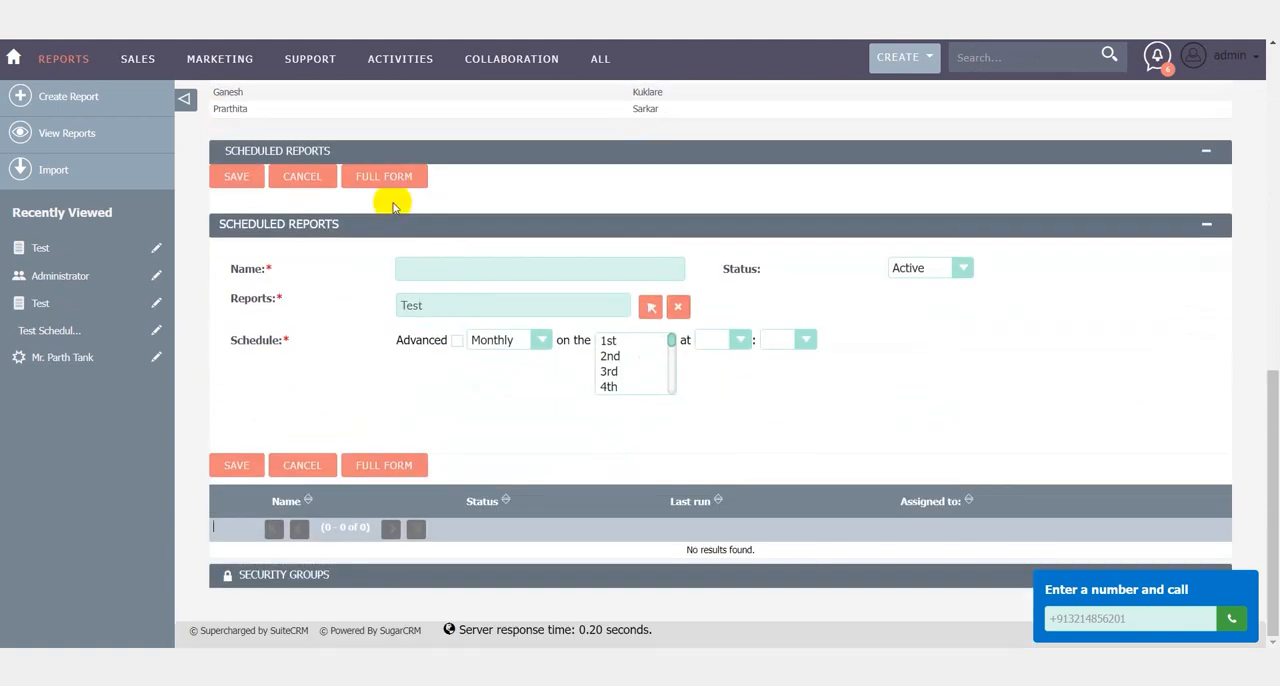
click(384, 176)
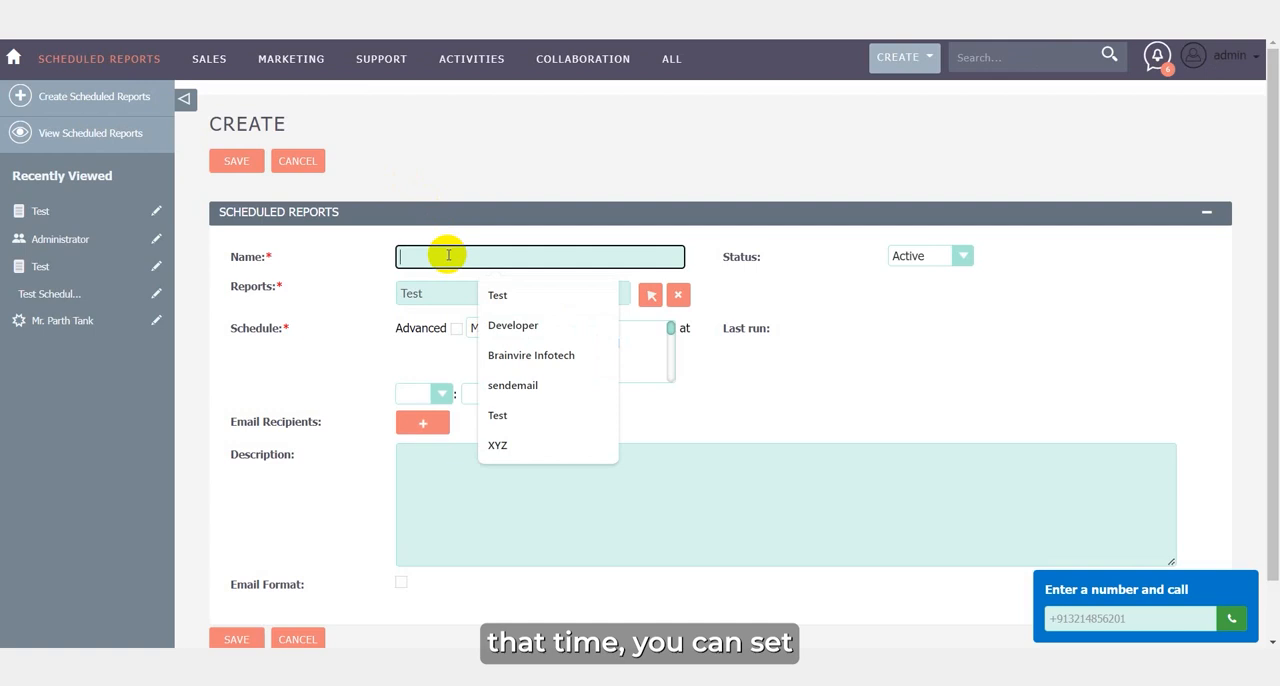
- Name the schedule 'Testing Purpose', keep Active status, and keep a monthly run on the 1st at 12:00
text(Testing Purpose)
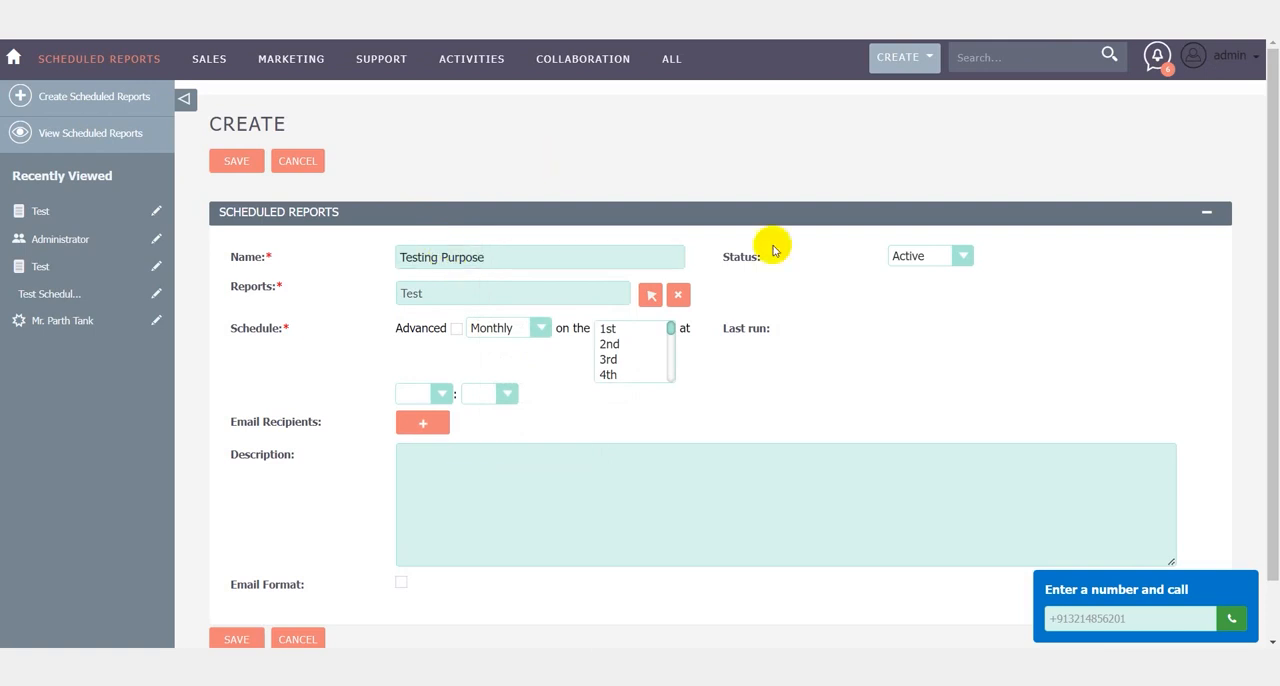
mouse_move(256, 270)
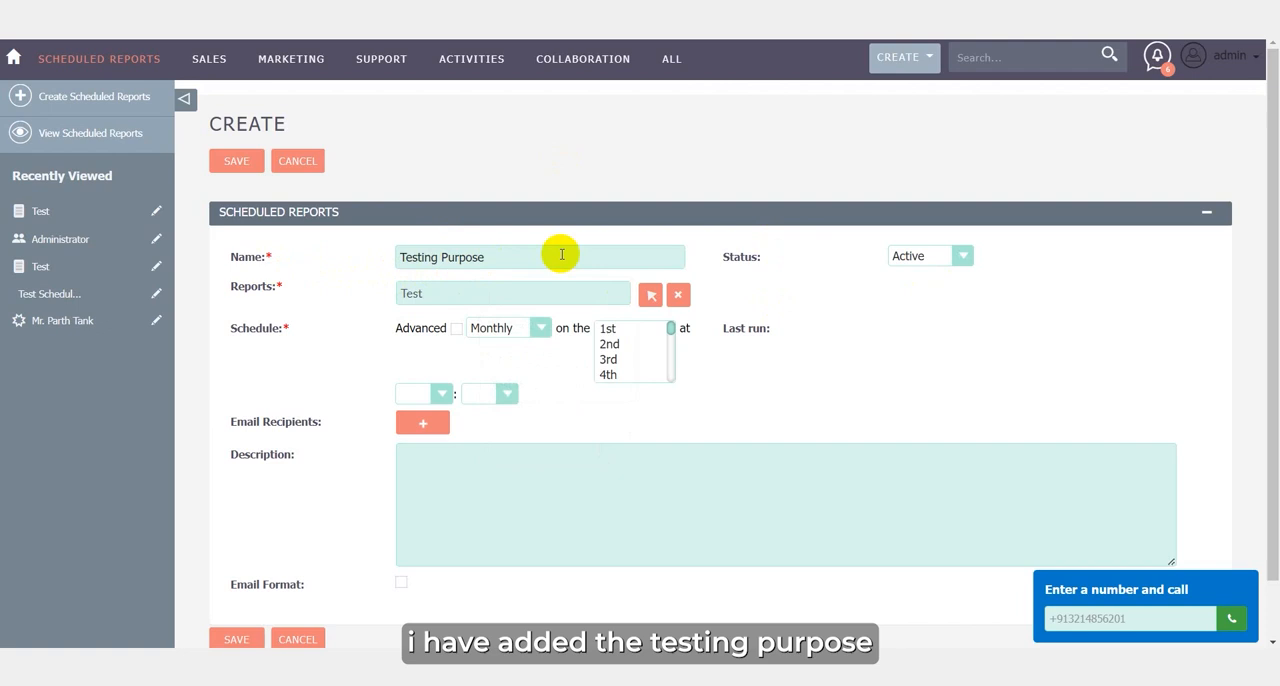
click(960, 256)
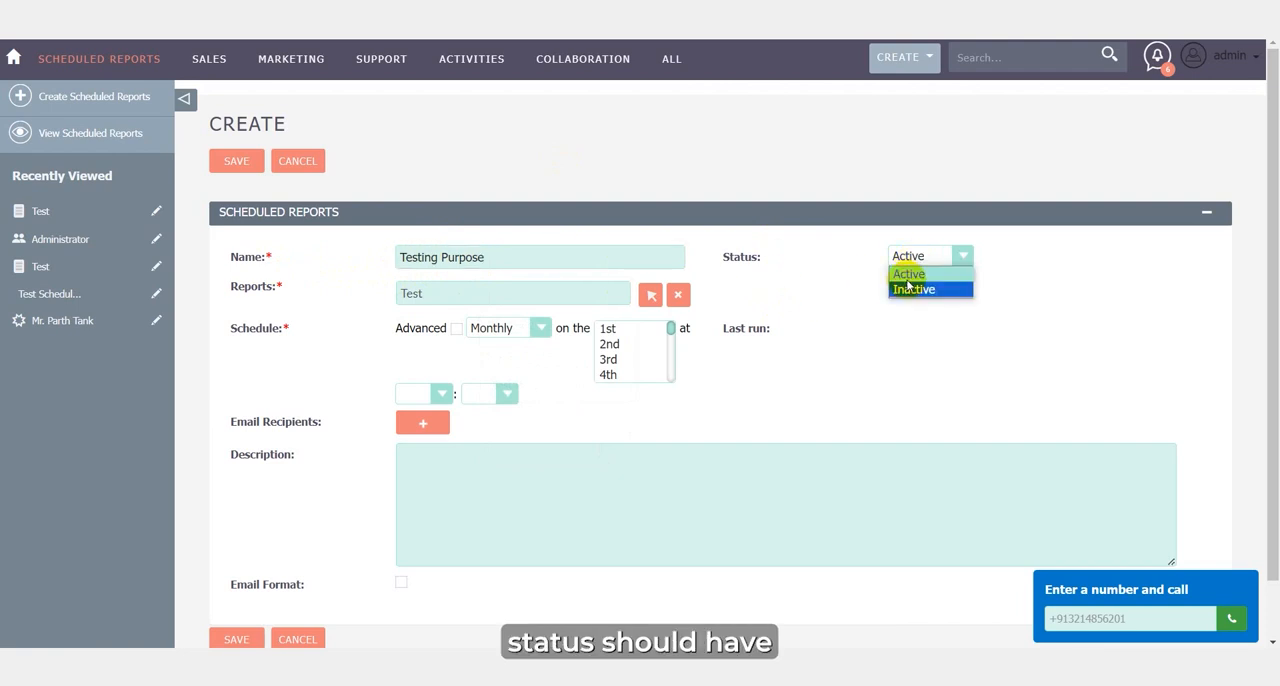
click(908, 274)
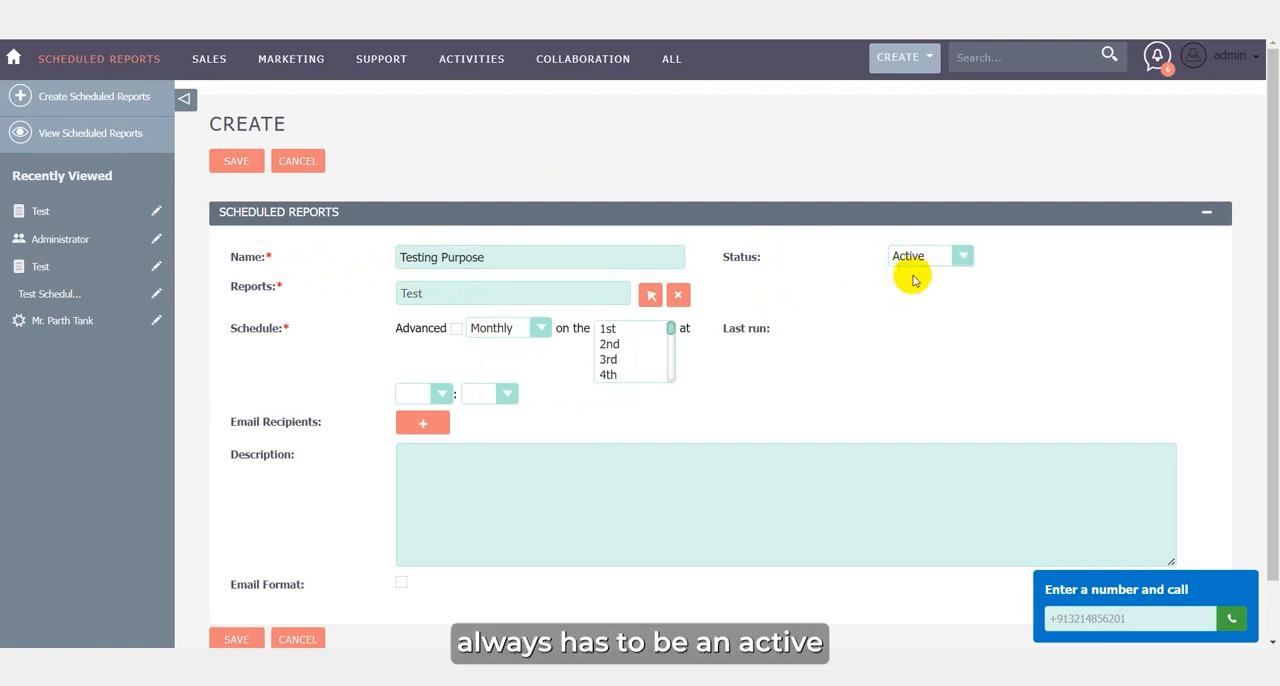
click(512, 292)
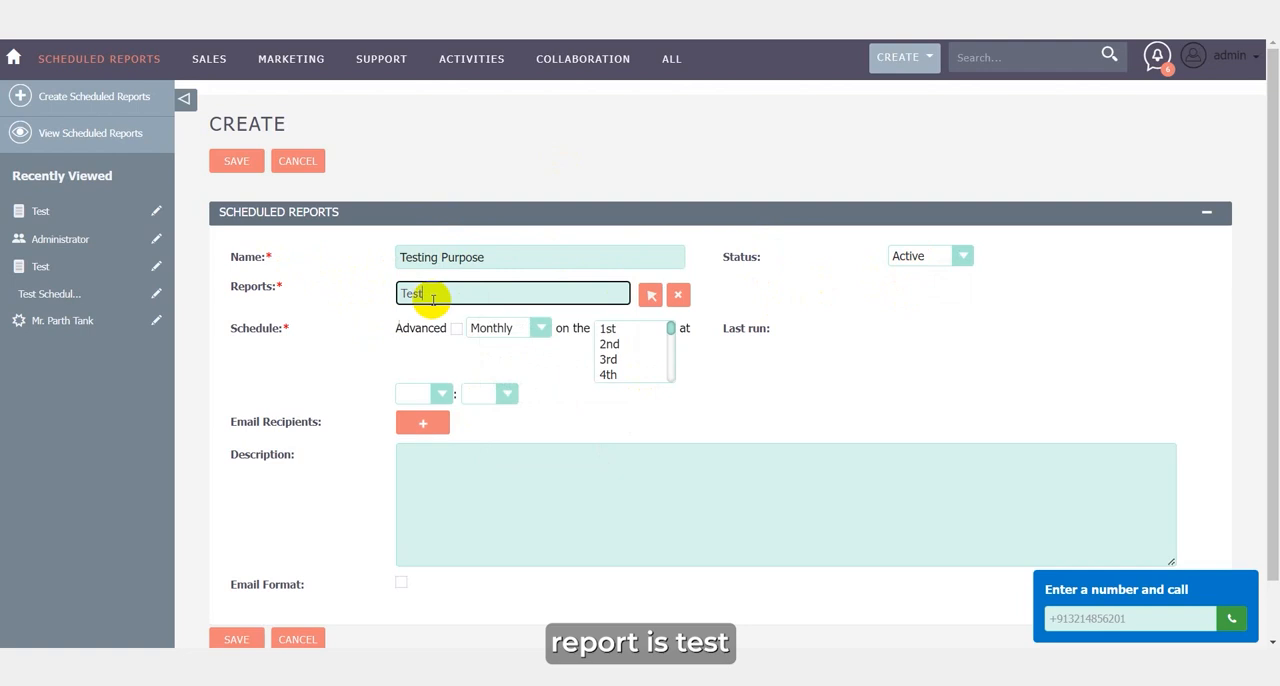
mouse_move(350, 332)
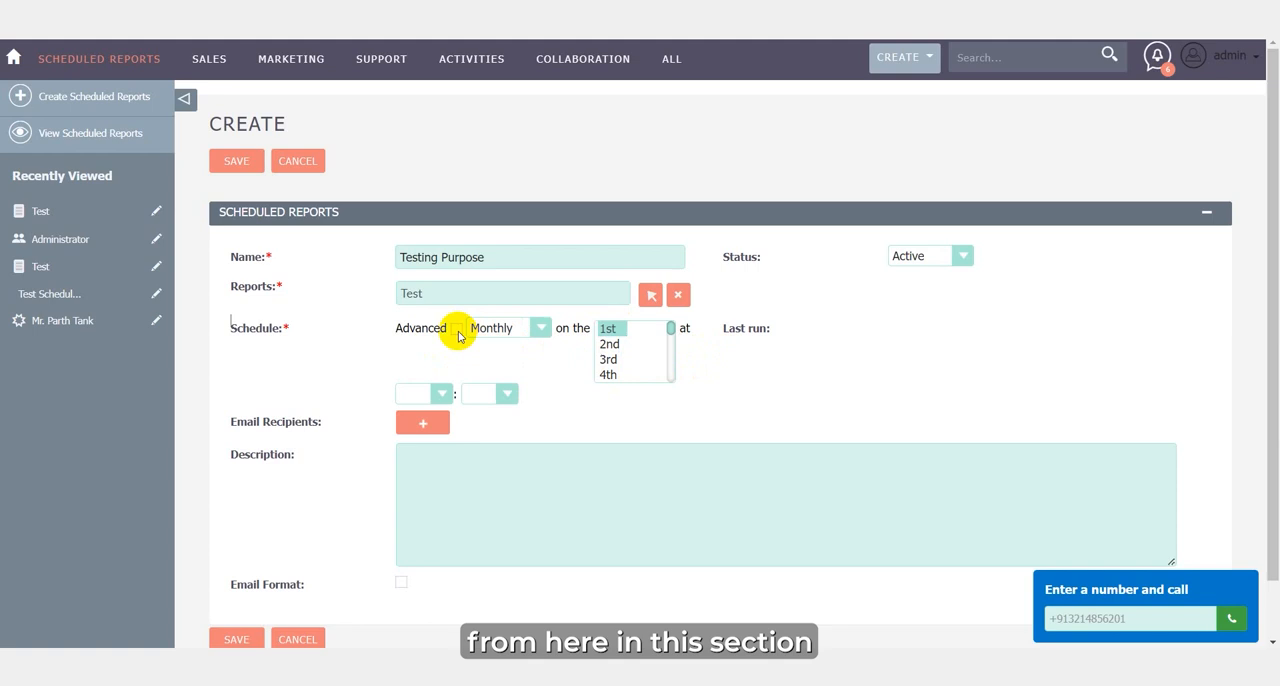
click(420, 328)
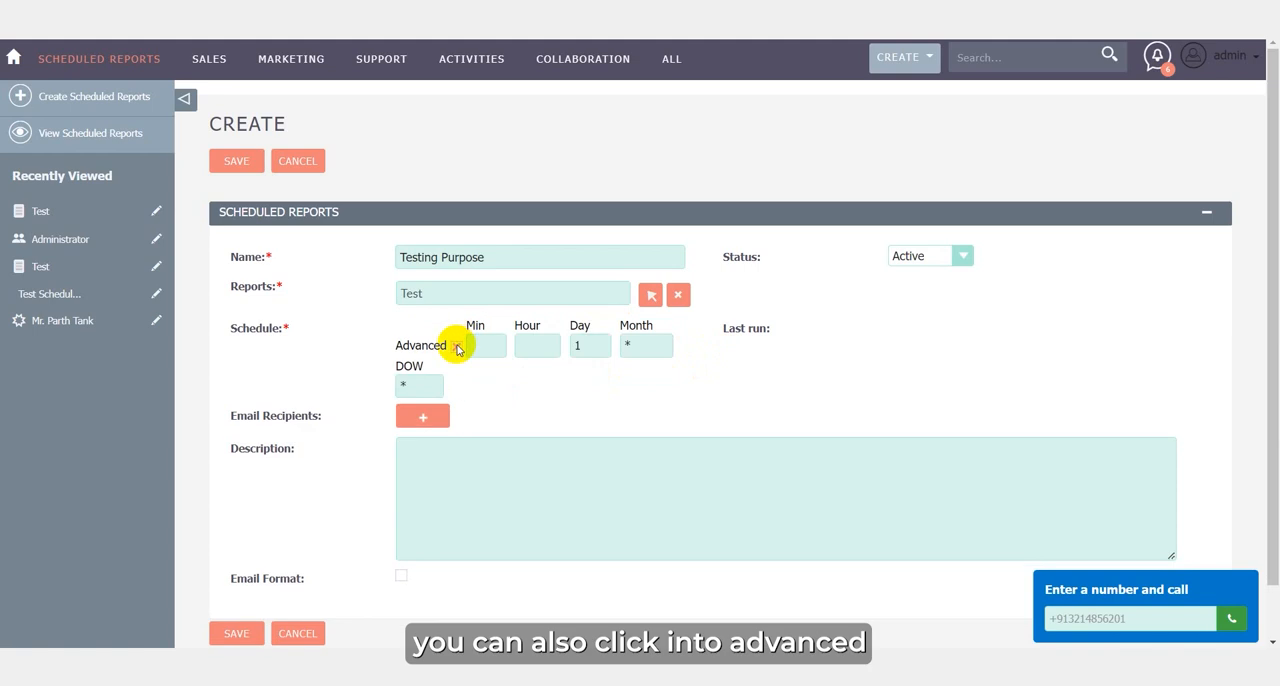
click(456, 344)
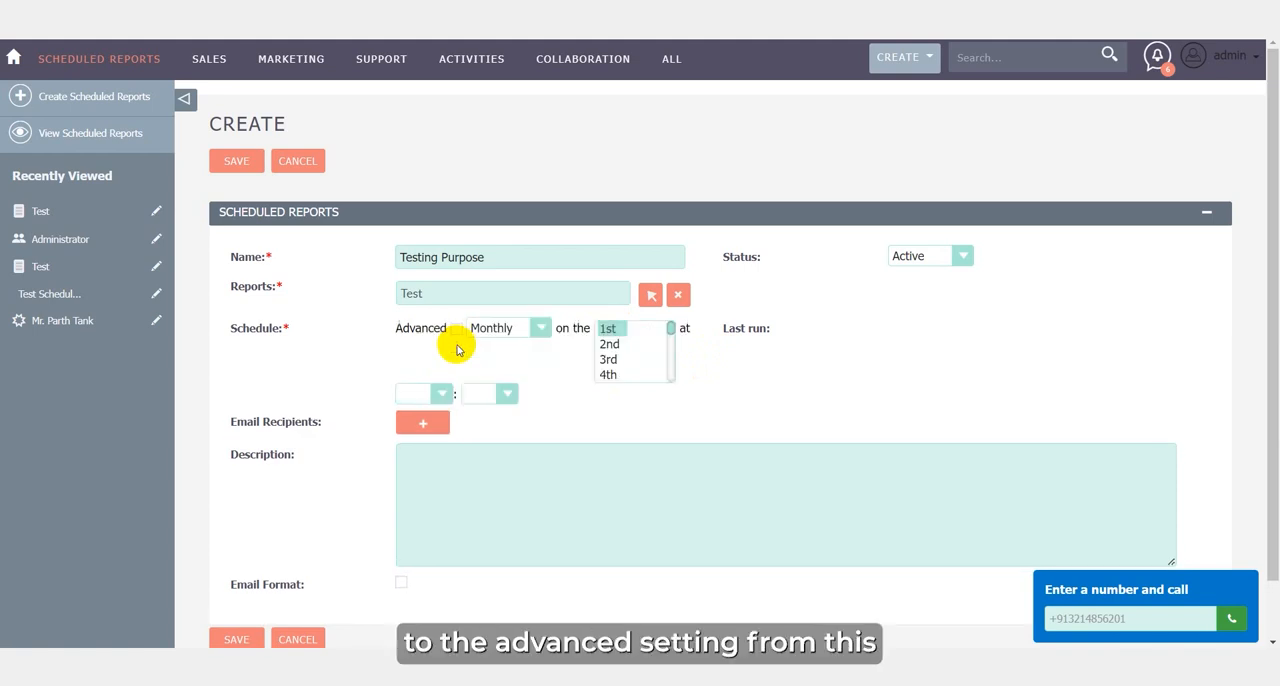
scroll(down, 3)
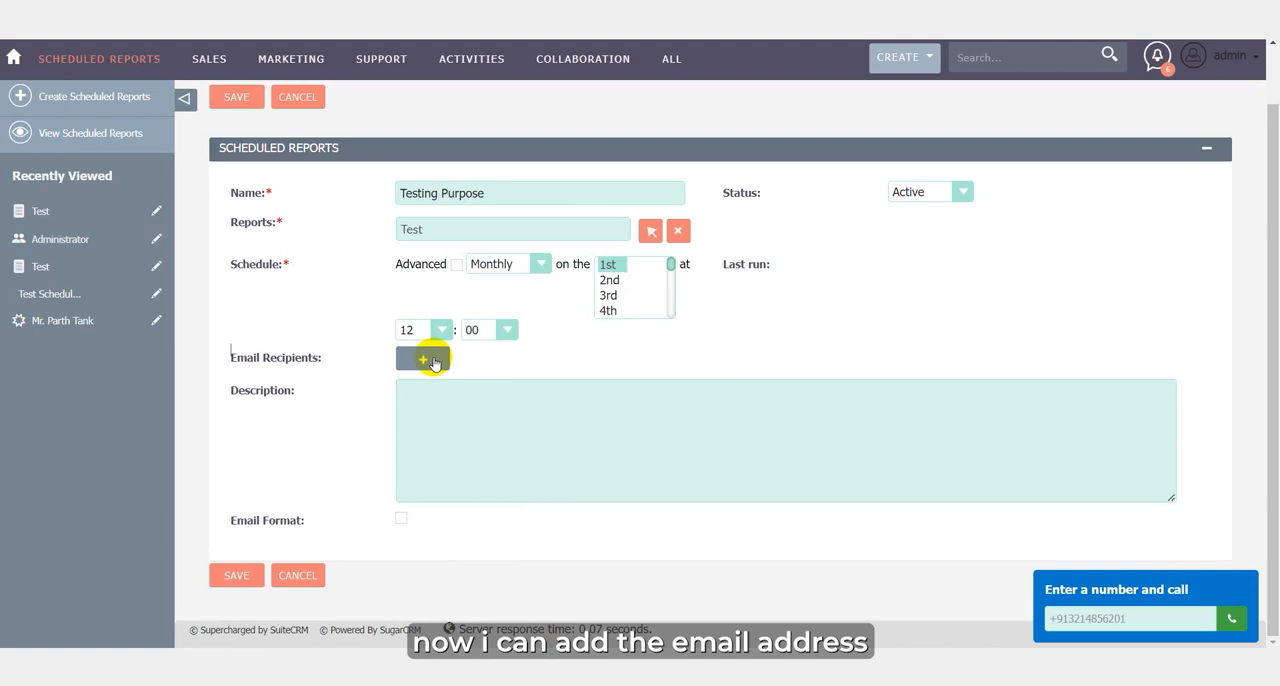
click(422, 358)
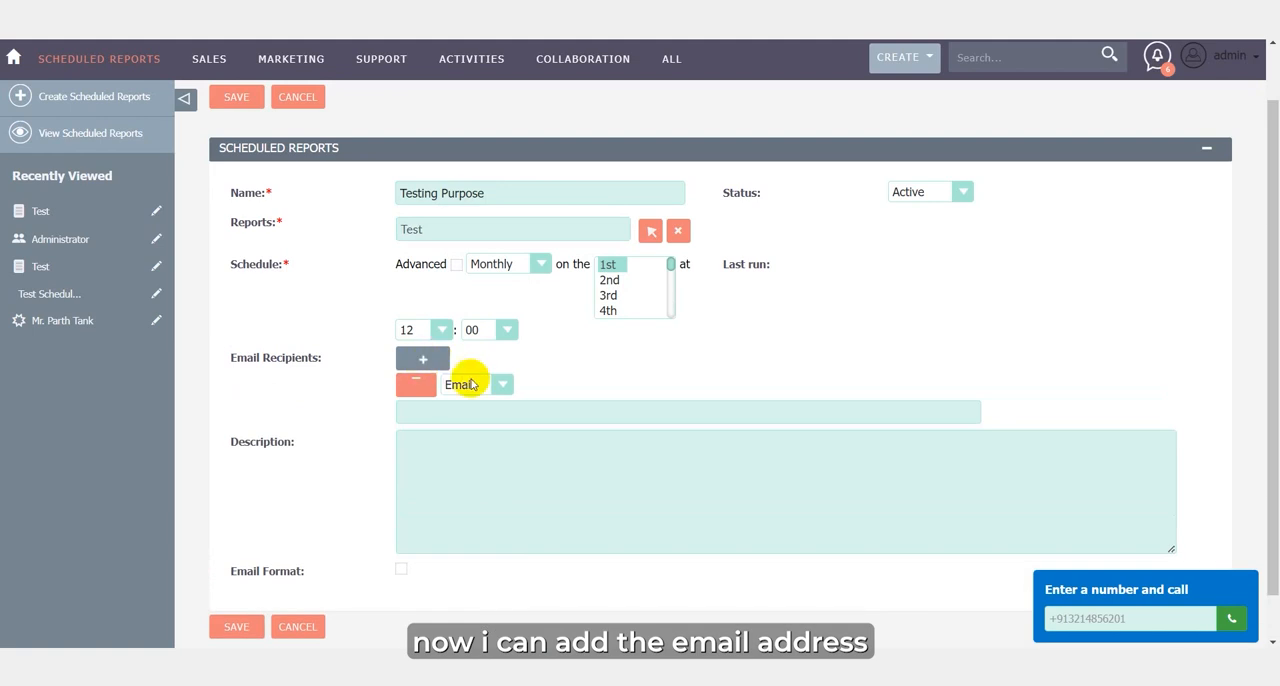
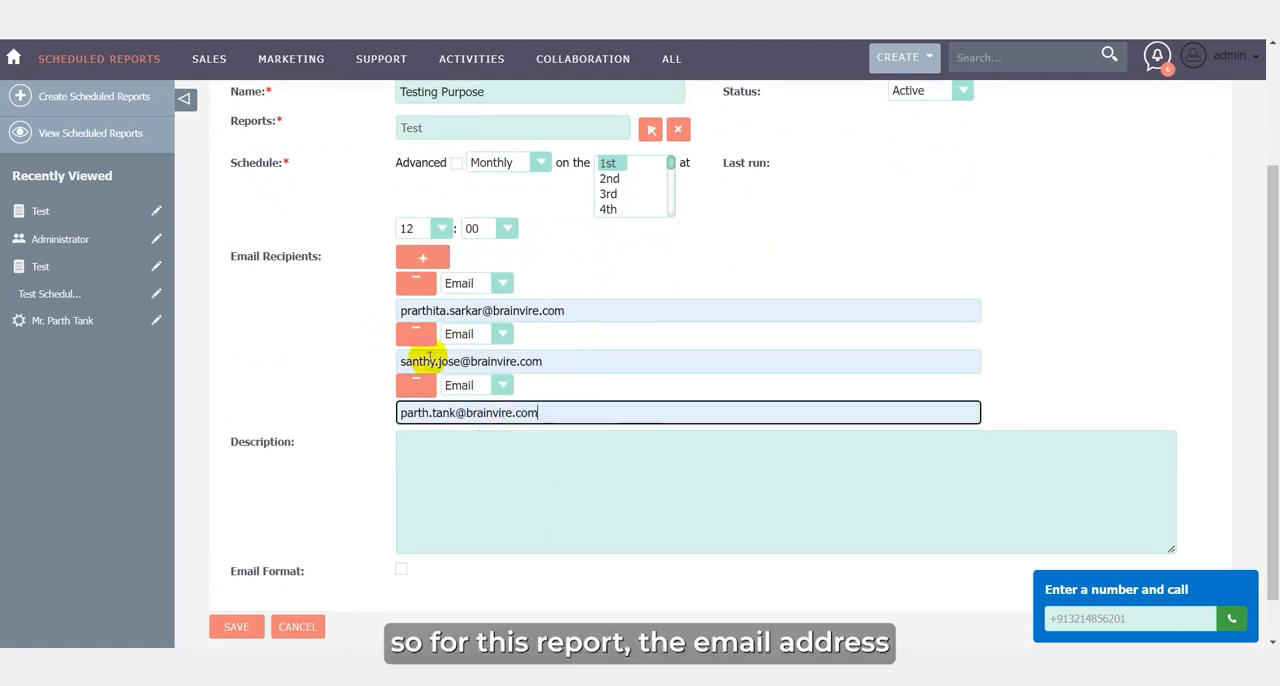
scroll(up, 3)
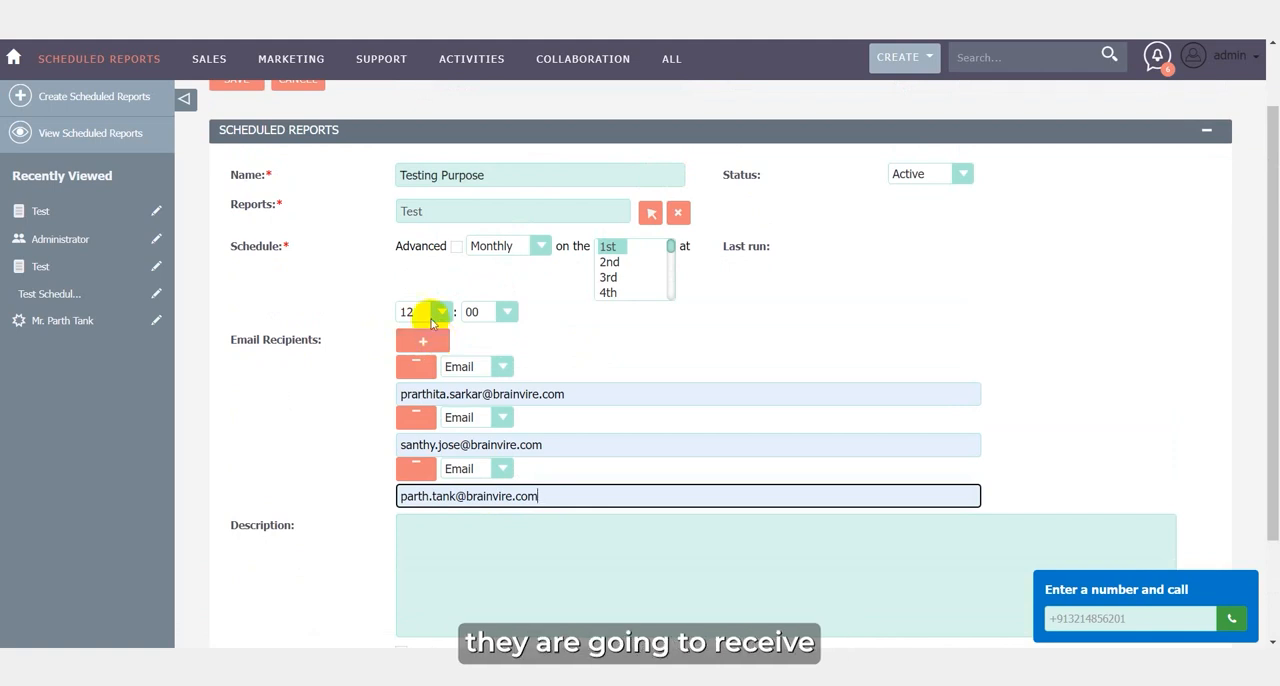
mouse_move(396, 278)
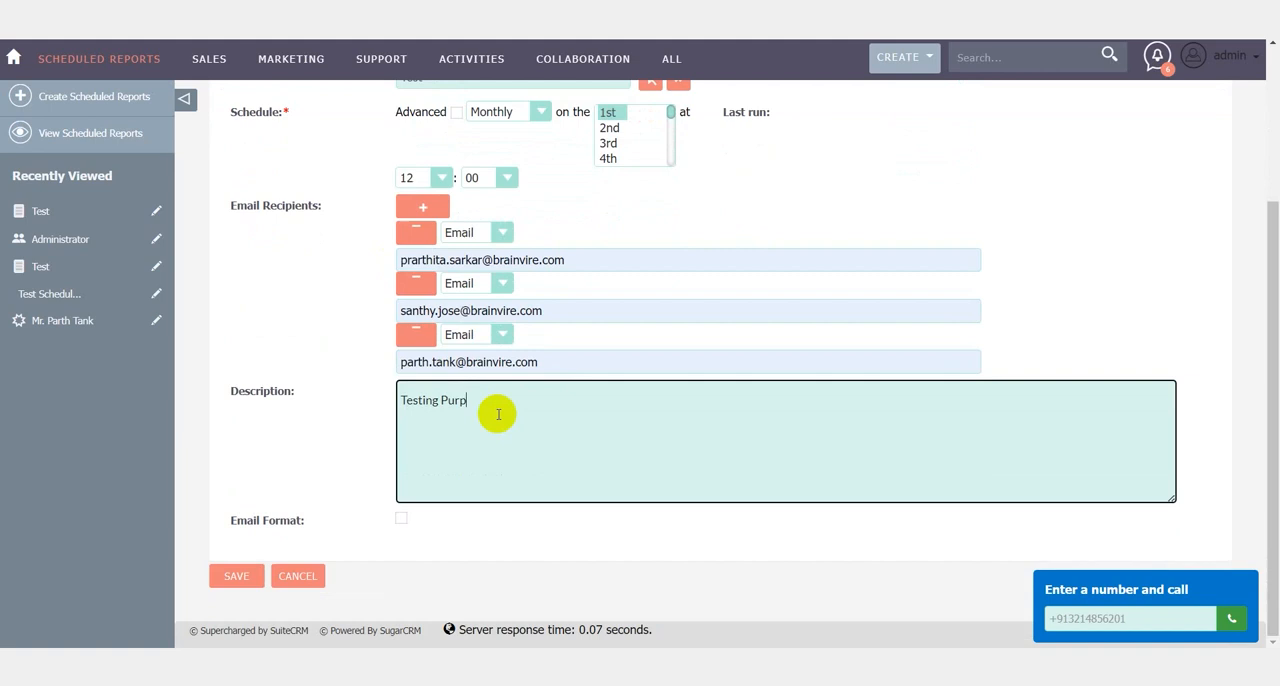
- Finish the description 'Testing Purpose.', enable email format, and save the scheduled report
text(ose.)
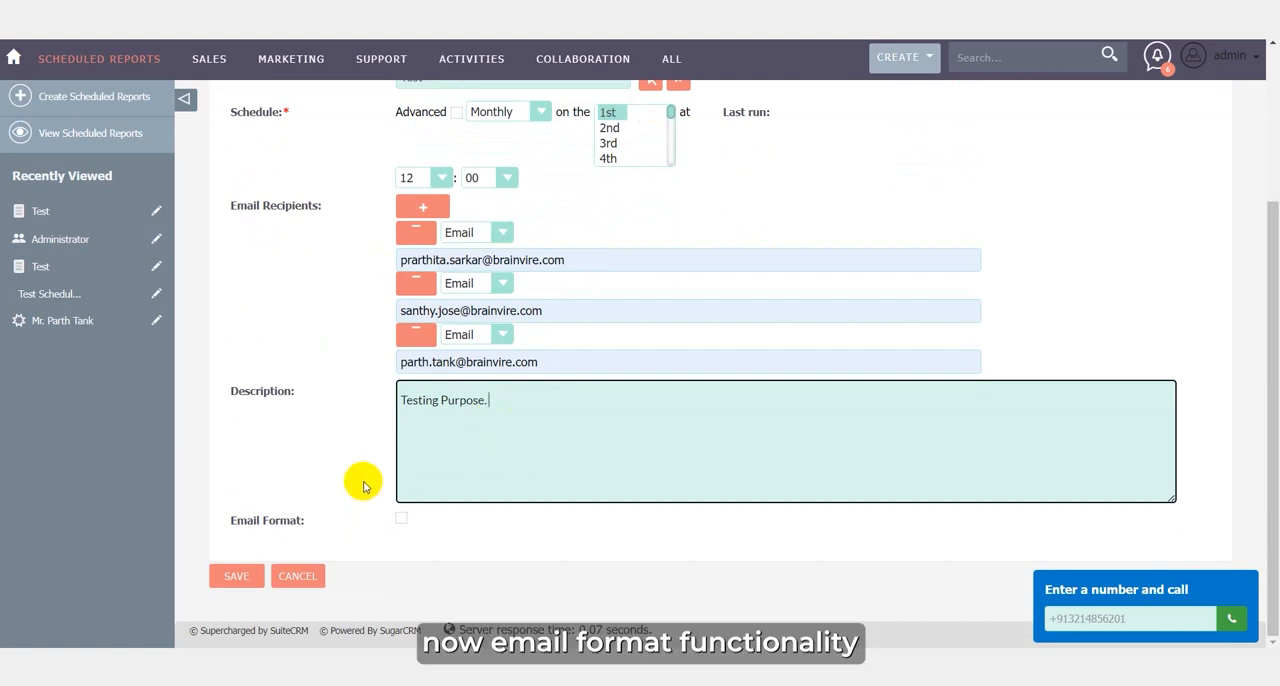
mouse_move(336, 528)
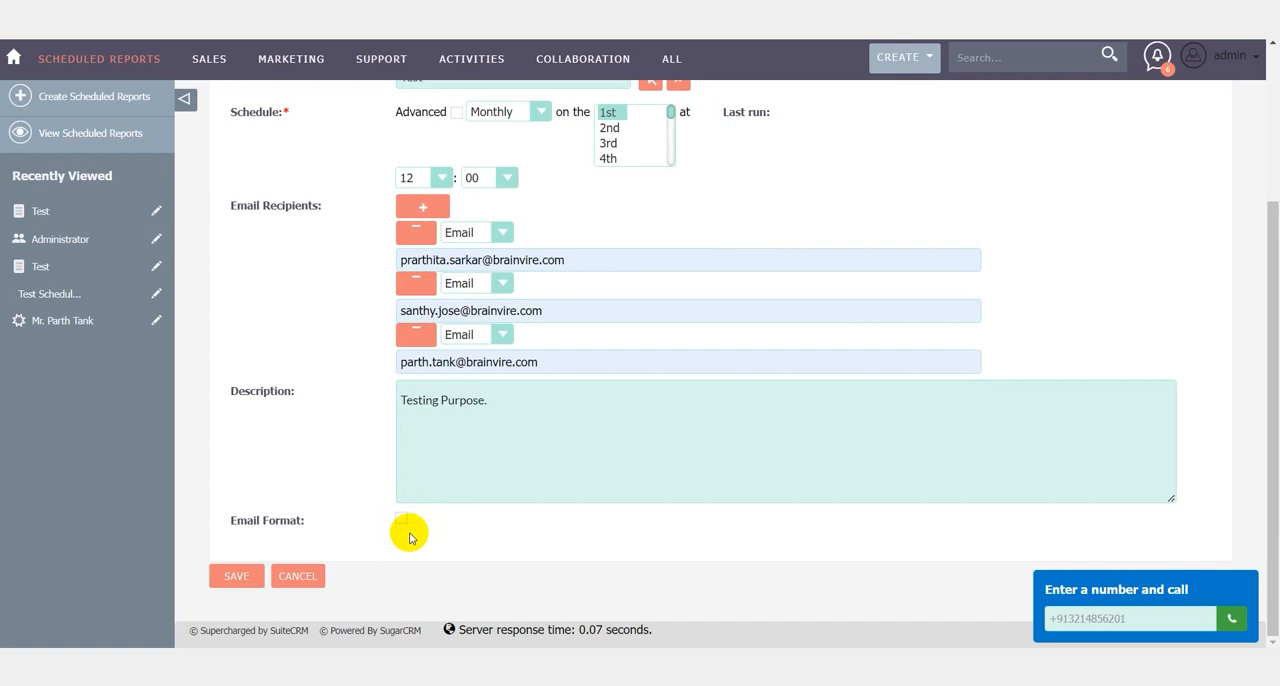
mouse_move(396, 516)
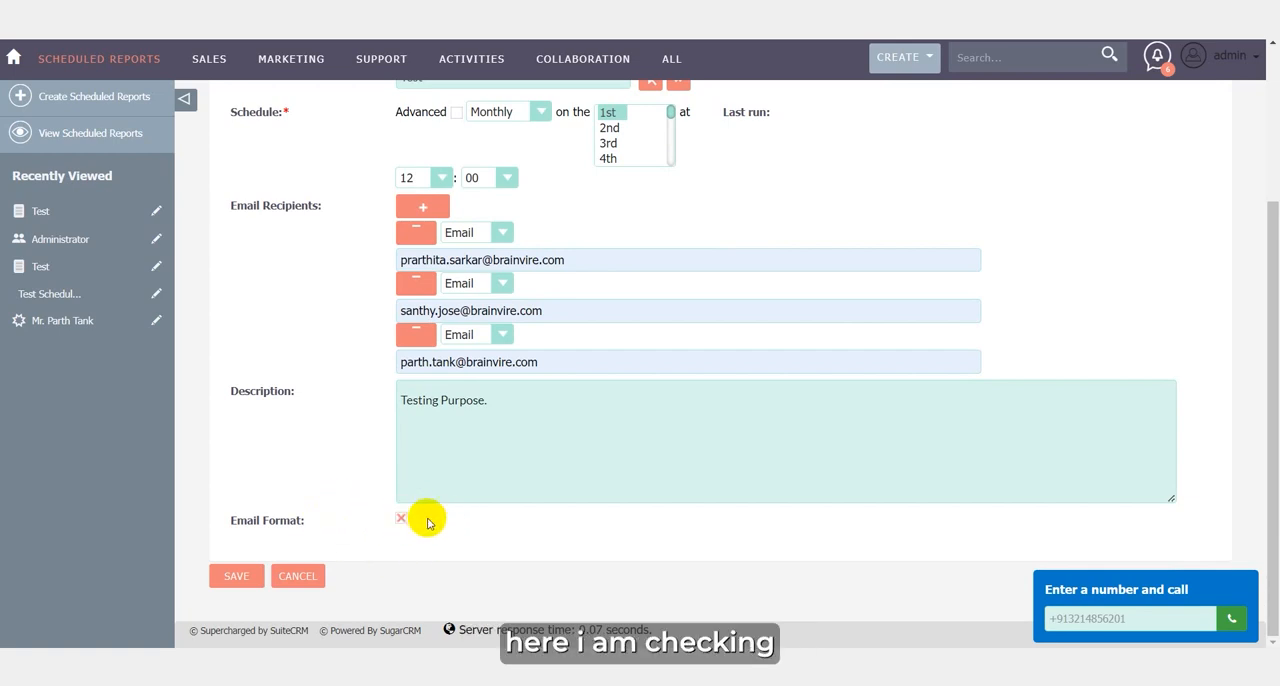
scroll(up, 3)
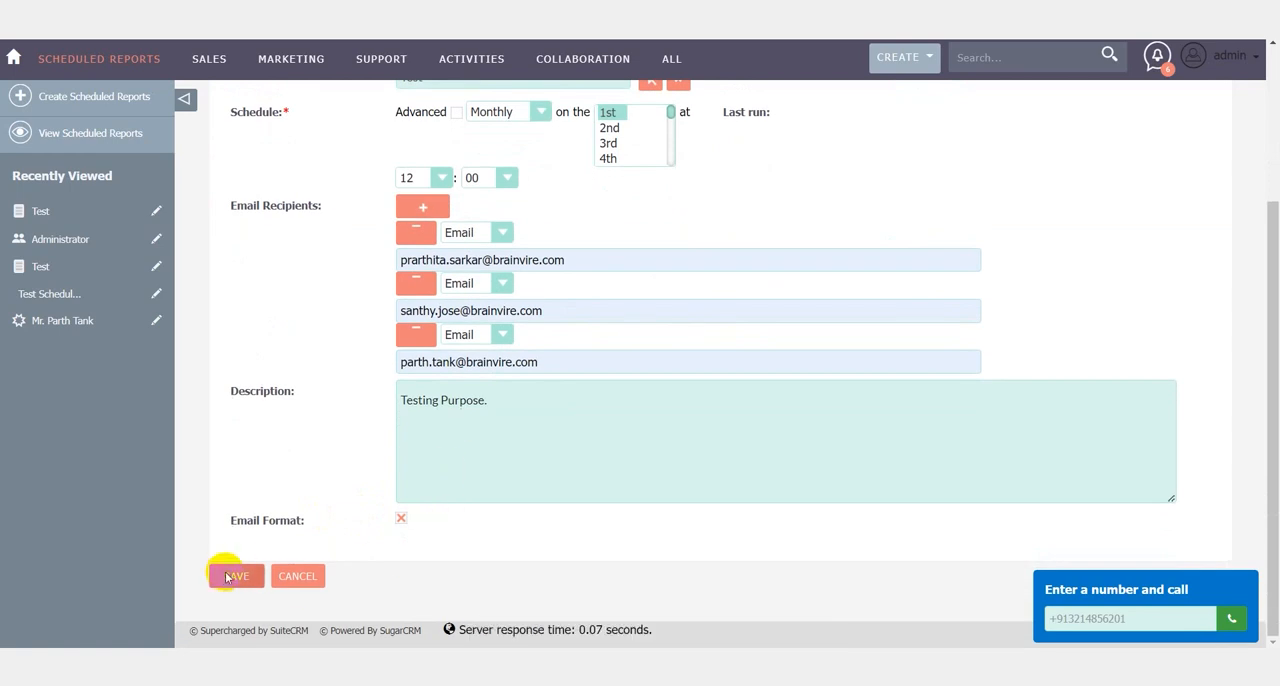
click(234, 576)
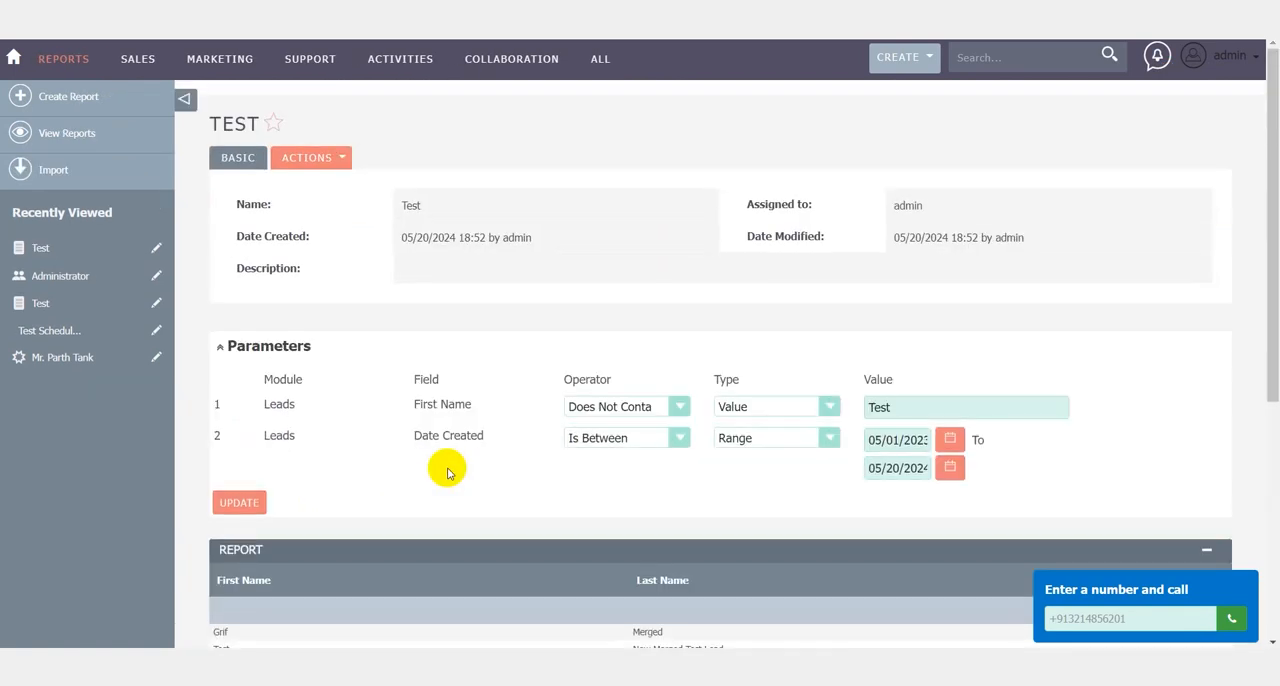
scroll(down, 3)
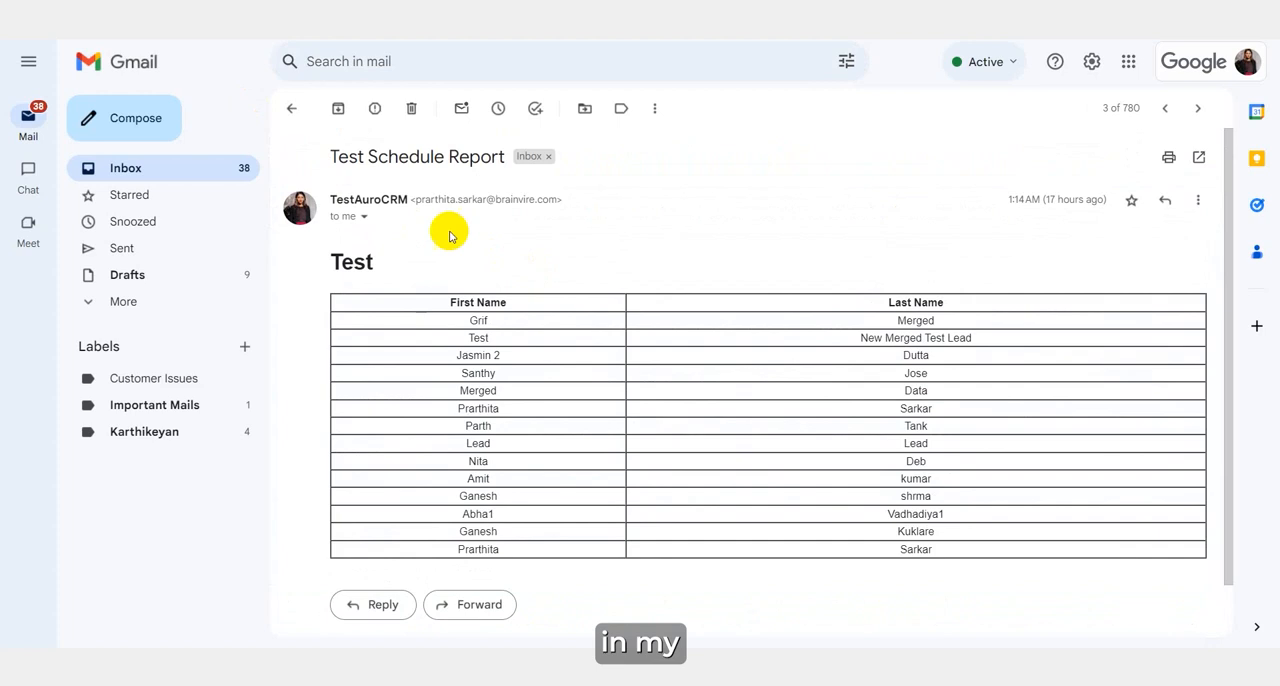
mouse_move(468, 228)
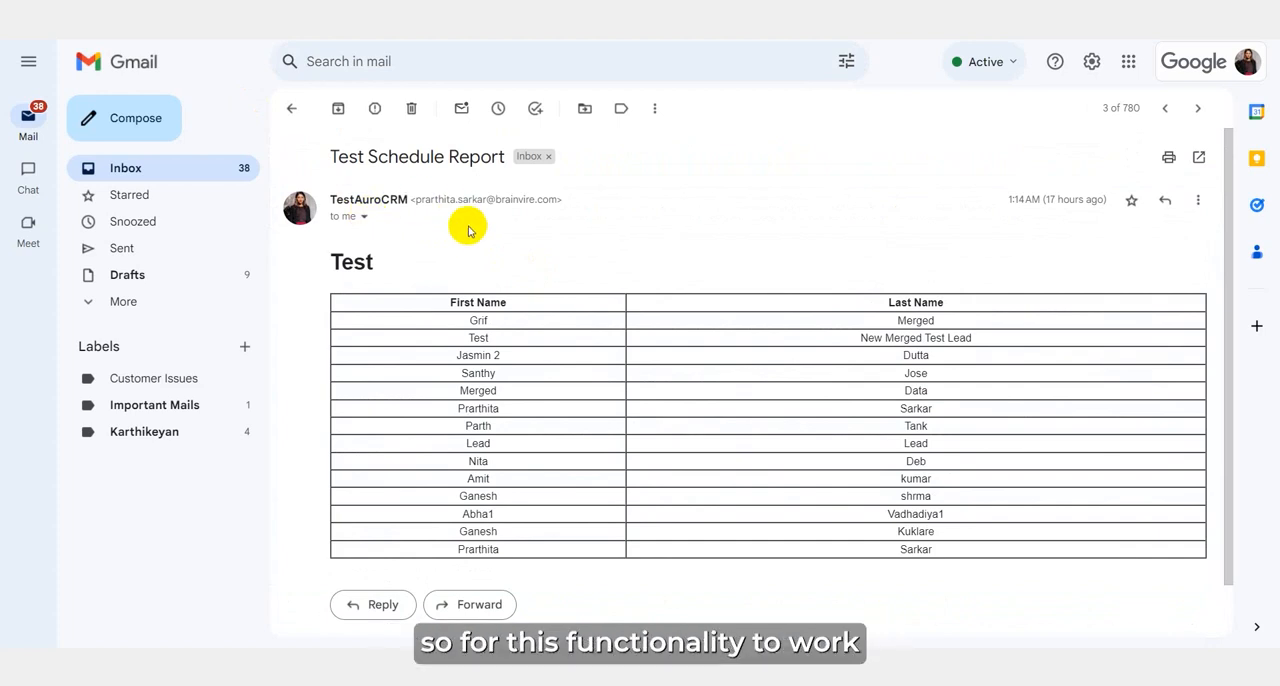
mouse_move(550, 156)
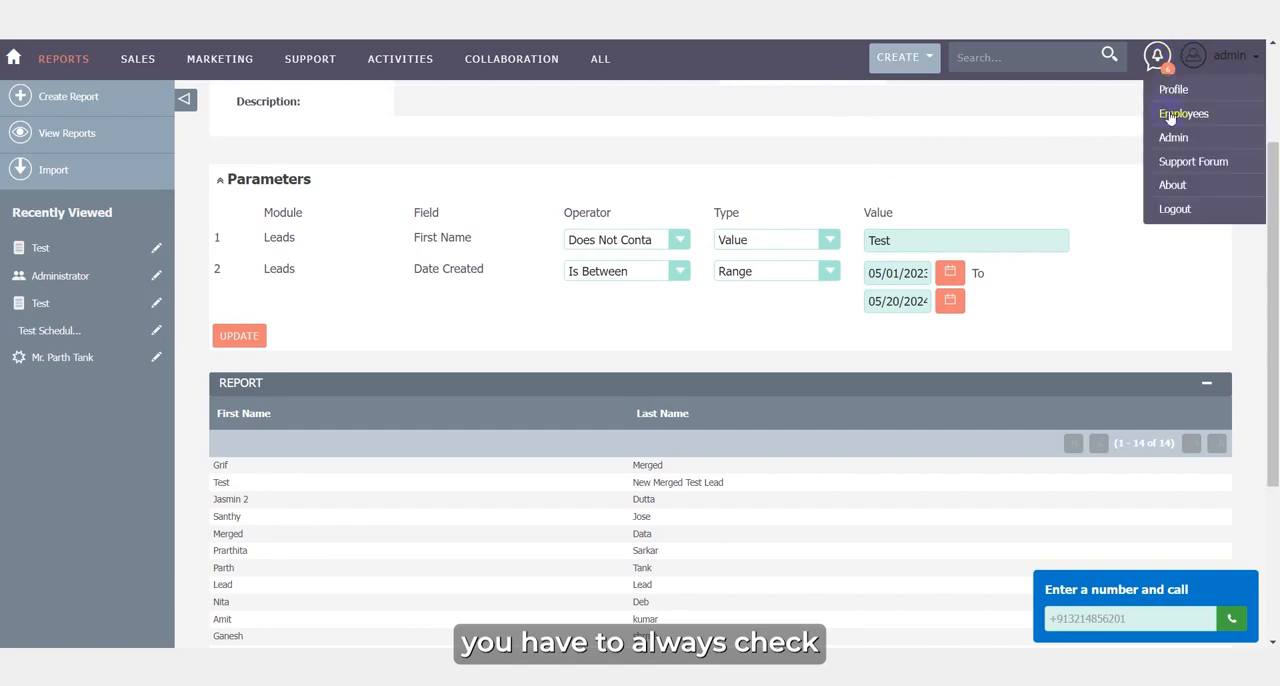
- From Administration, find 'sched' and open the Schedulers list
click(1172, 136)
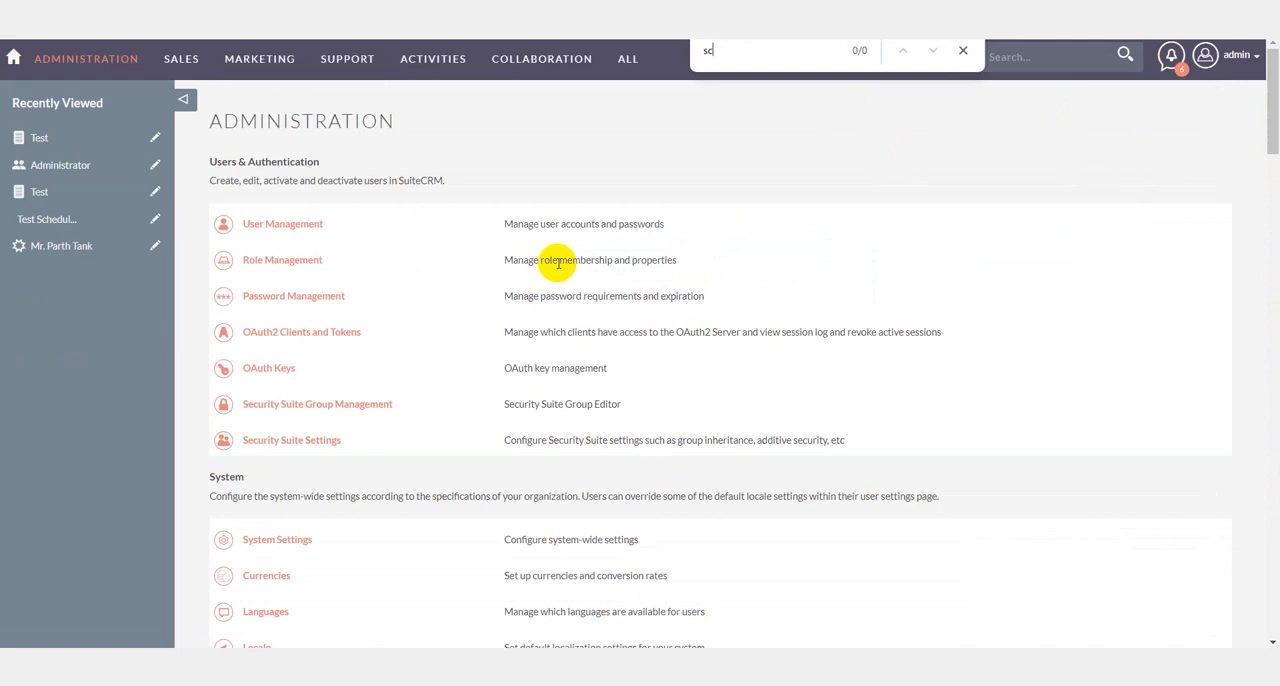
text(hed)
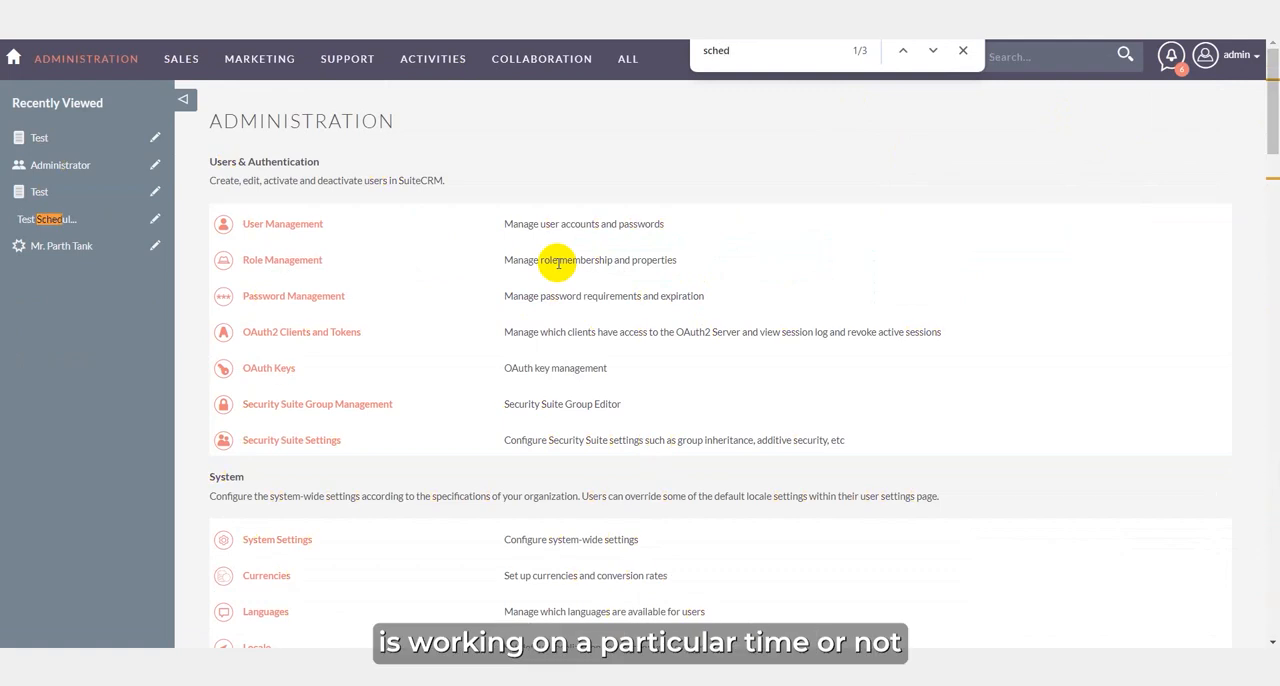
click(902, 52)
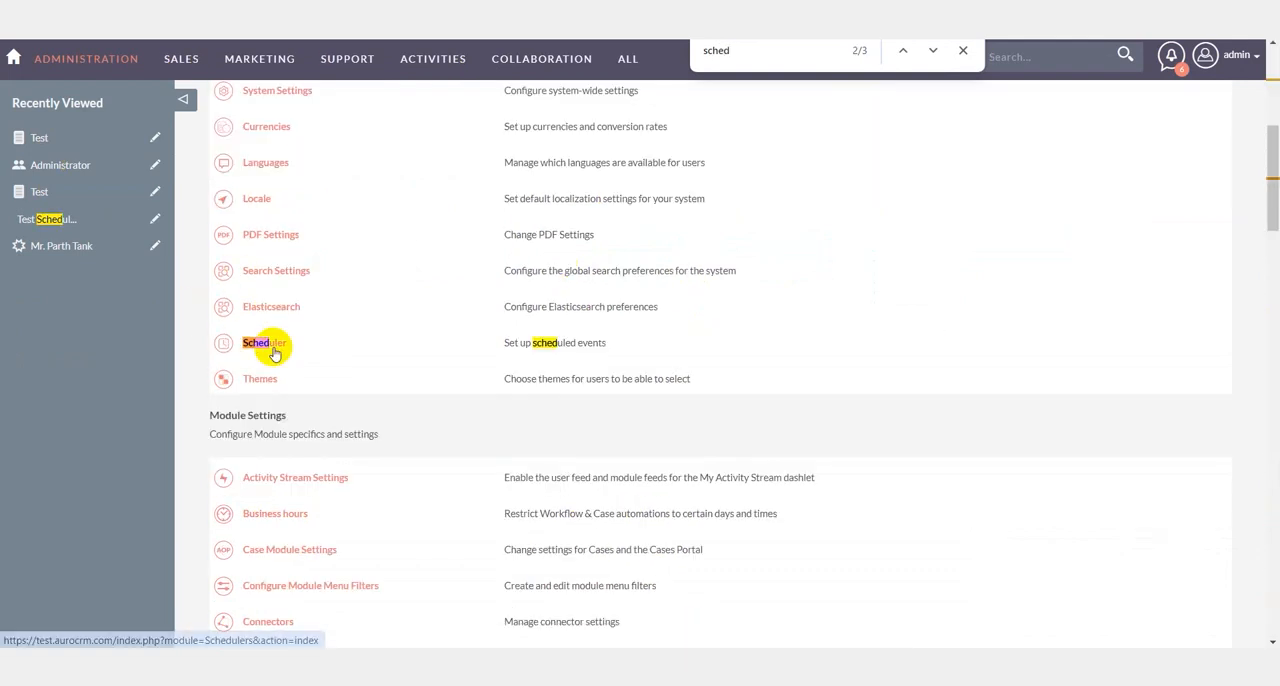
click(264, 342)
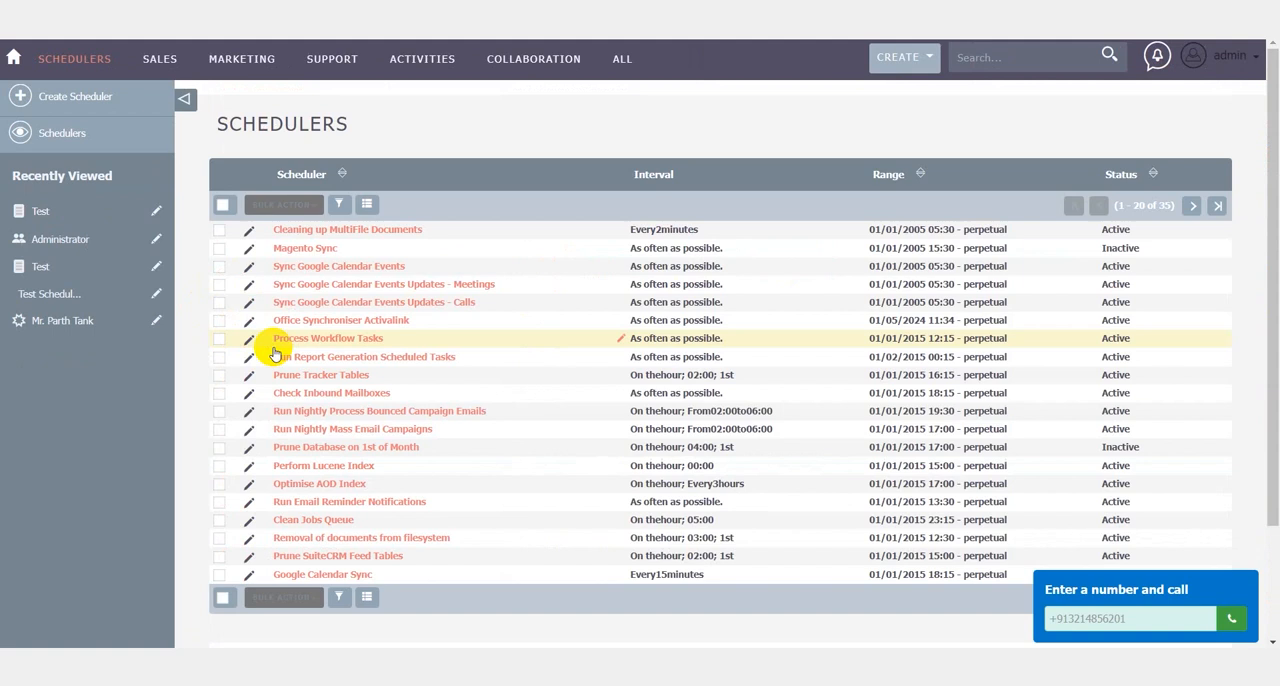
- Locate and review the Run Report Generation Scheduled Tasks job and its log
text(repo)
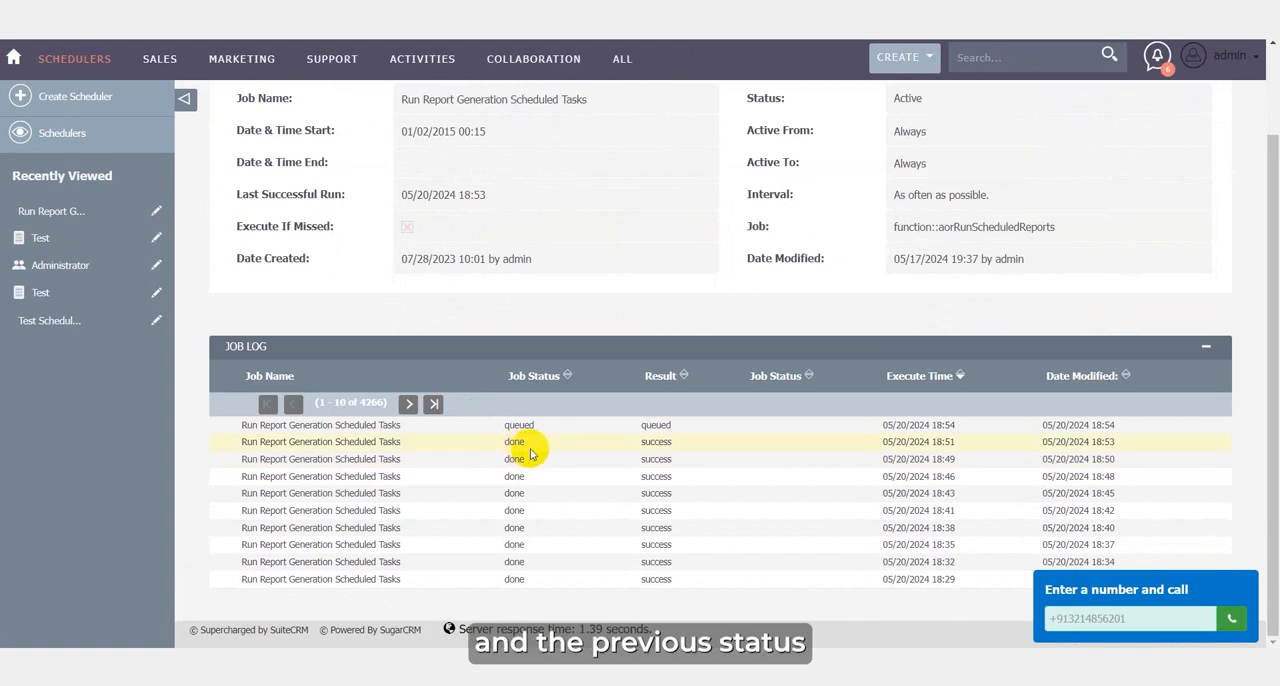
scroll(up, 3)
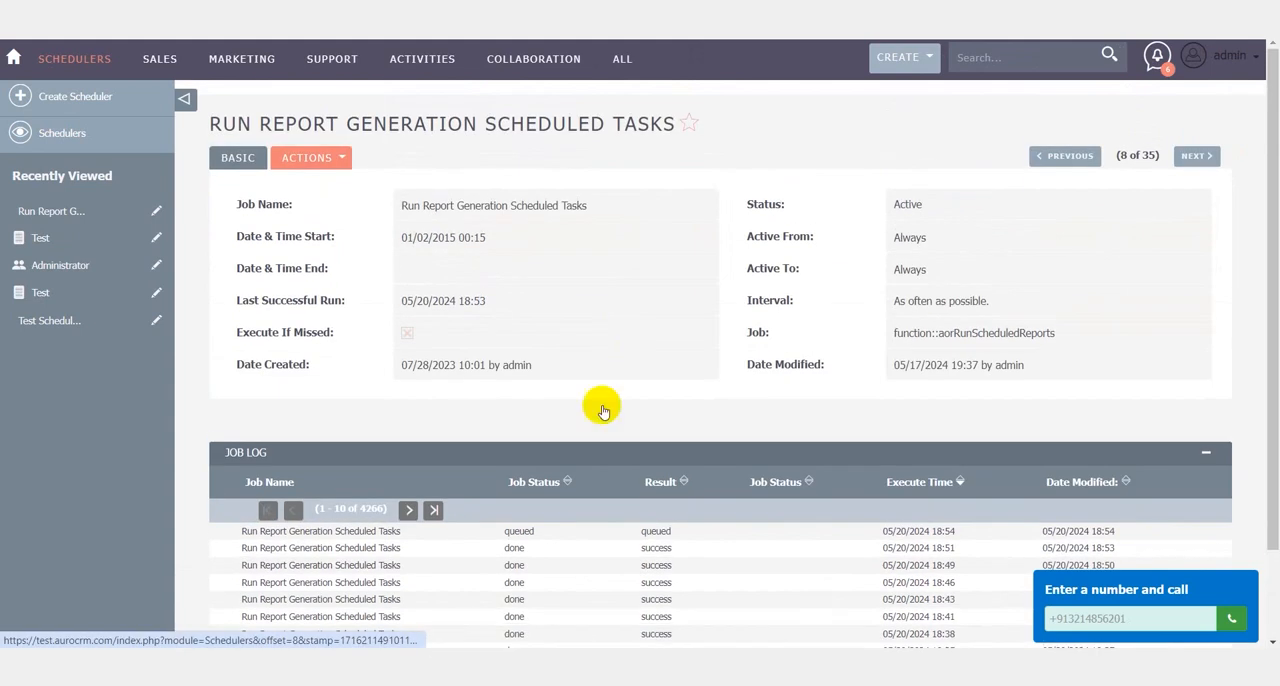
mouse_move(984, 518)
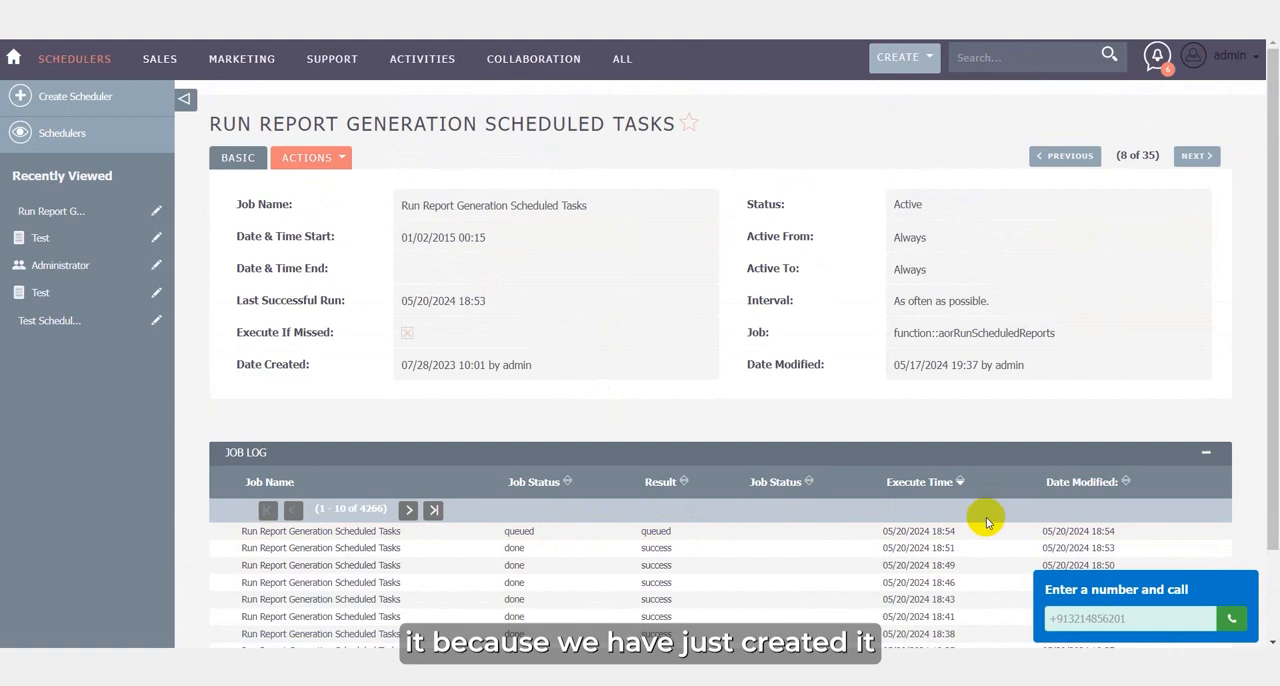
mouse_move(550, 428)
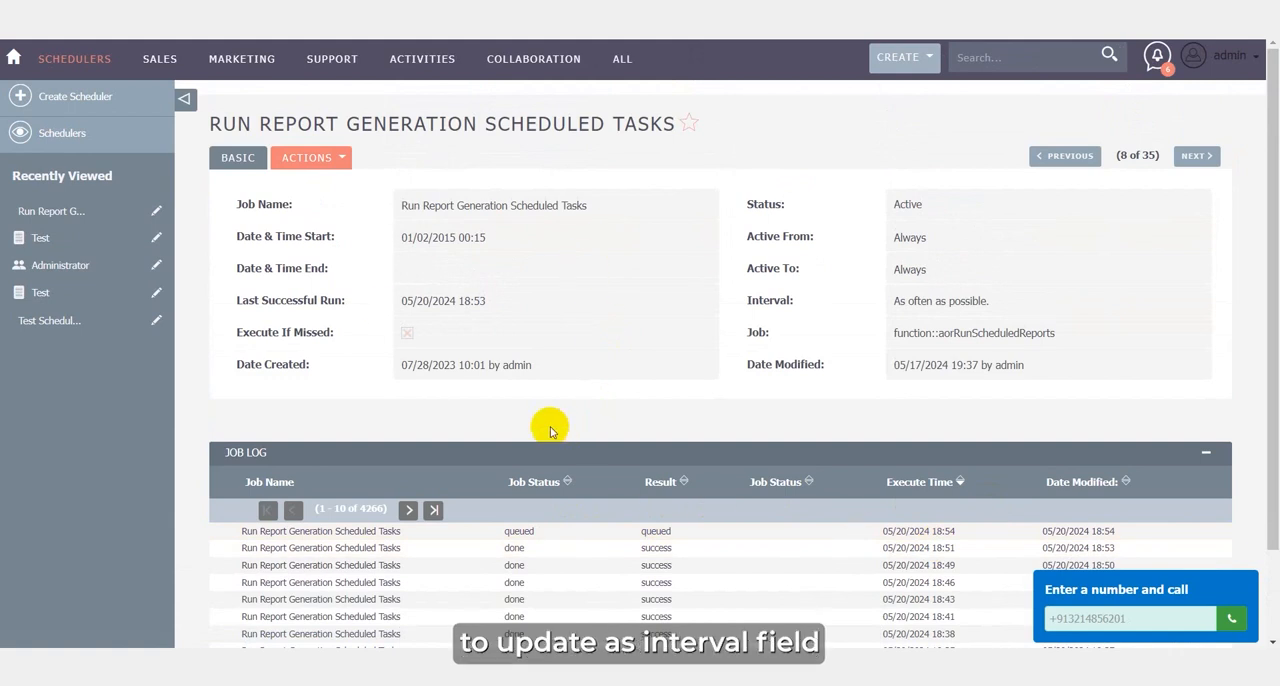
mouse_move(872, 316)
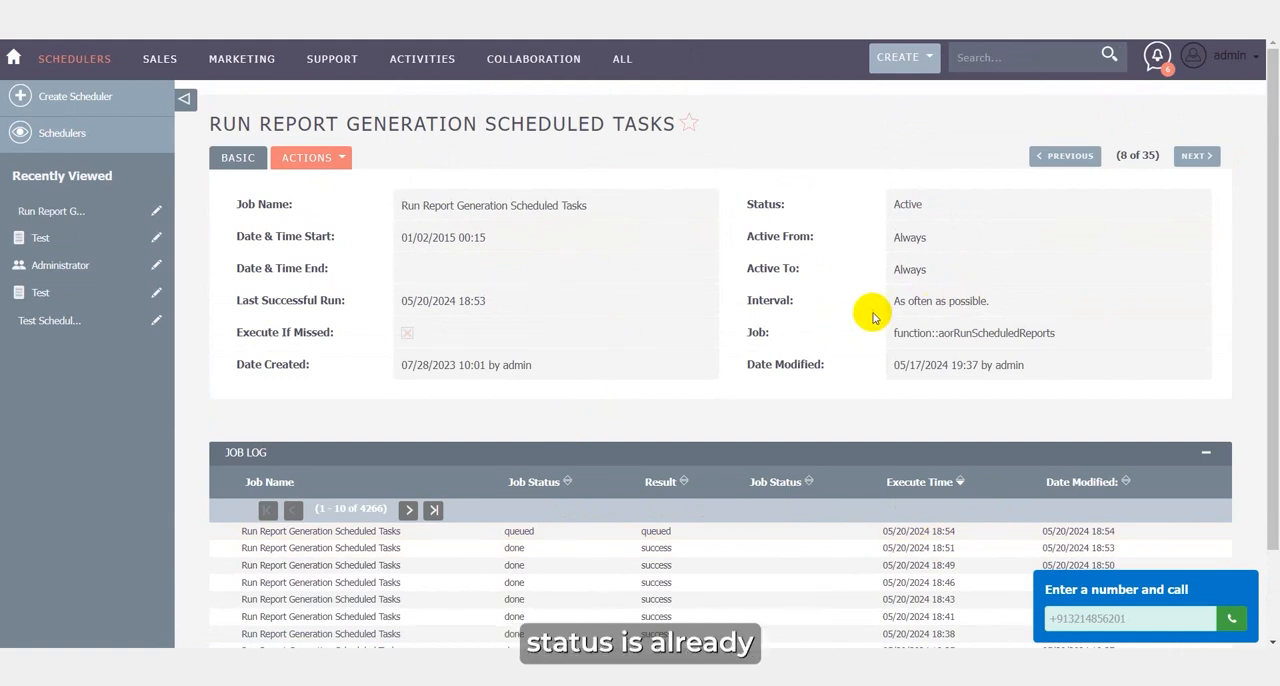
mouse_move(956, 320)
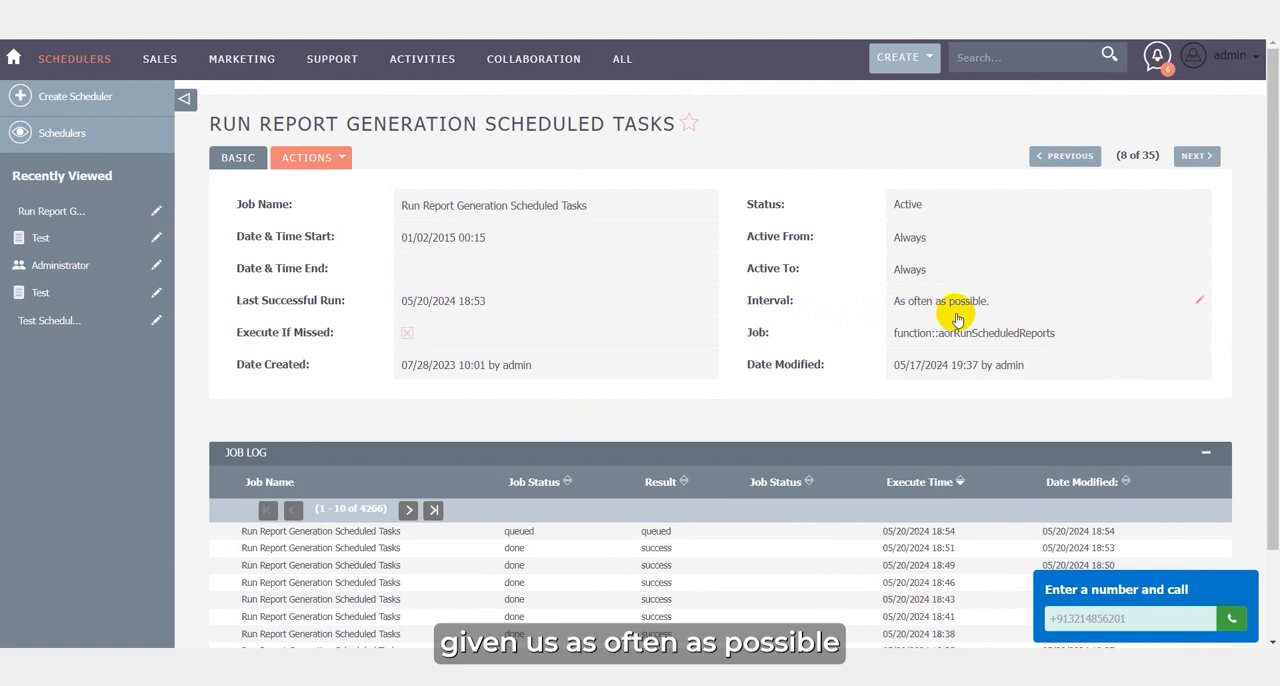
mouse_move(656, 316)
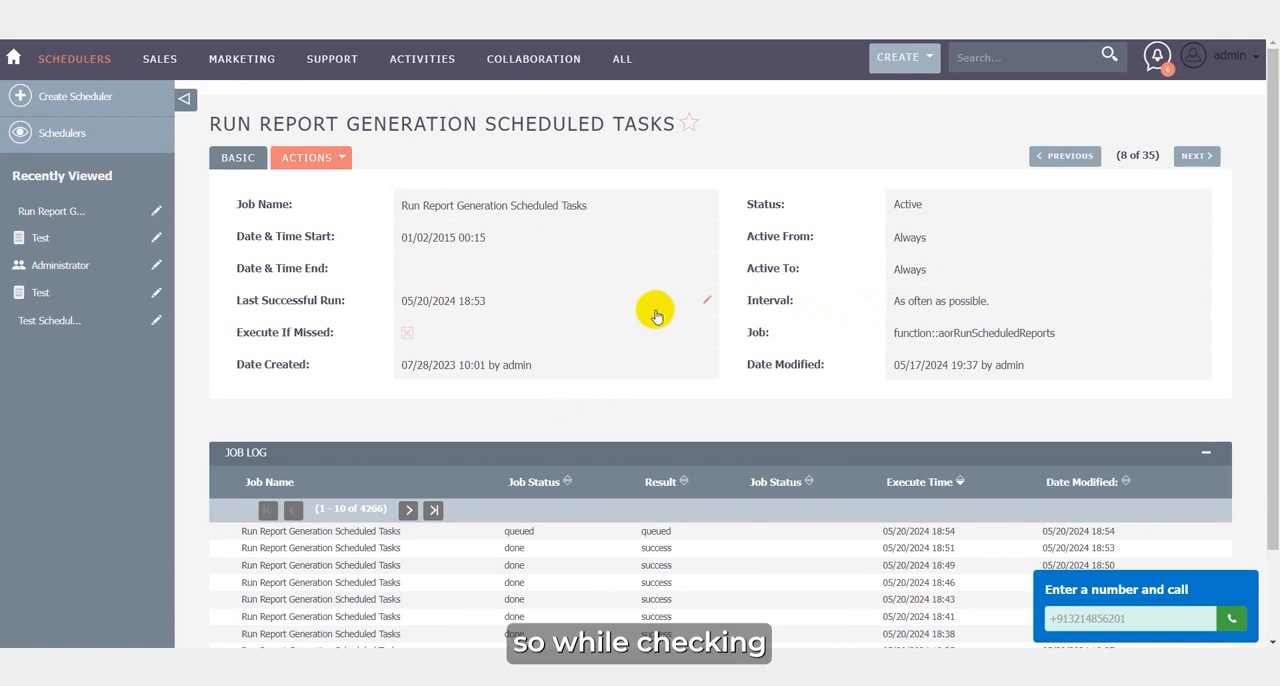
mouse_move(362, 318)
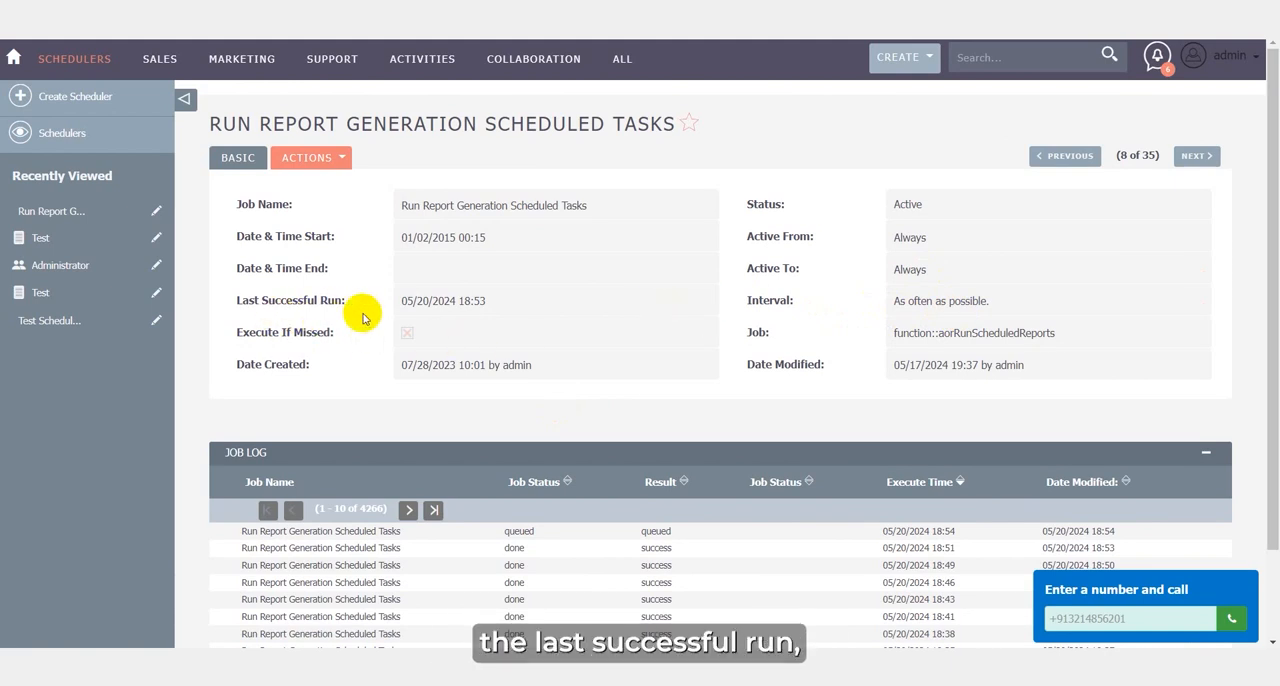